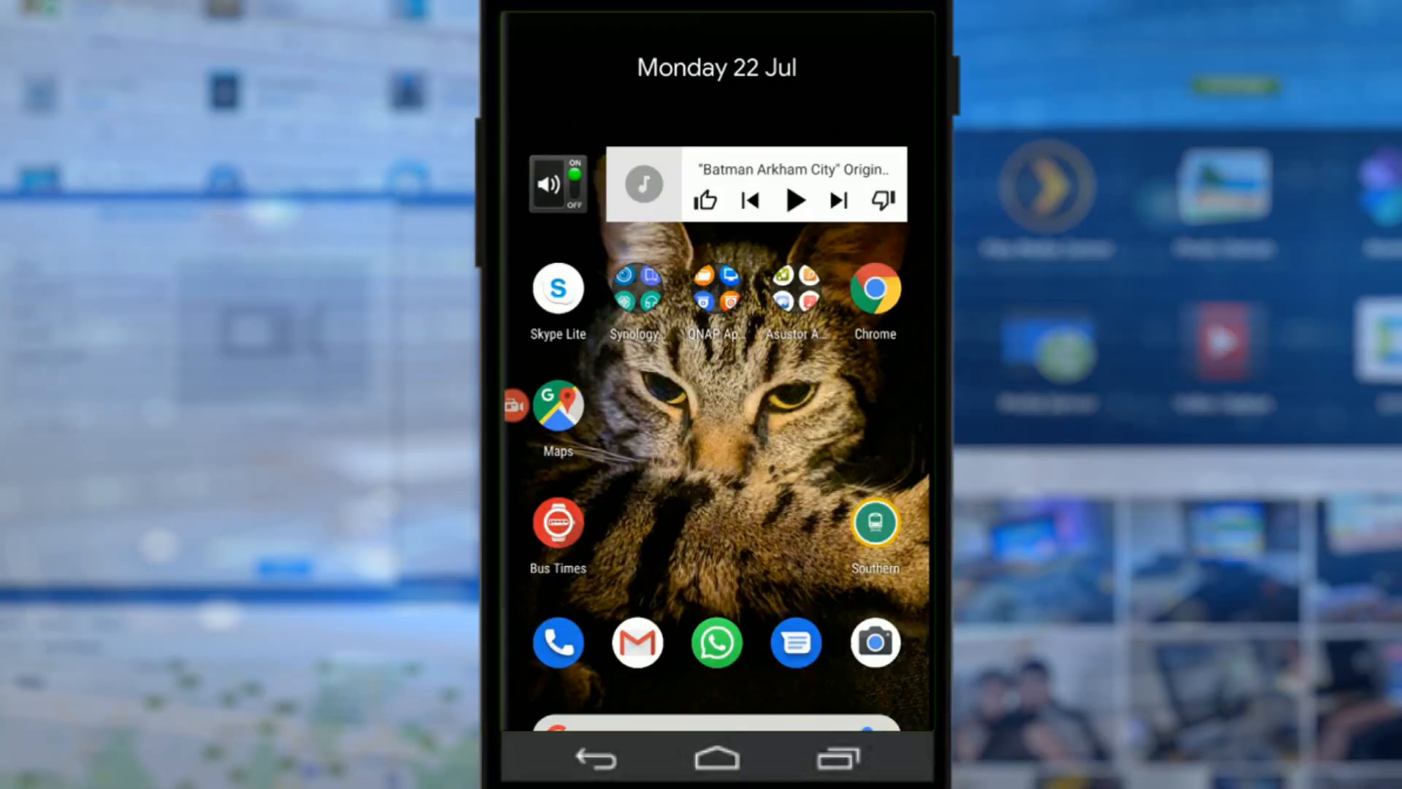
Step: Launch Qphoto from the QNAP Applications folder on the home screen
click(717, 295)
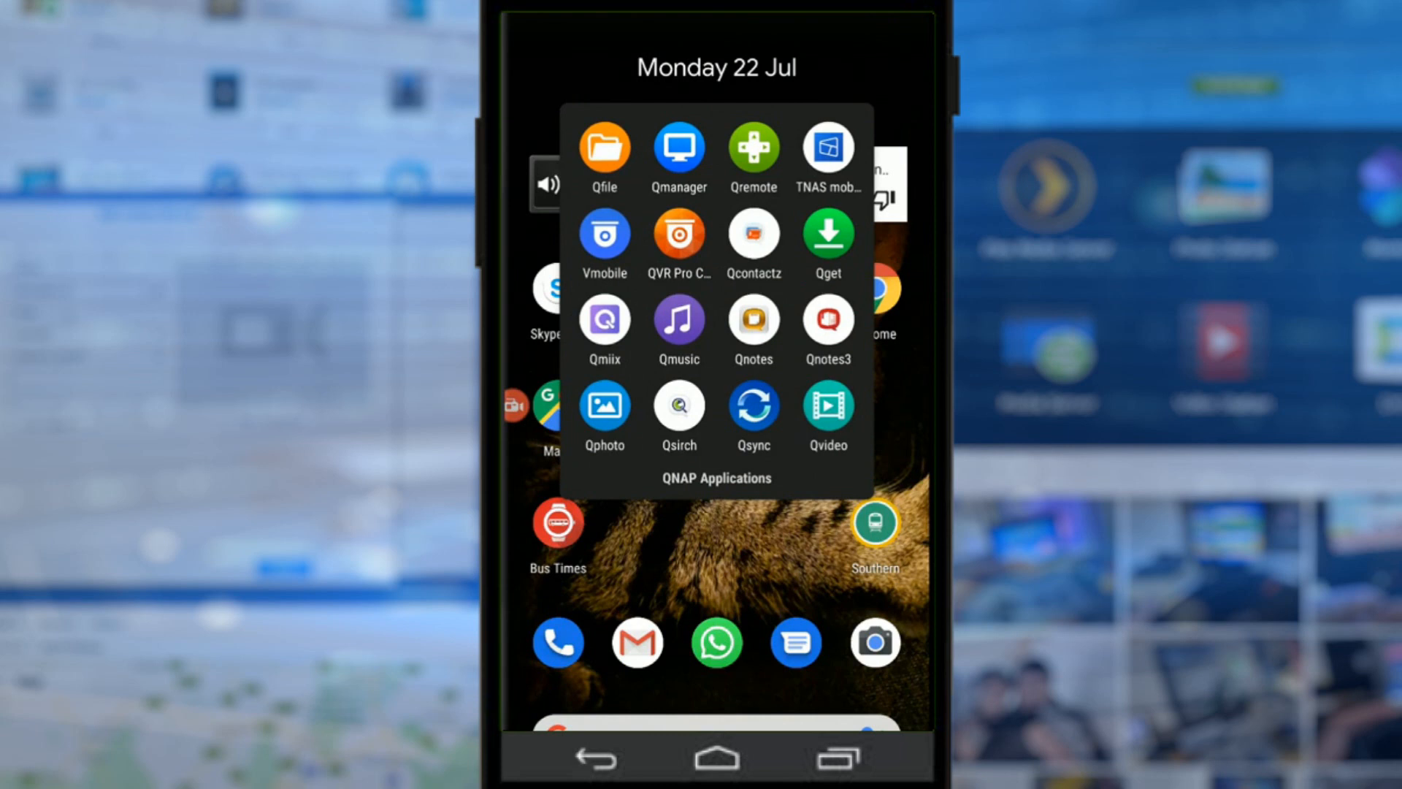
click(605, 407)
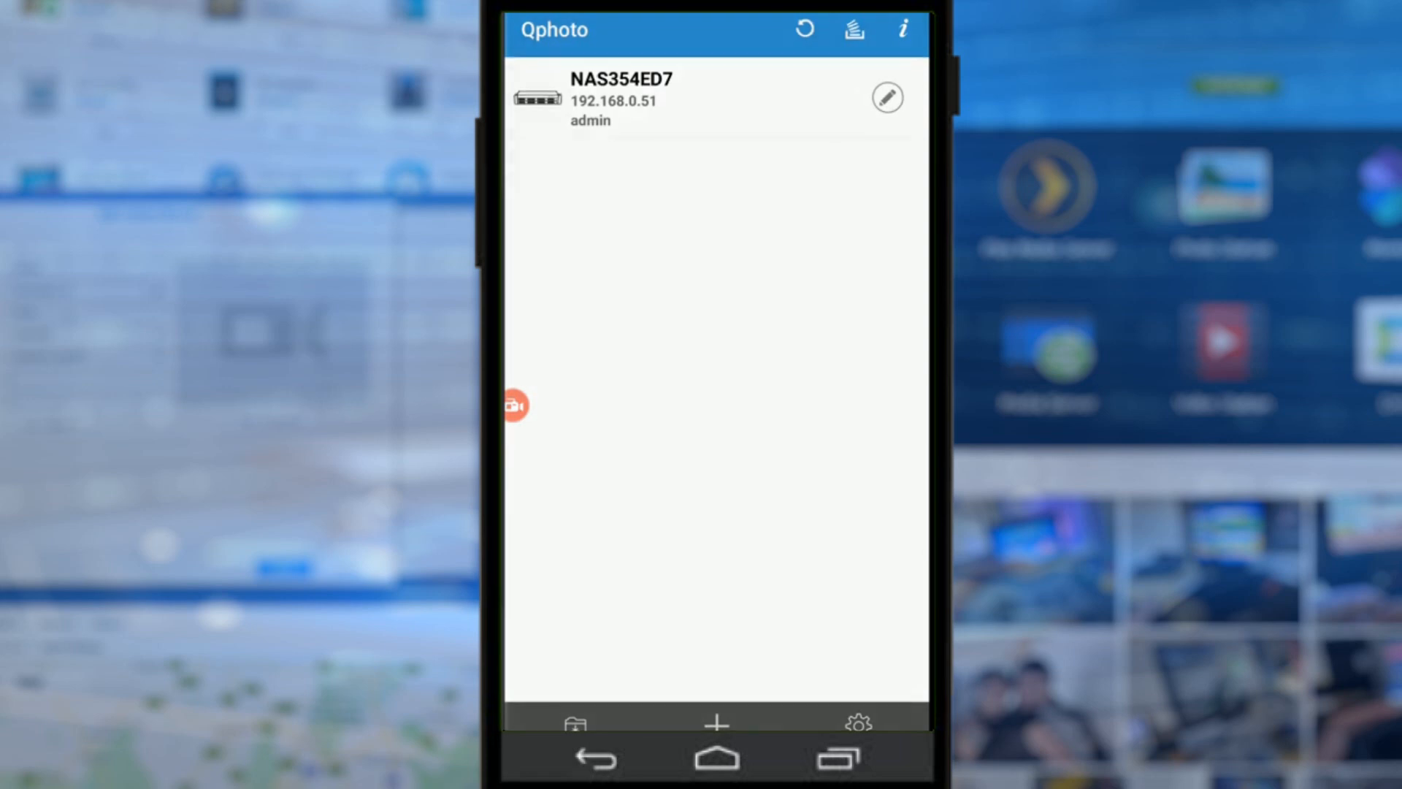
Step: Review the NAS354ED7 connection settings, then sign in to the server at 192.168.0.51
click(716, 723)
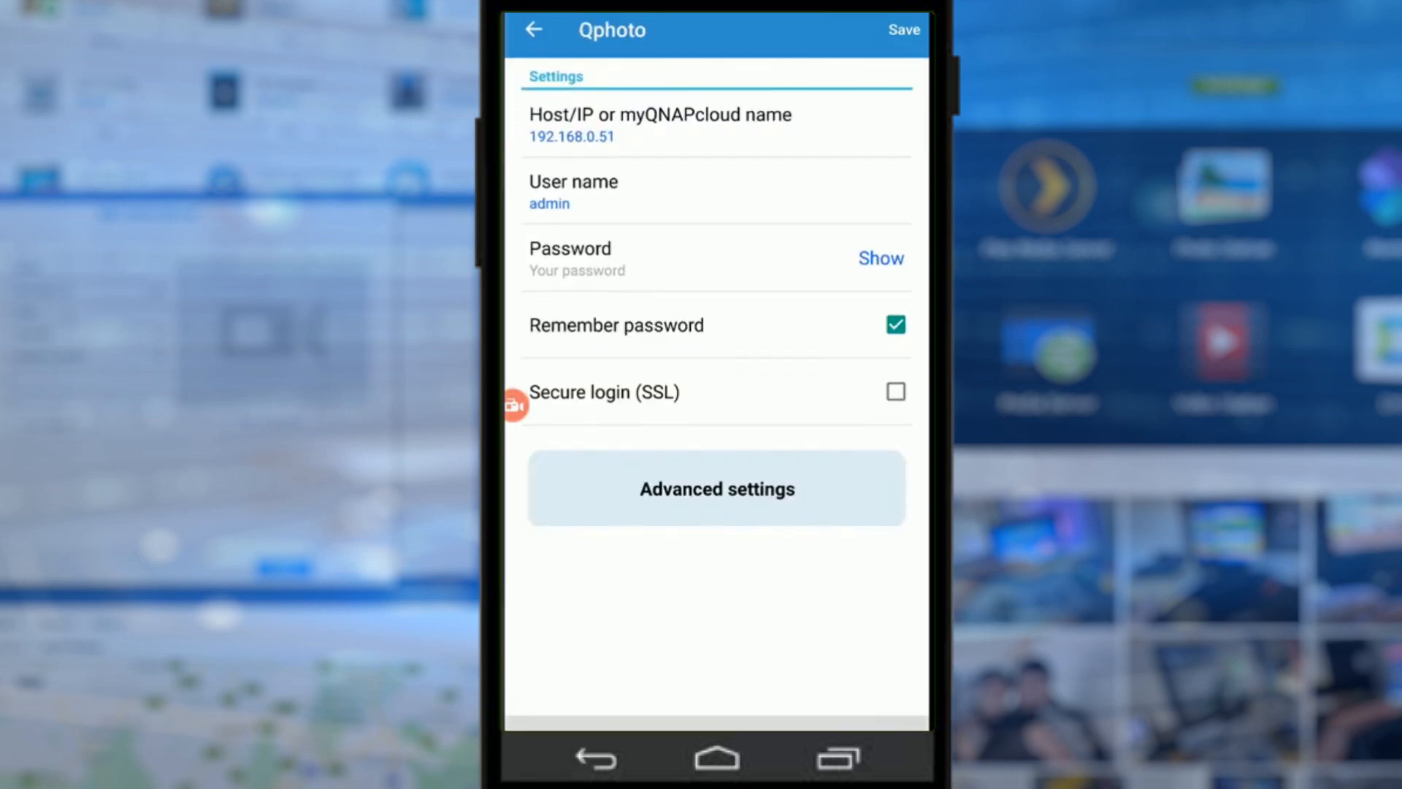
click(902, 29)
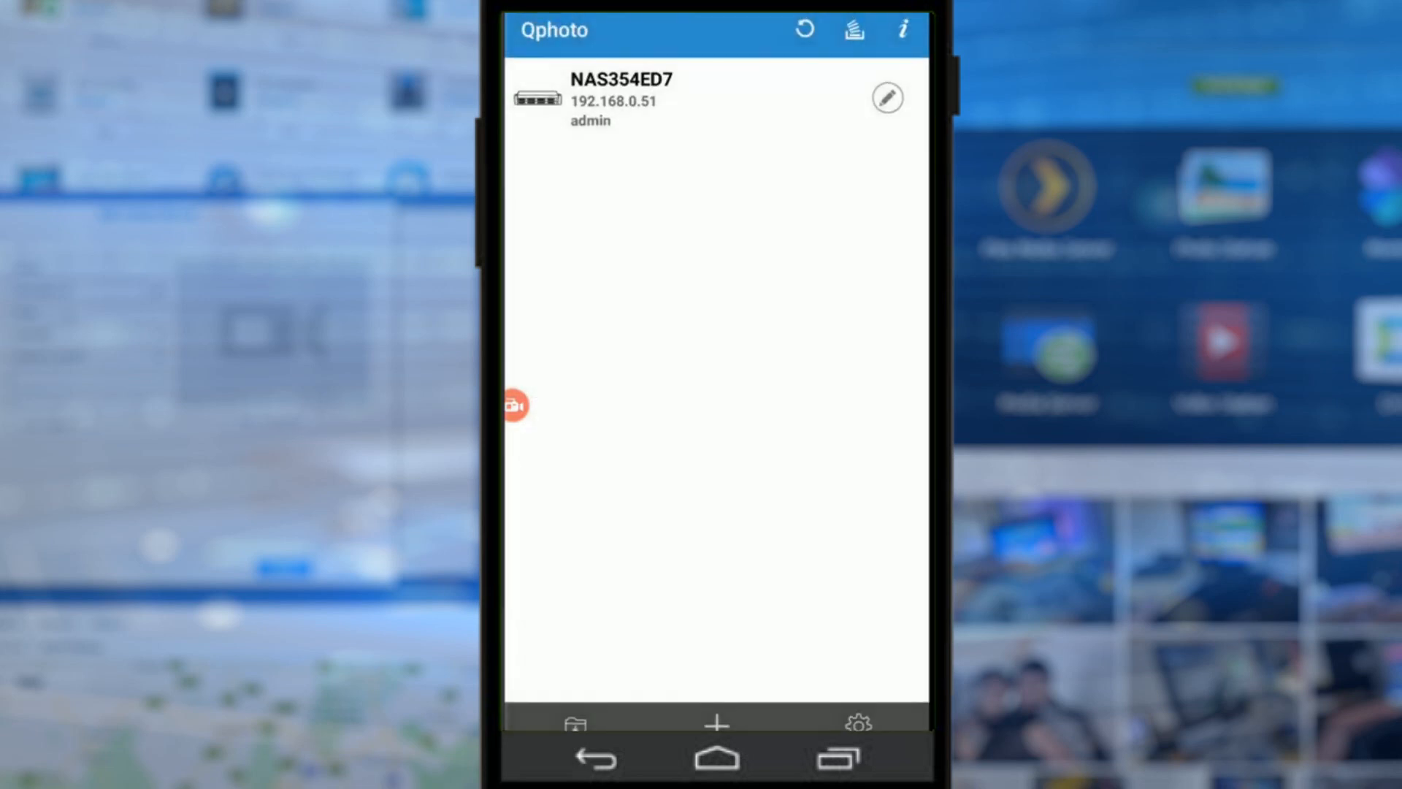
click(516, 405)
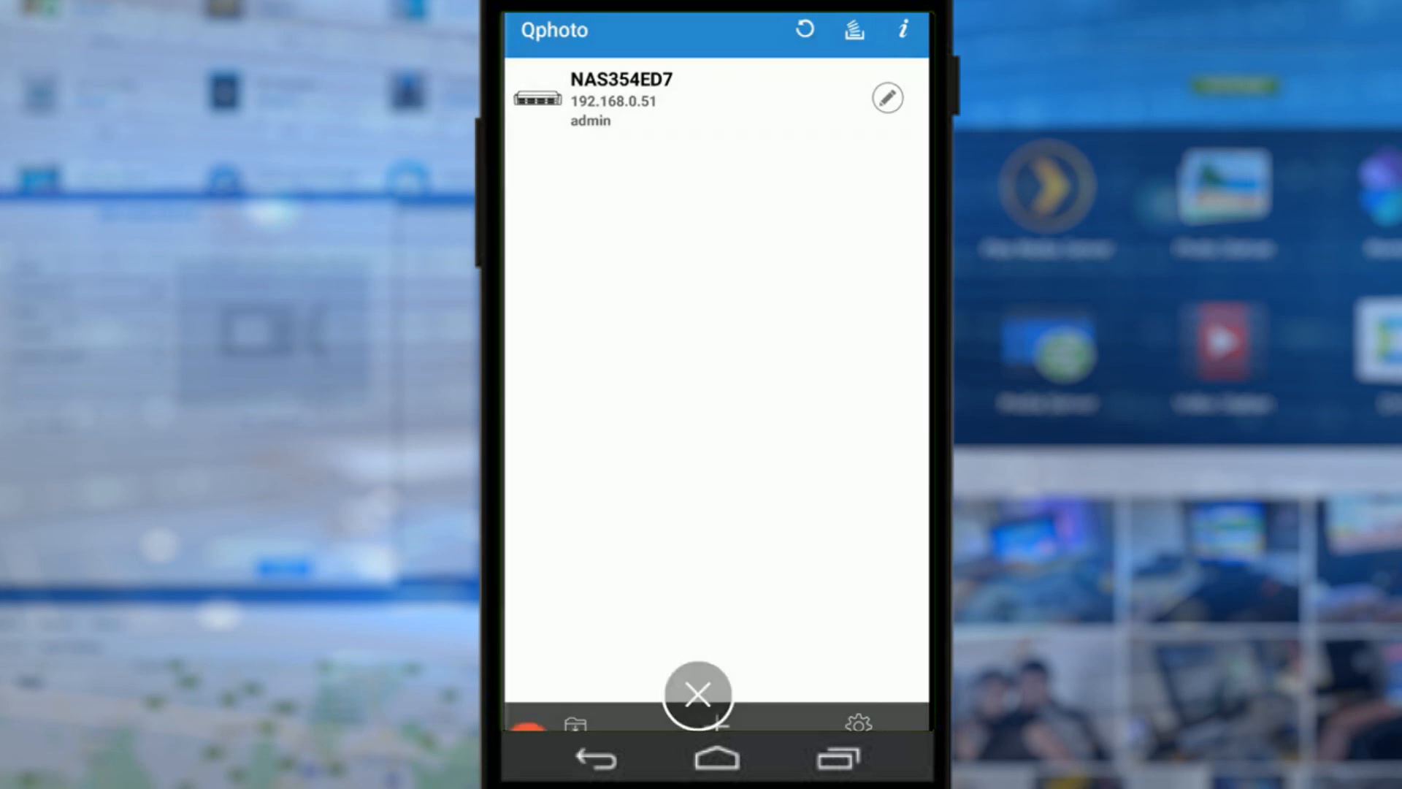
click(621, 98)
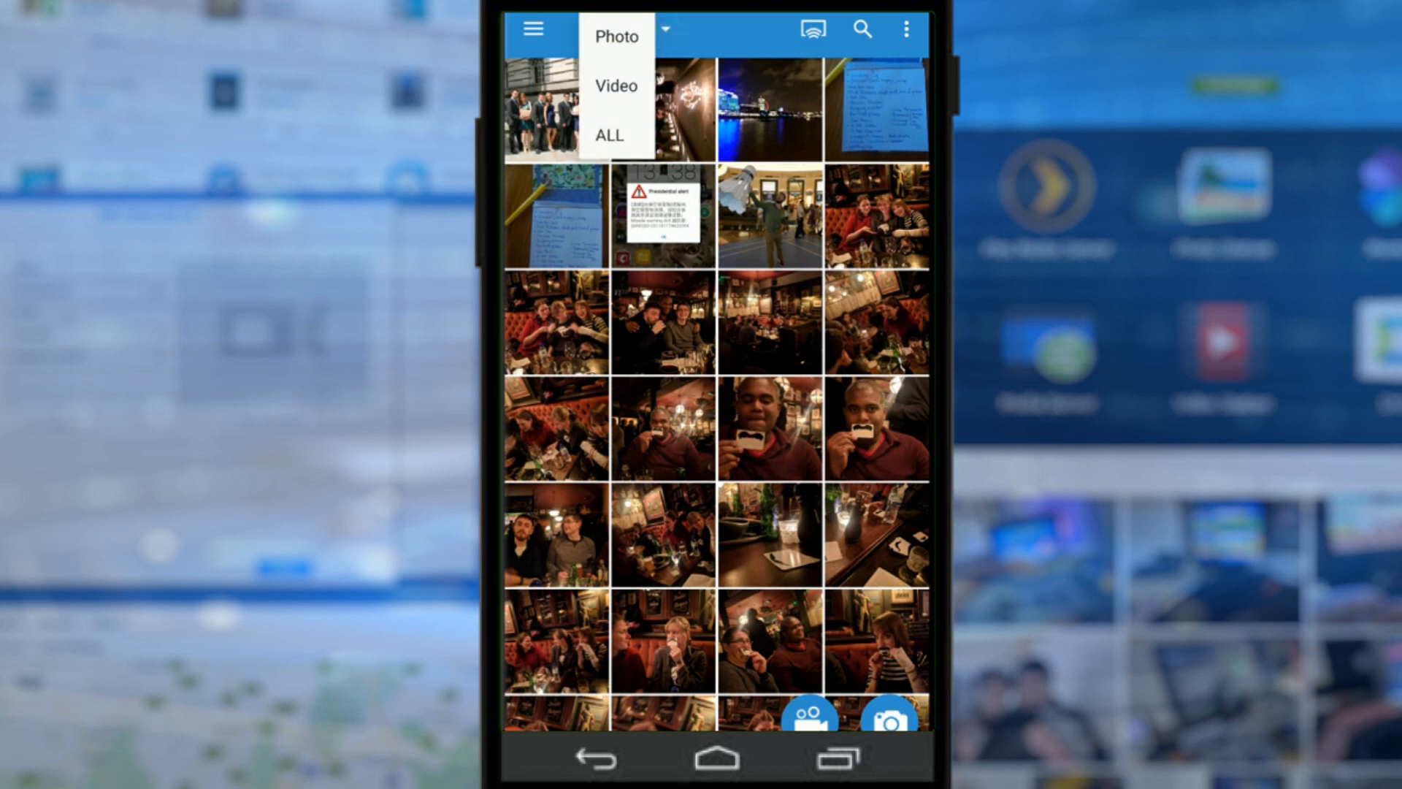
Step: Filter the Shared Photos timeline to photos only and browse through the grid
click(614, 35)
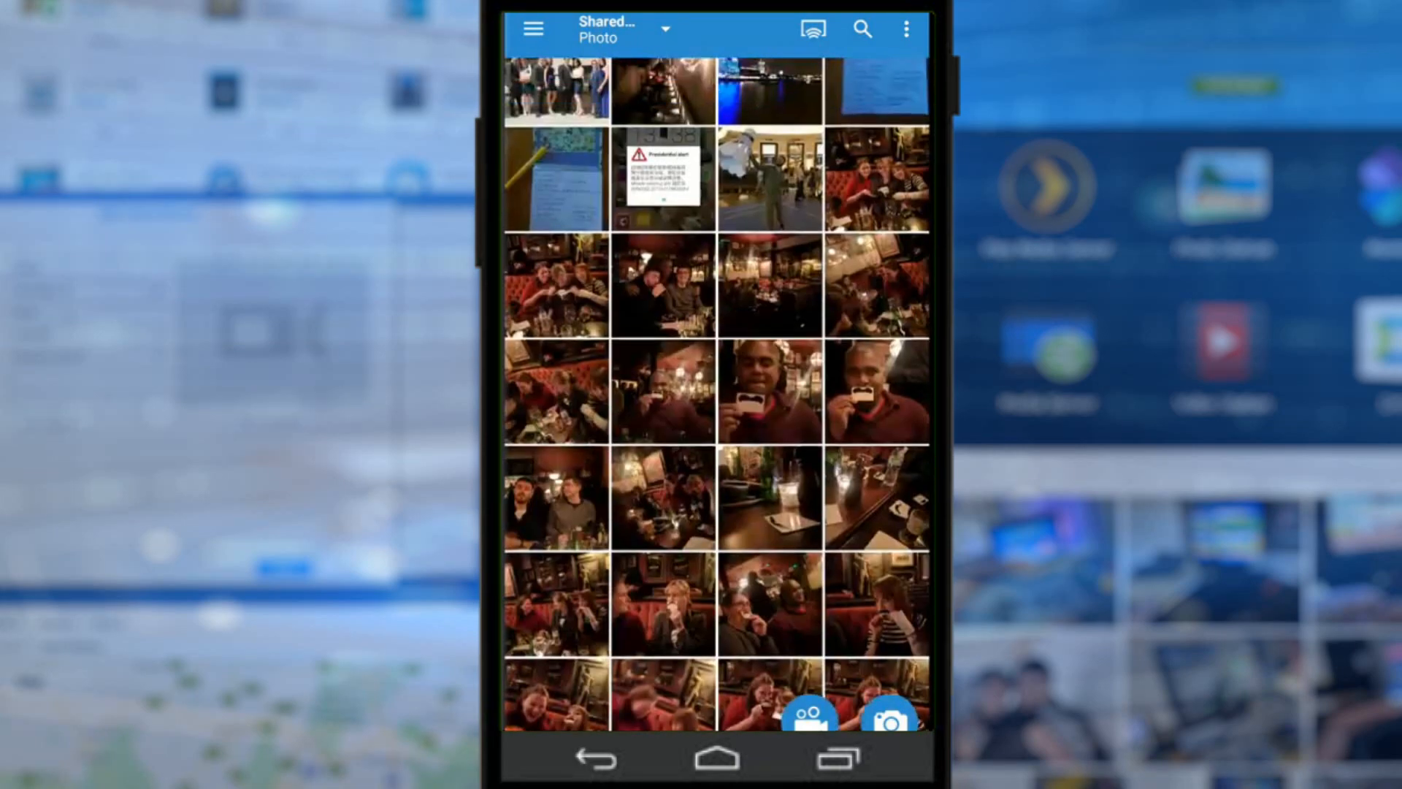
scroll(down, 3)
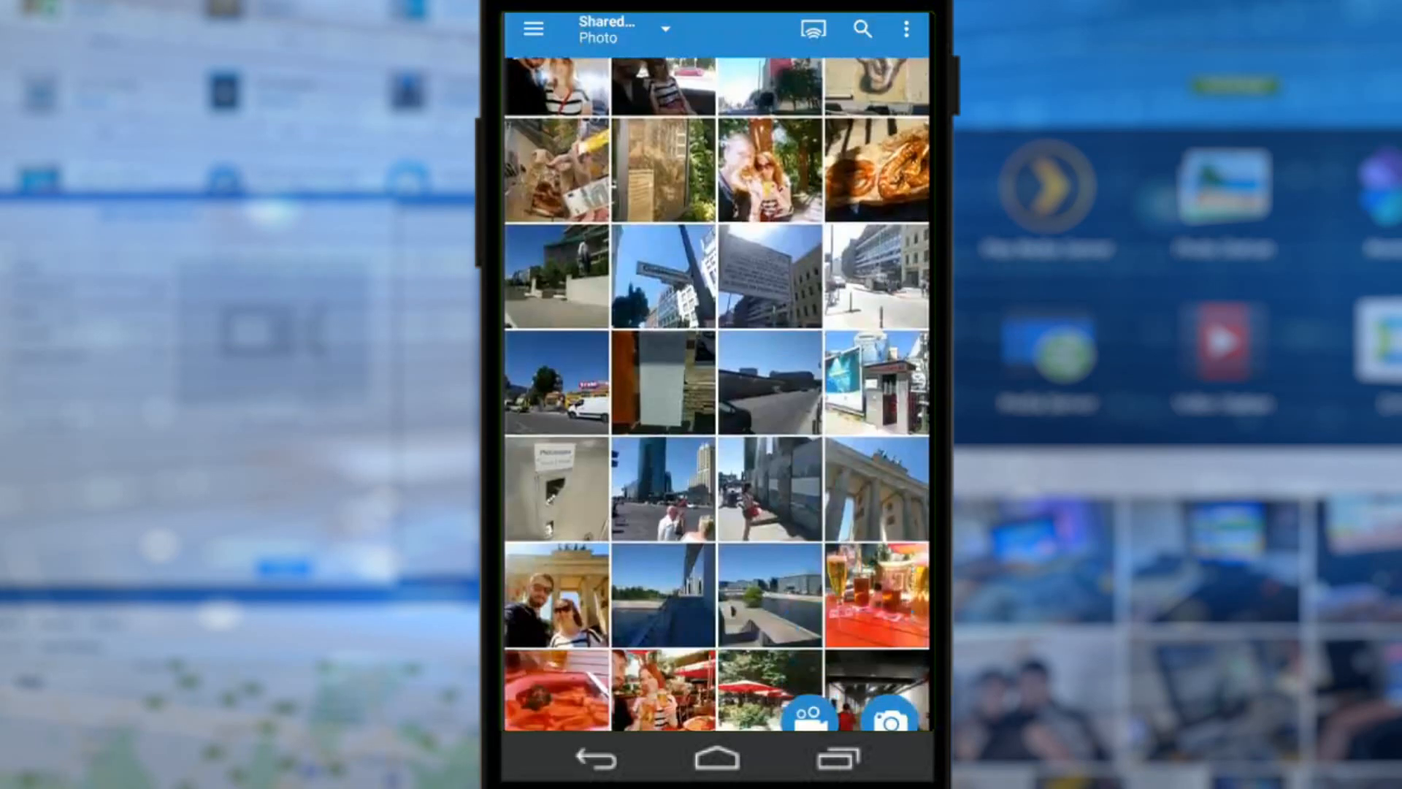
scroll(down, 3)
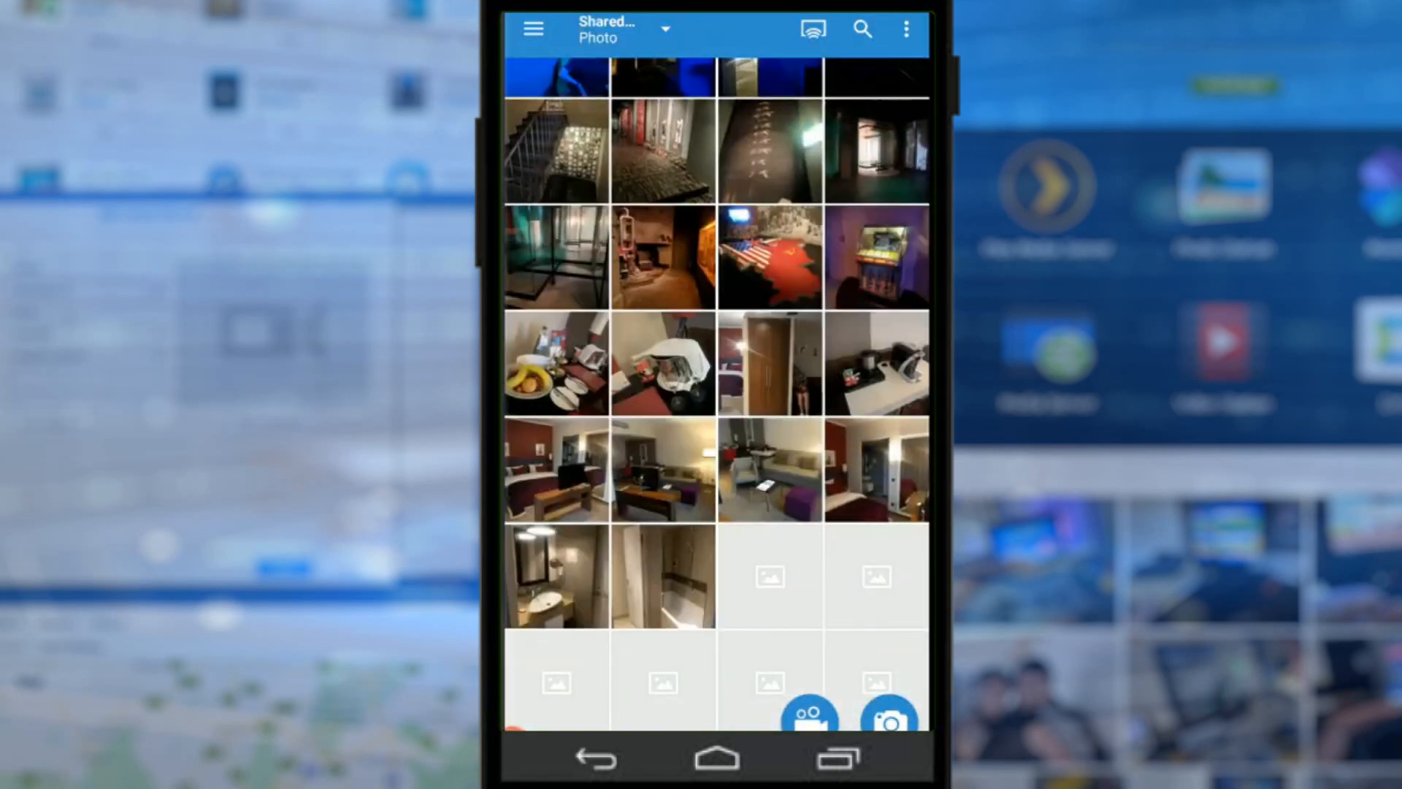
scroll(up, 3)
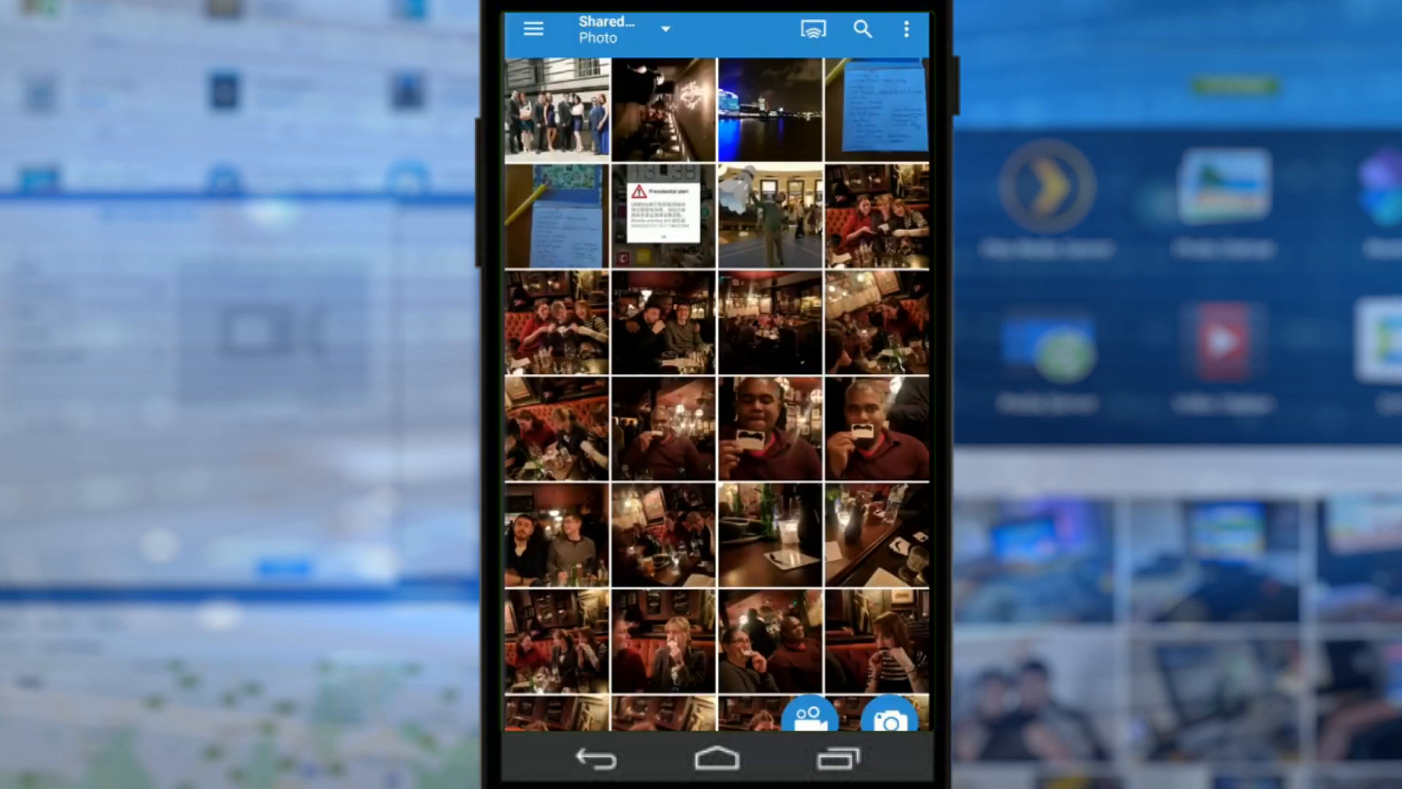
Step: Return to Shared Photos via the side menu and start the in-app camera
click(533, 28)
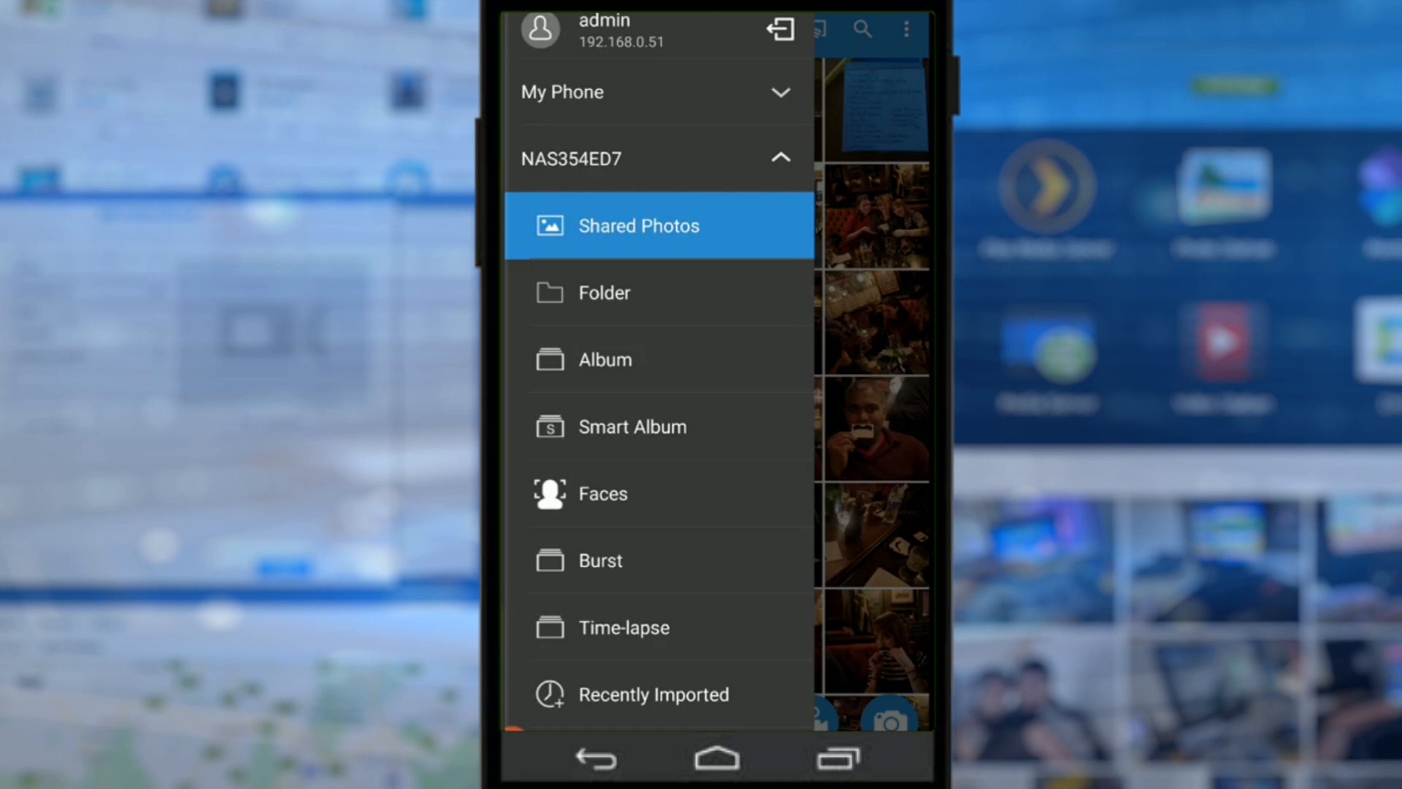
click(638, 225)
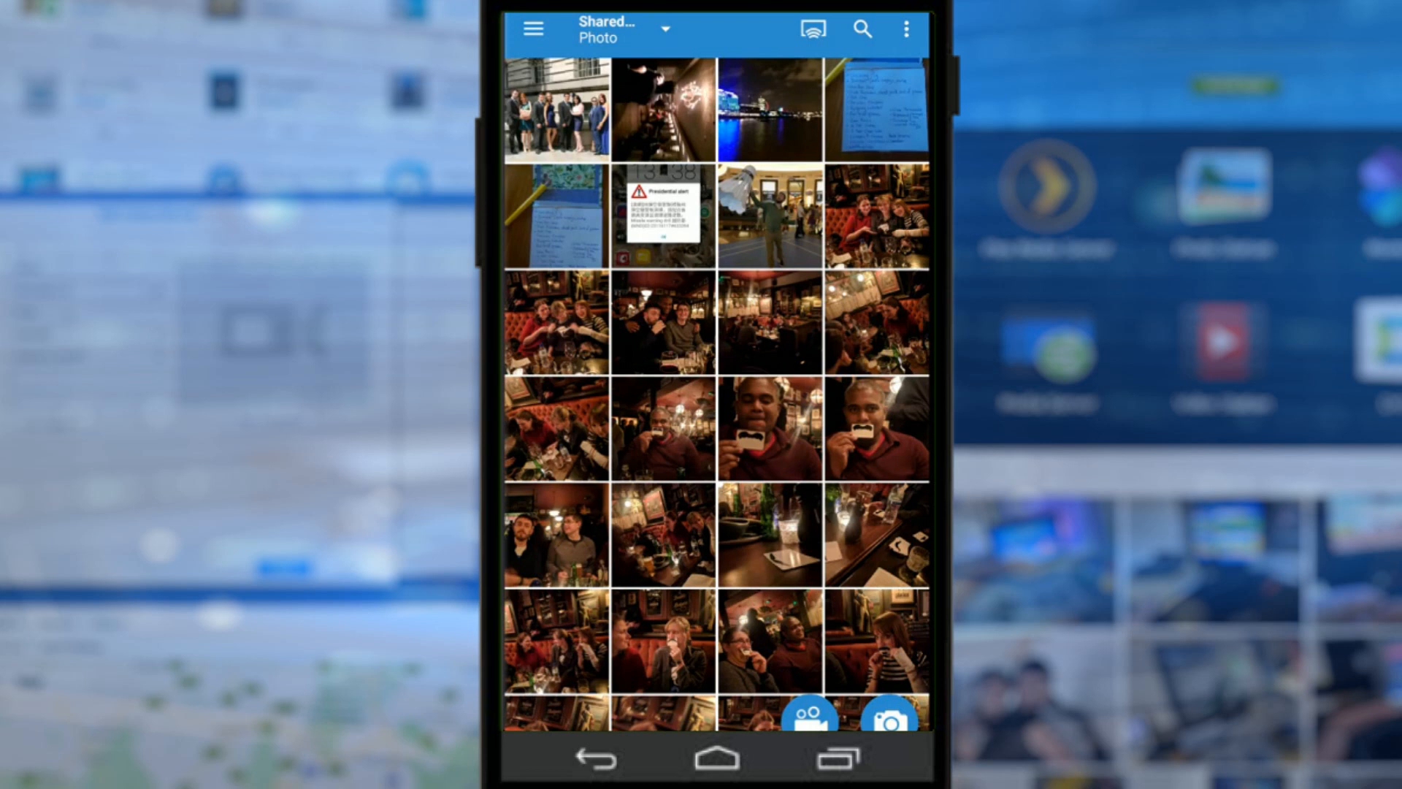
click(890, 716)
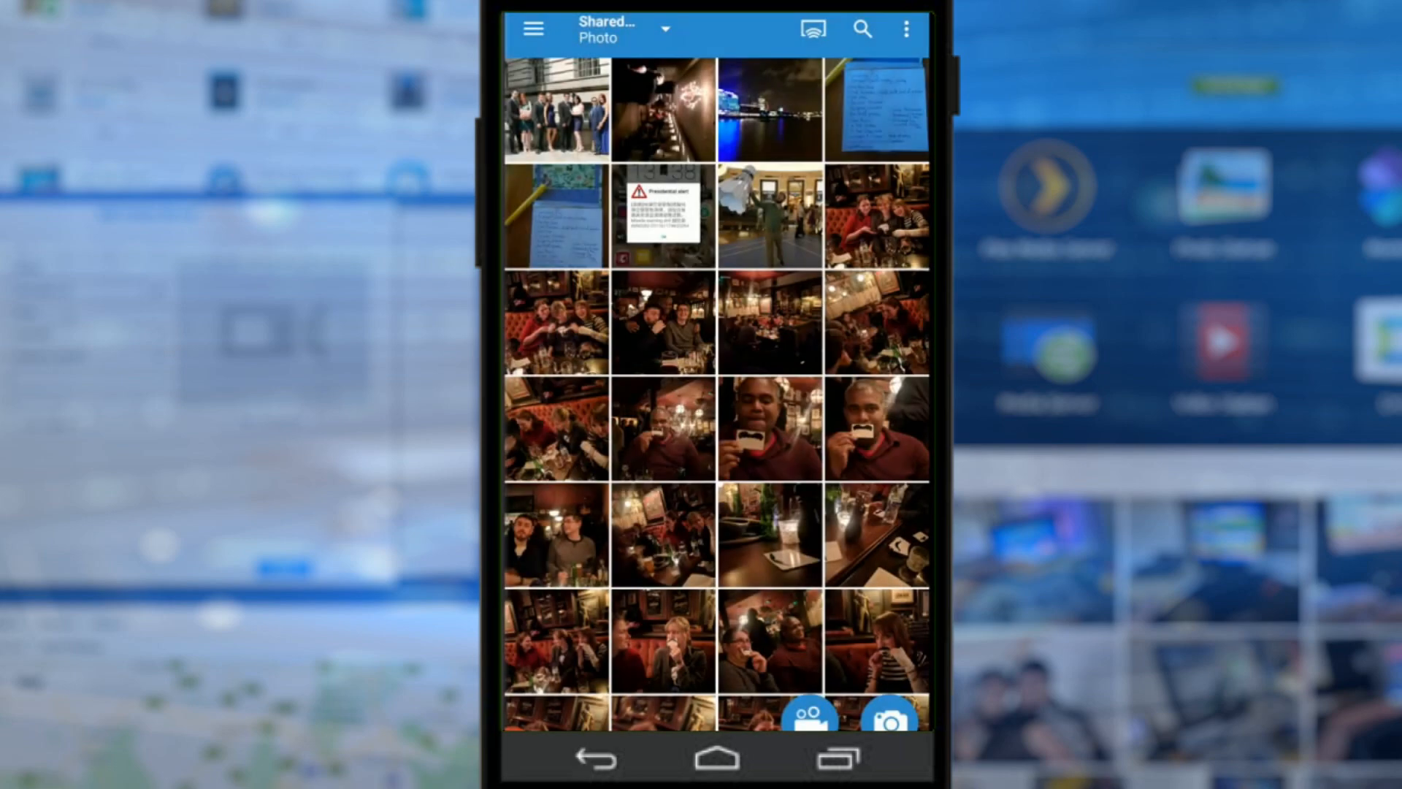
click(890, 715)
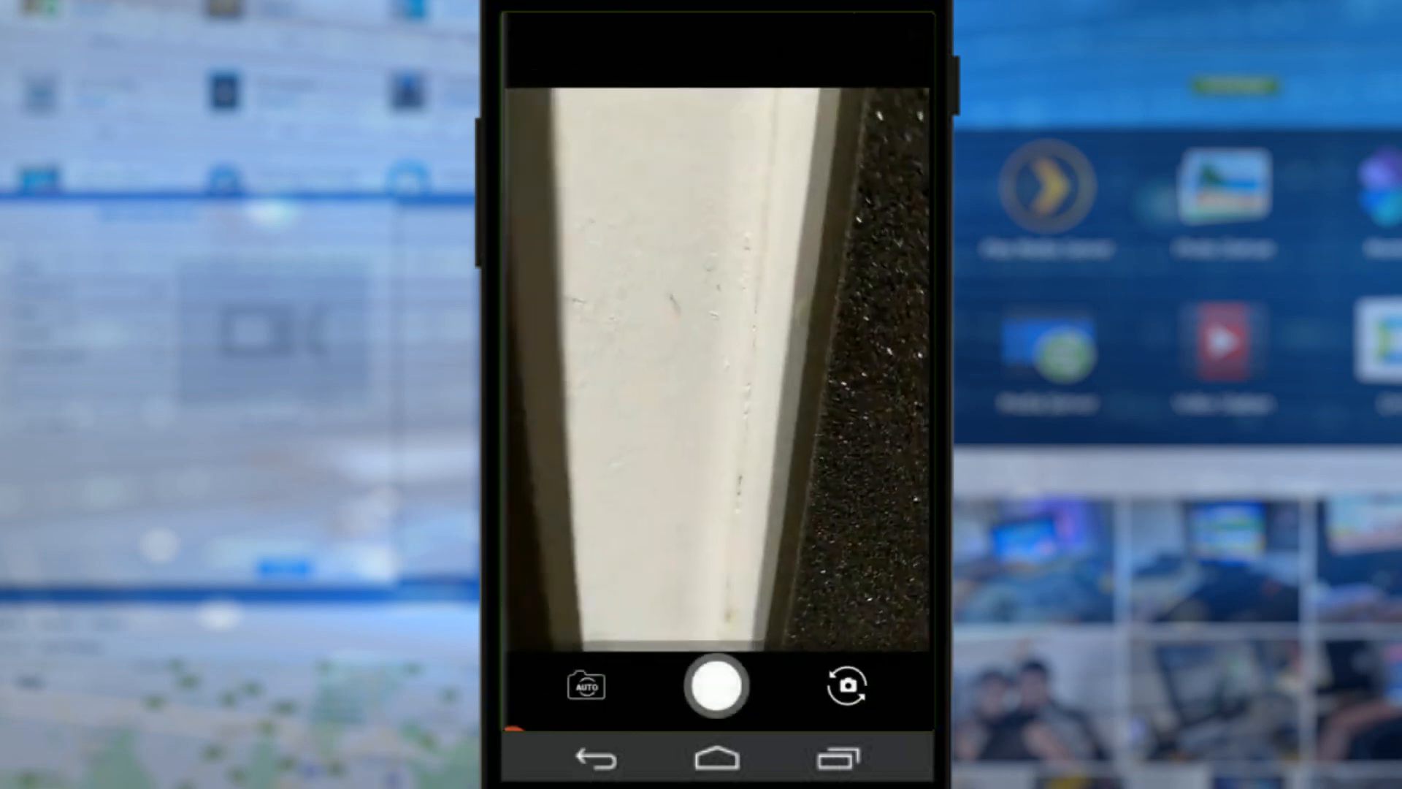
Step: Take a front-camera selfie in interval shooting mode and upload it to the NAS
click(846, 685)
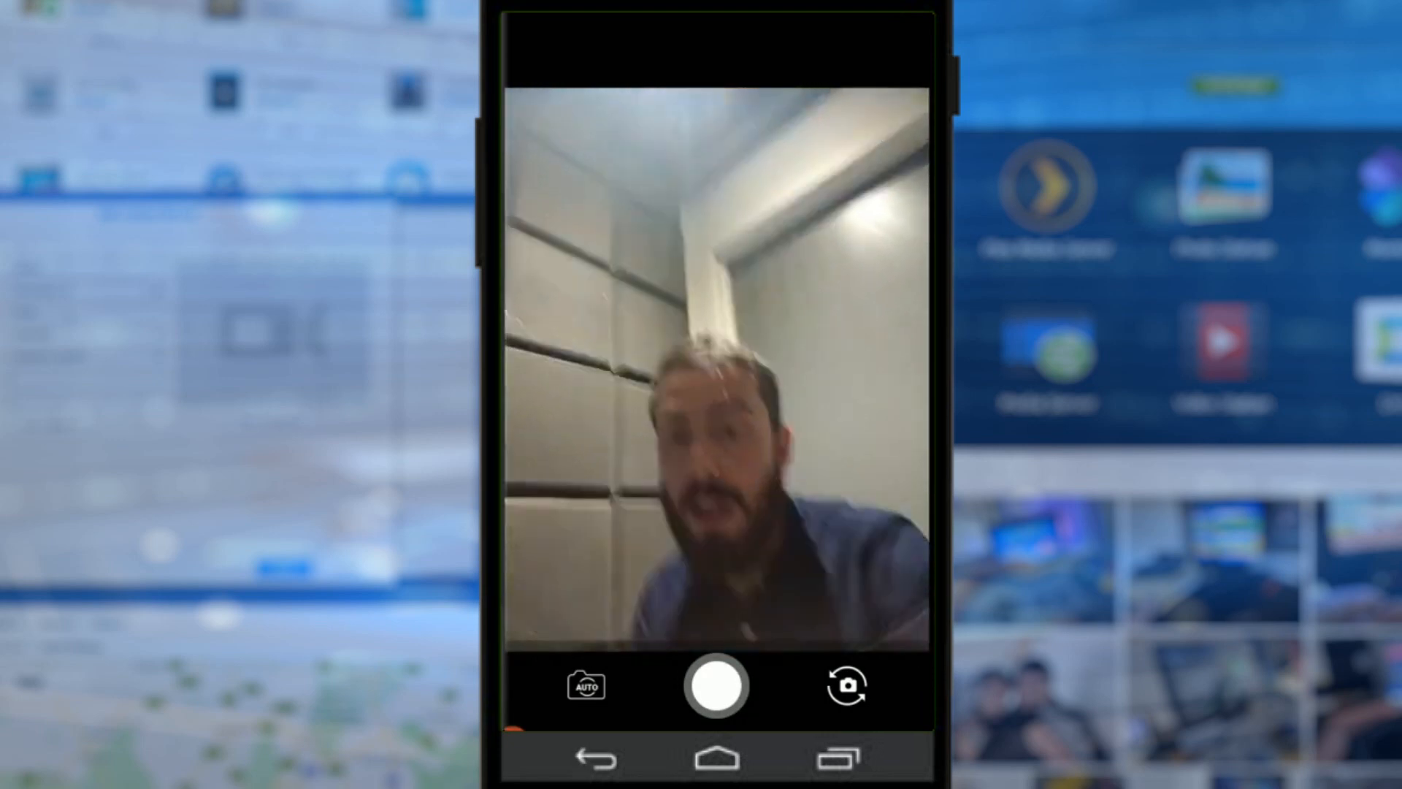
click(584, 685)
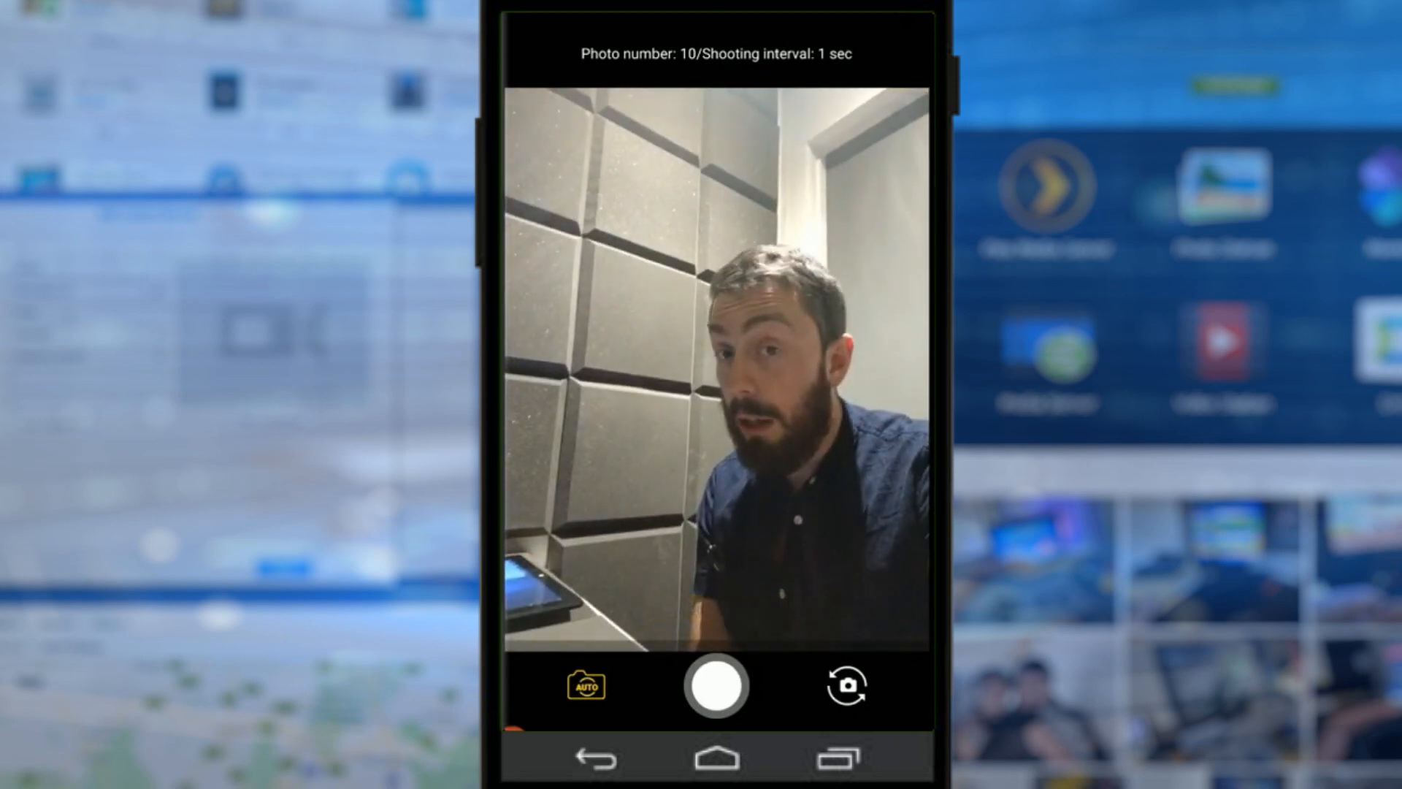
click(716, 687)
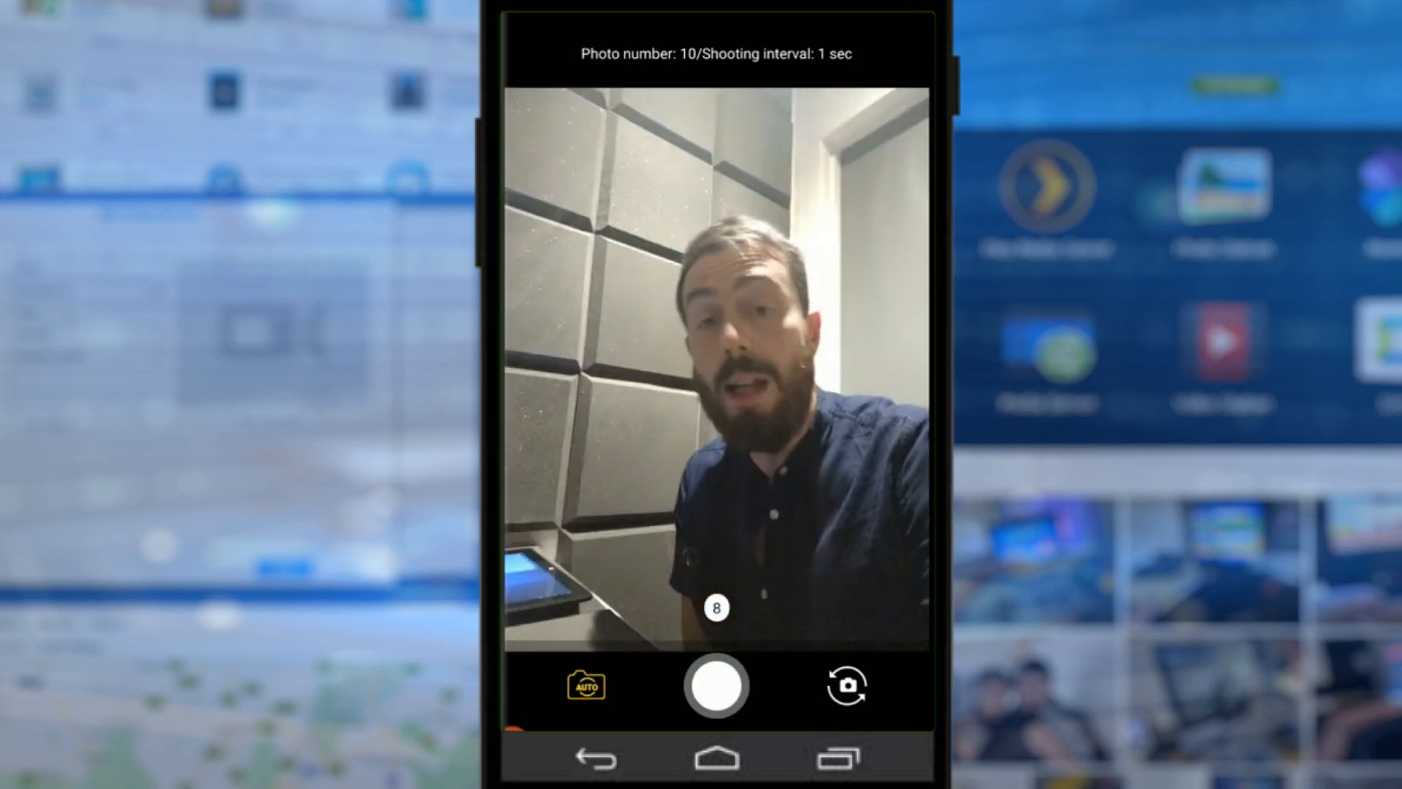
click(715, 686)
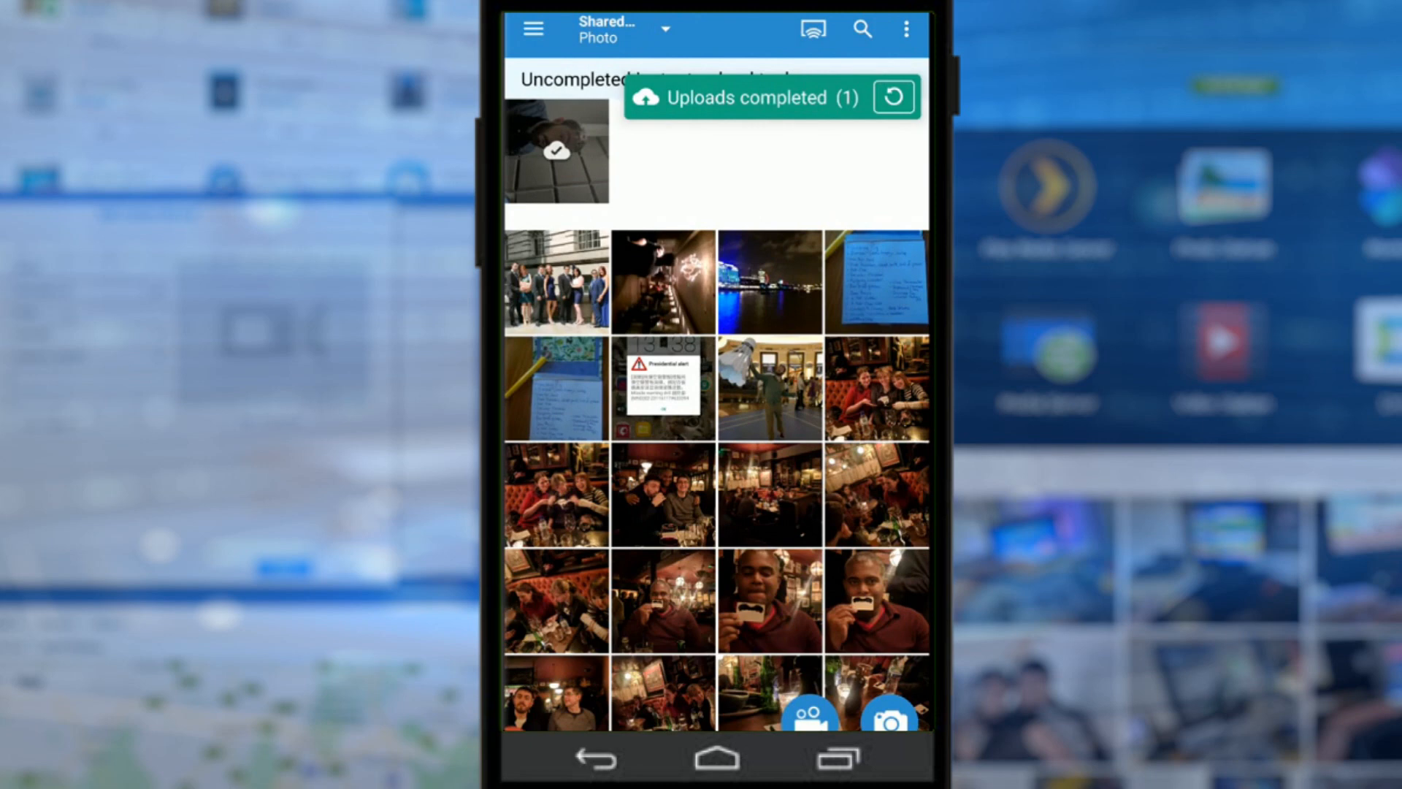
Step: Browse the Folder view into Multimedia to find the uploaded selfie, then return to the root
click(532, 29)
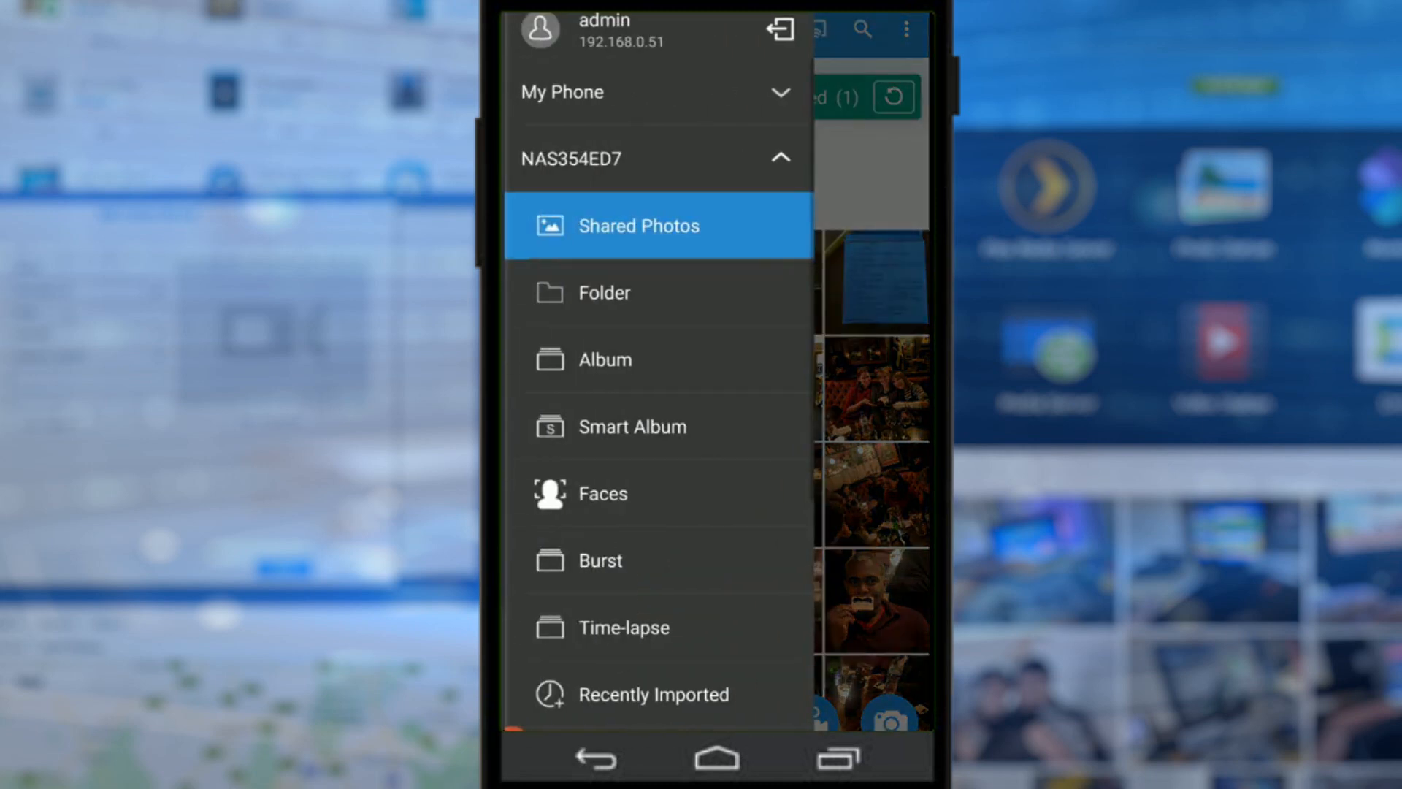
click(657, 92)
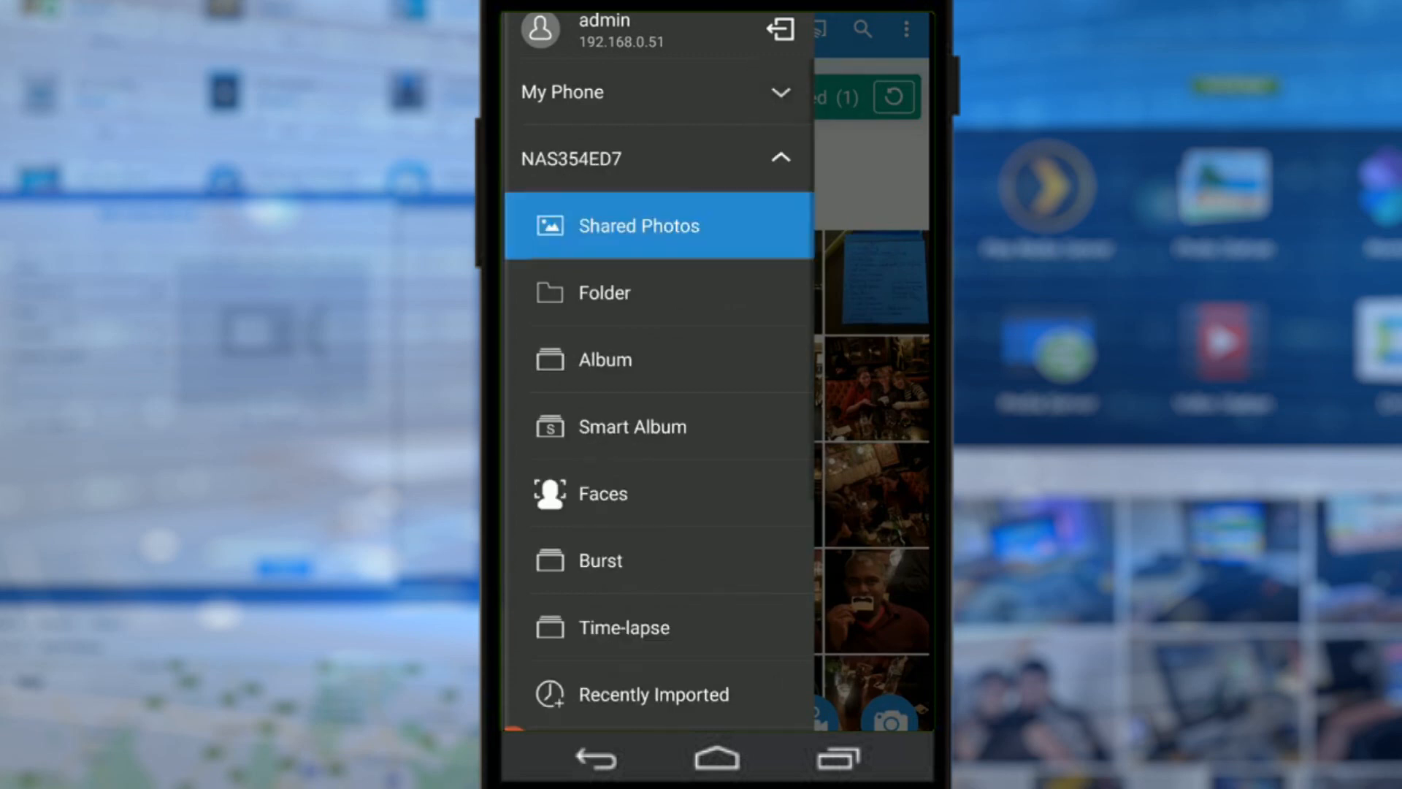
click(604, 293)
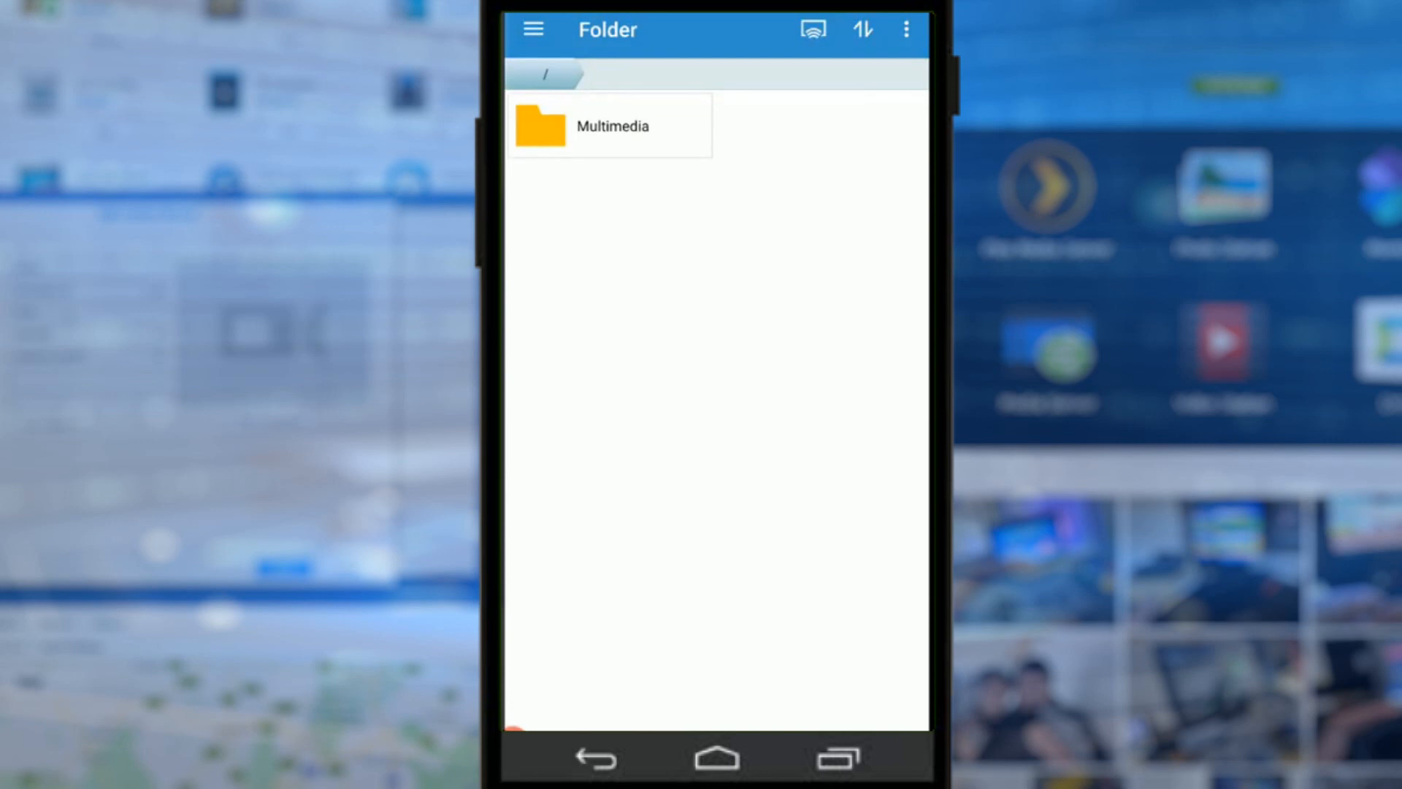
click(610, 125)
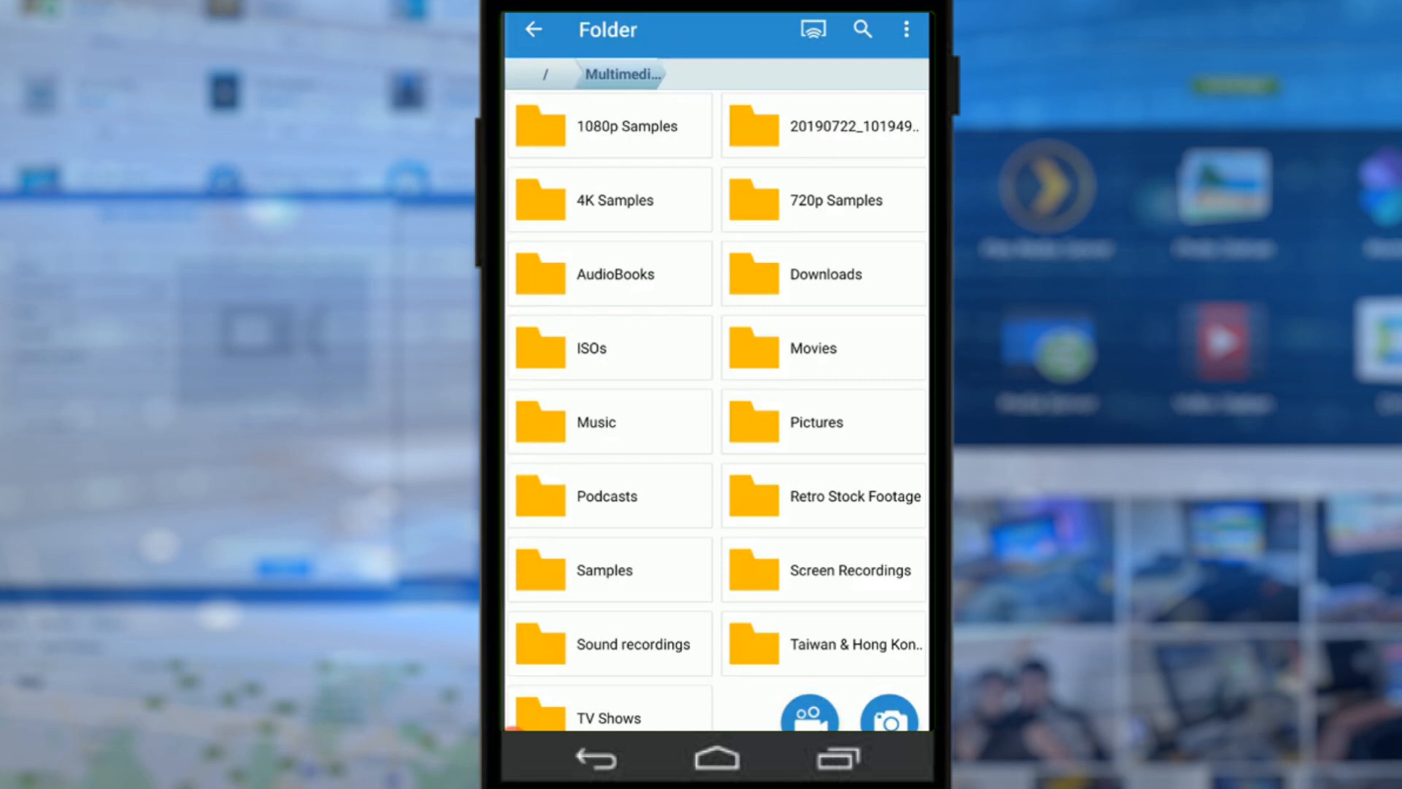
scroll(down, 3)
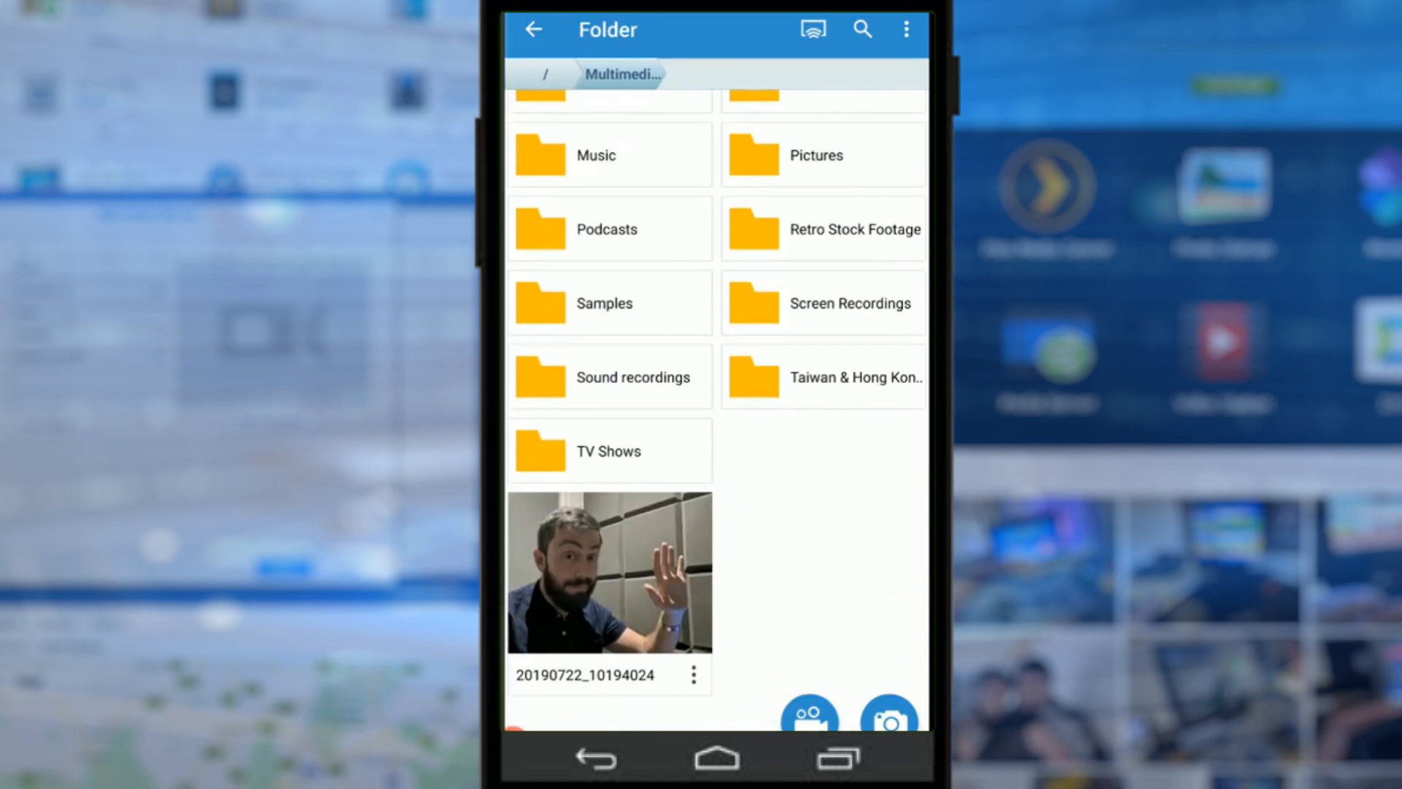
scroll(up, 3)
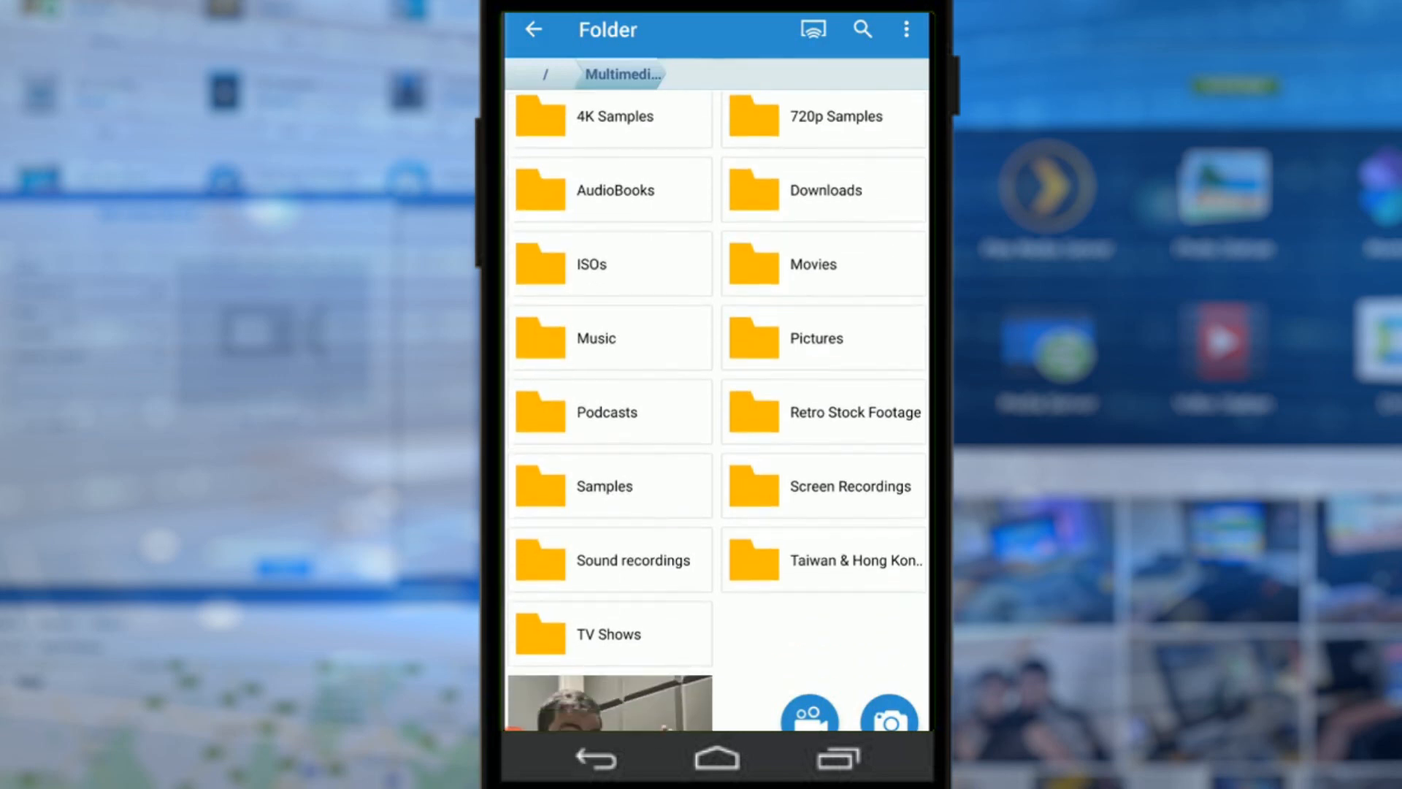
click(533, 29)
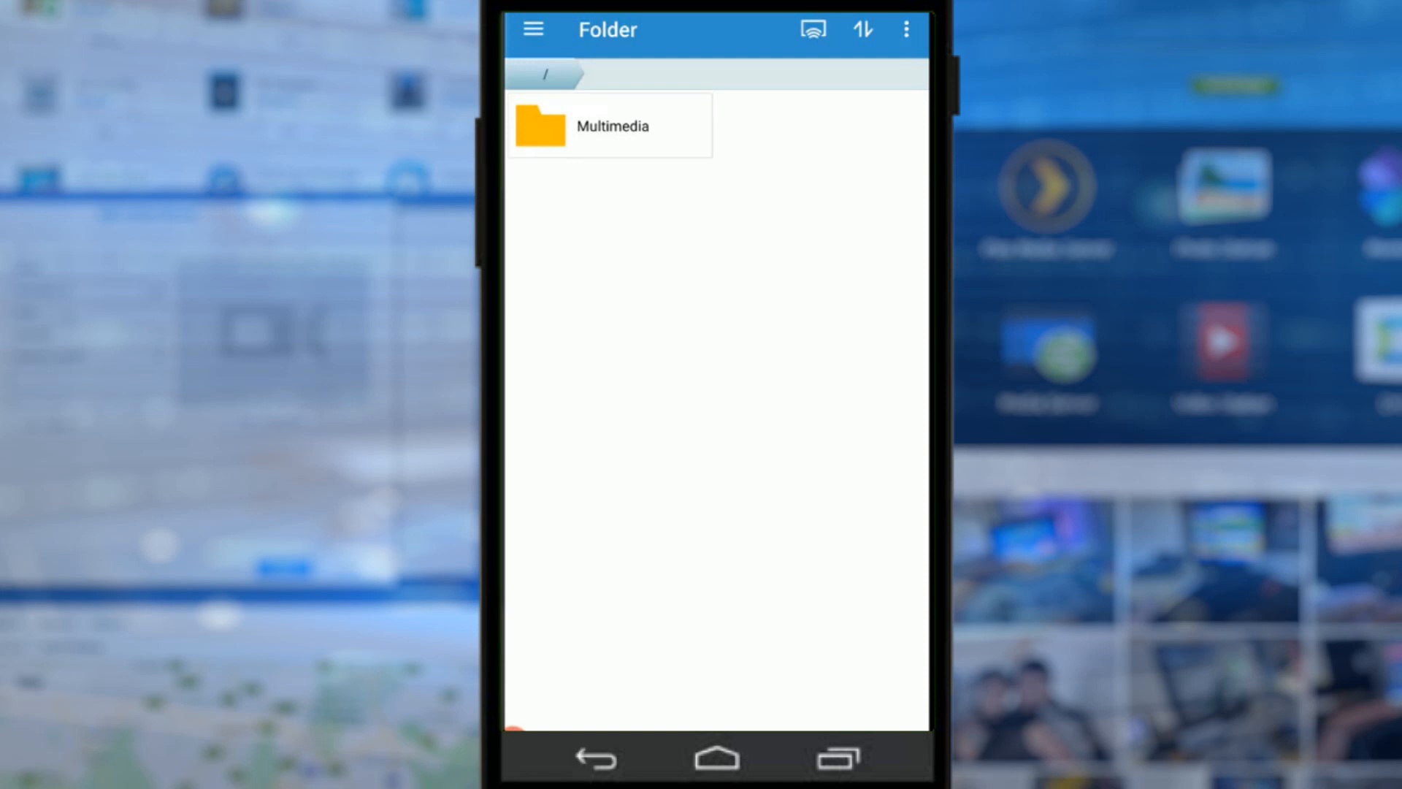
Step: Visit the empty Album and Smart Album sections, then switch to Faces listing five people
click(532, 29)
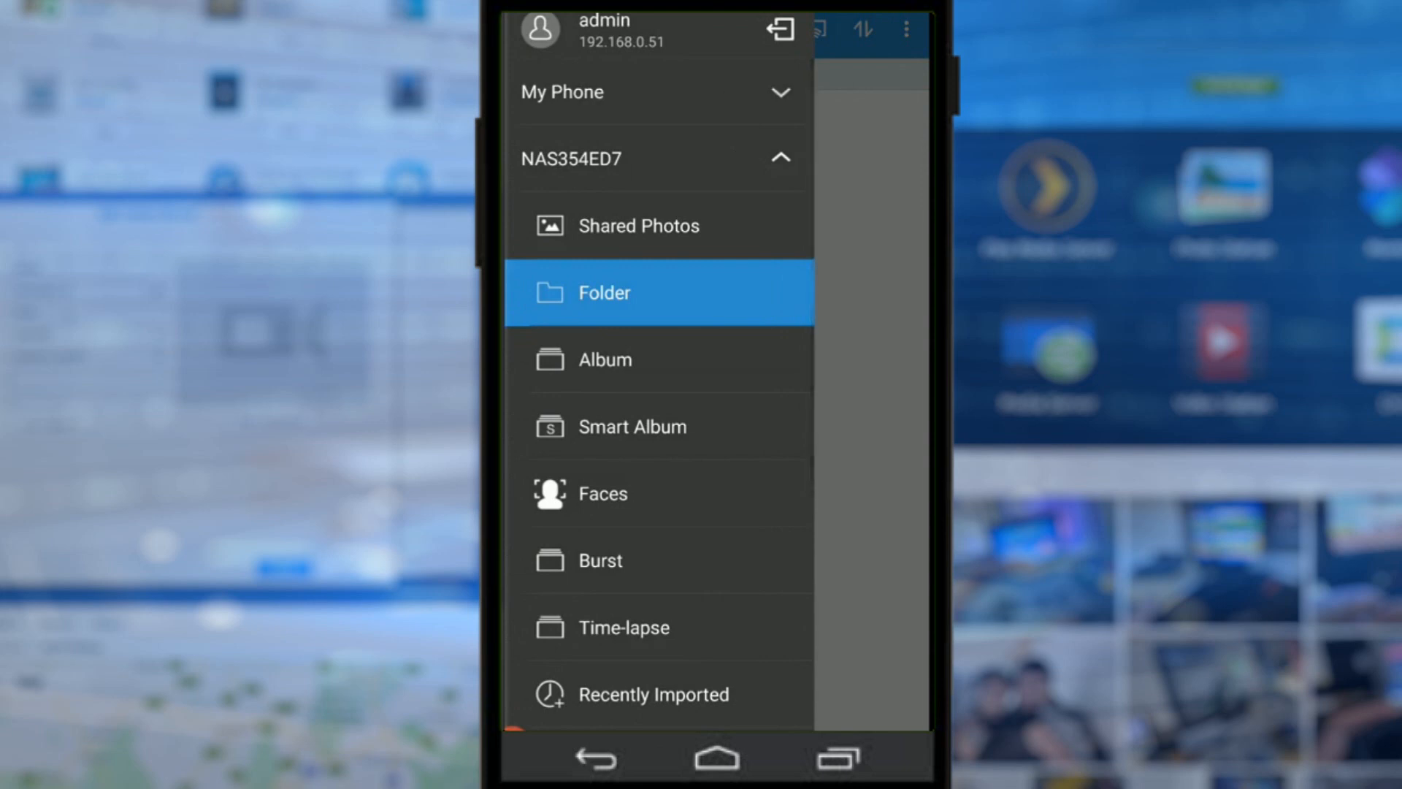
click(605, 360)
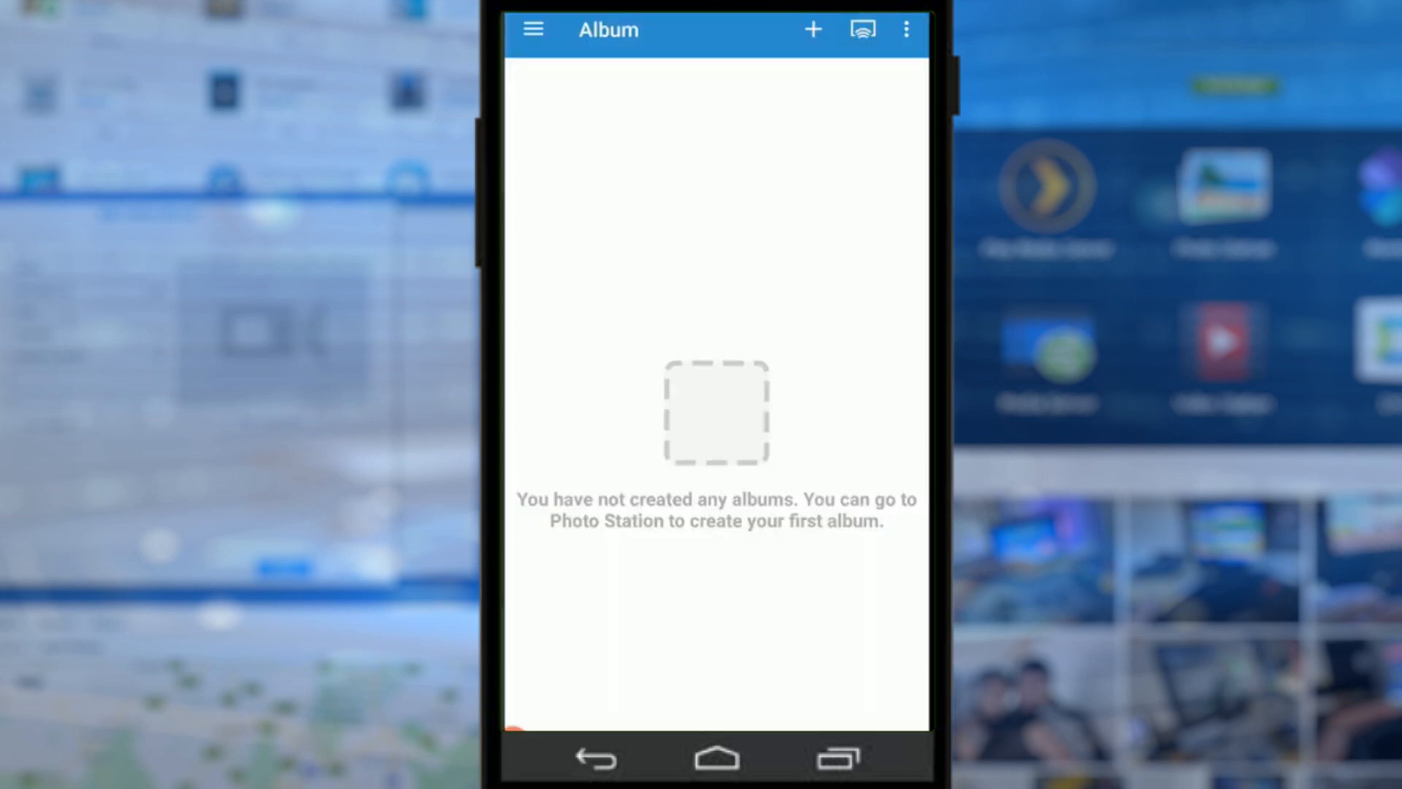
click(812, 29)
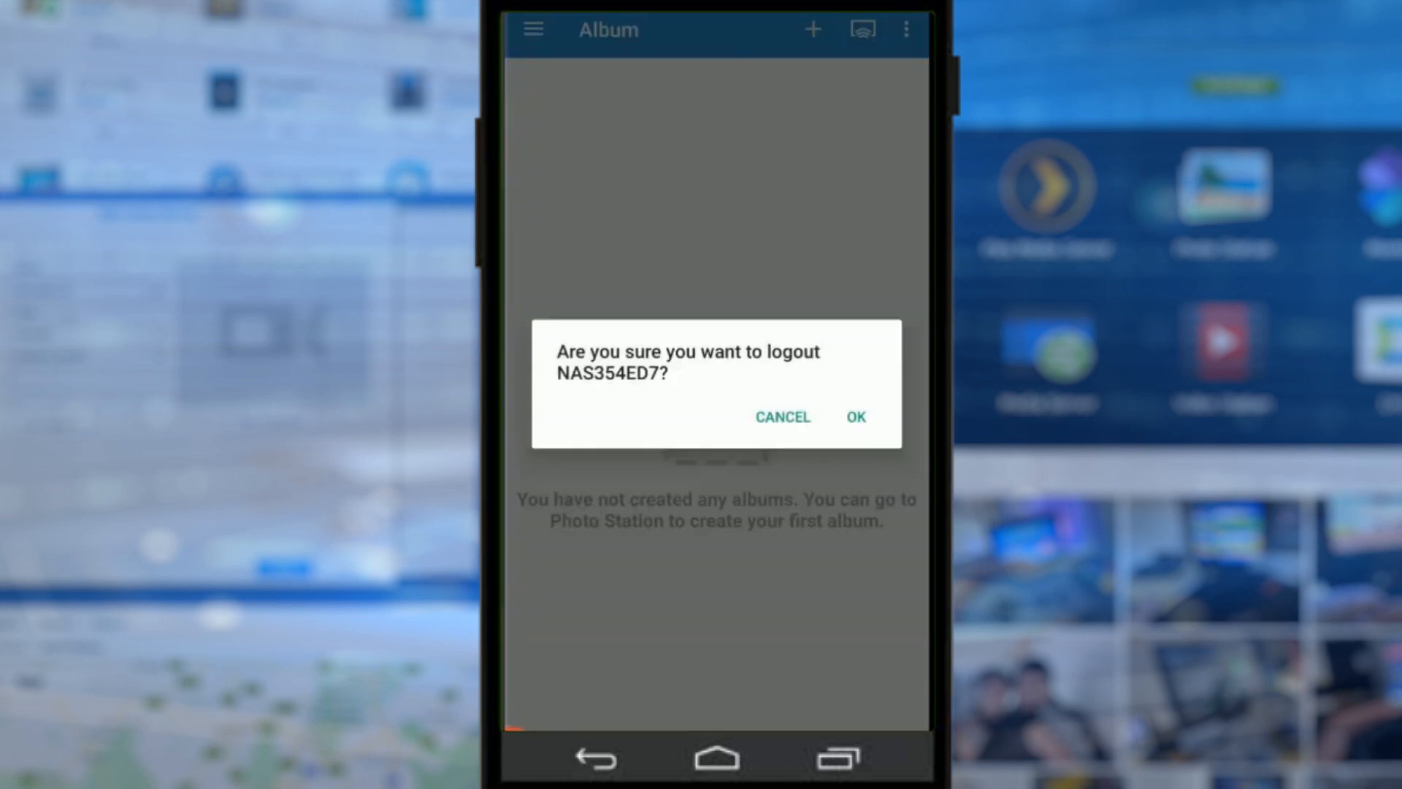
click(782, 416)
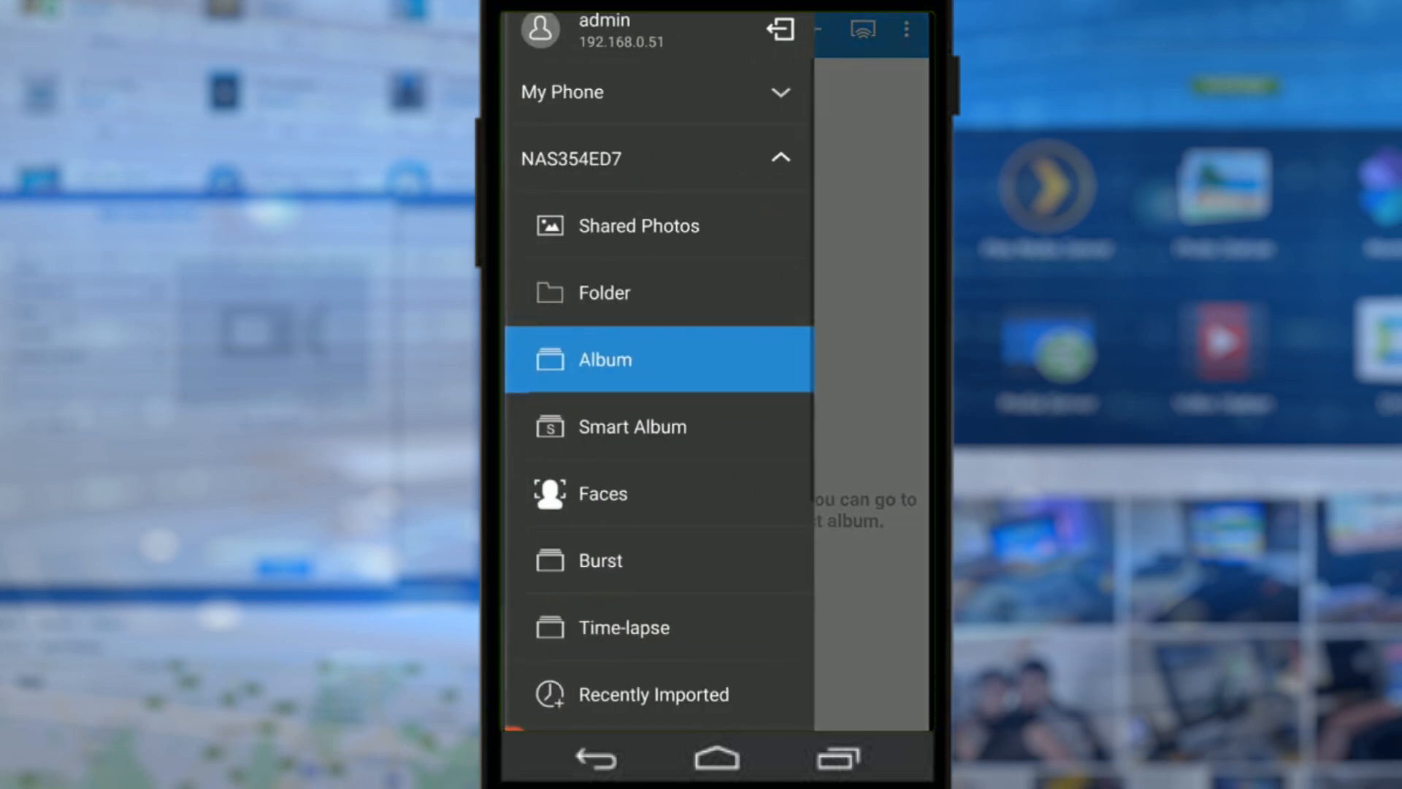
click(632, 427)
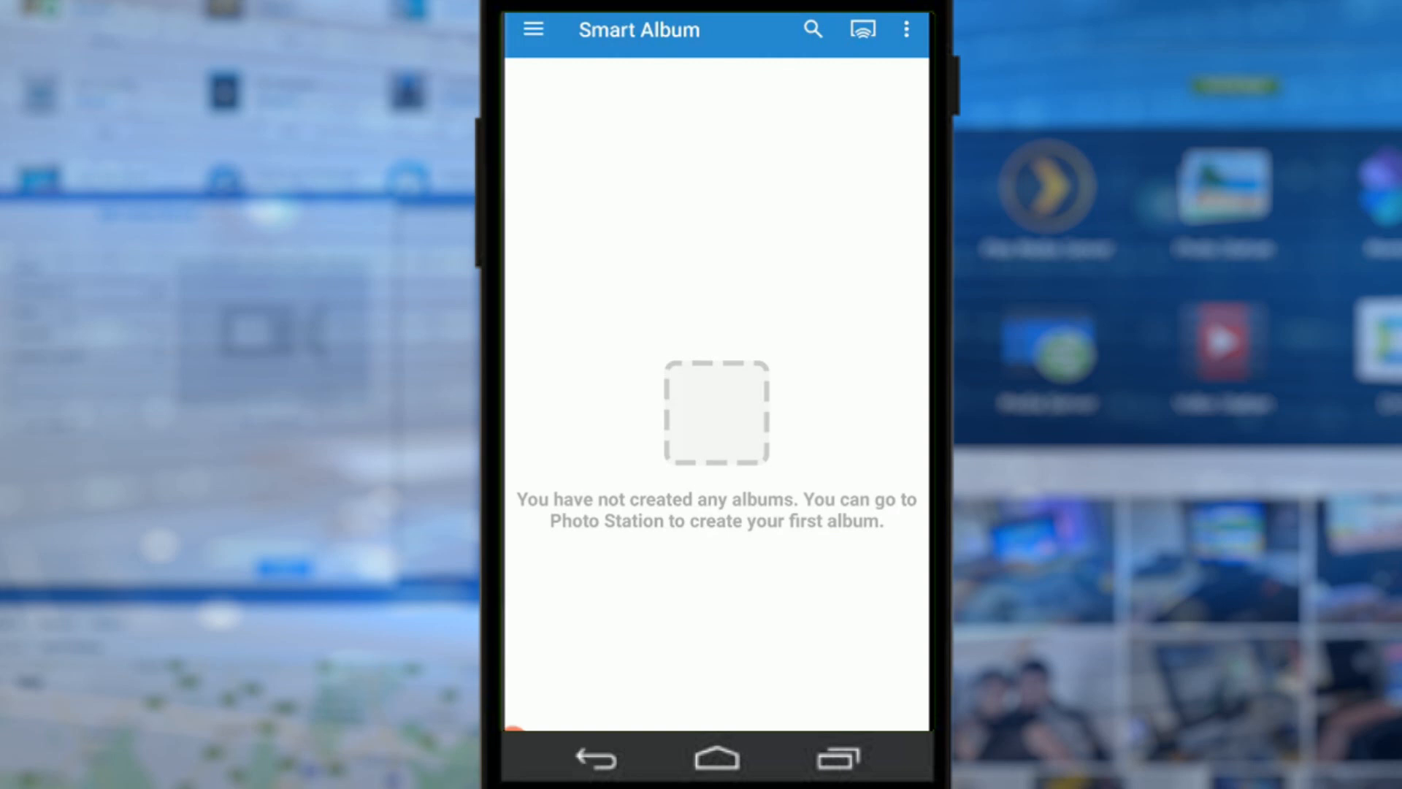
click(532, 29)
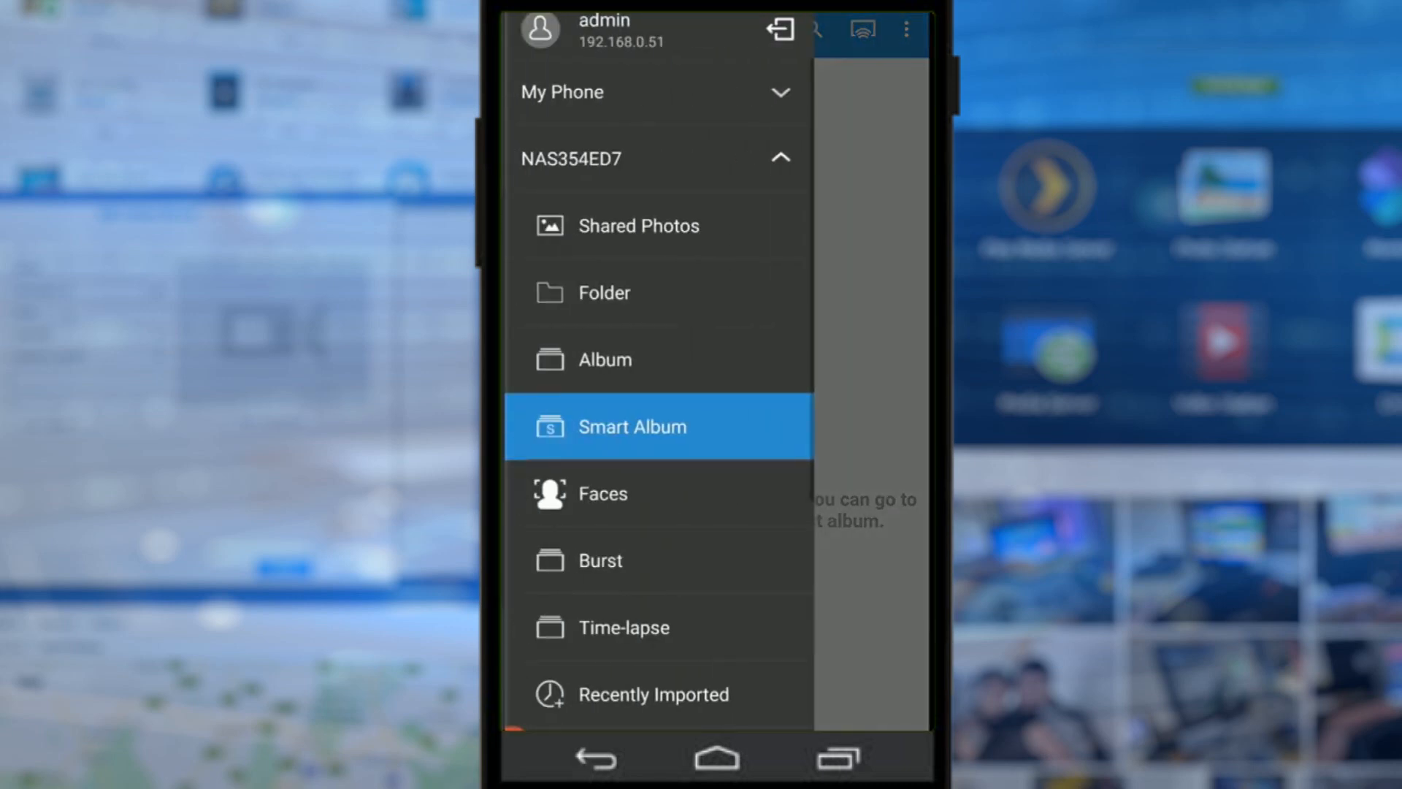
click(603, 492)
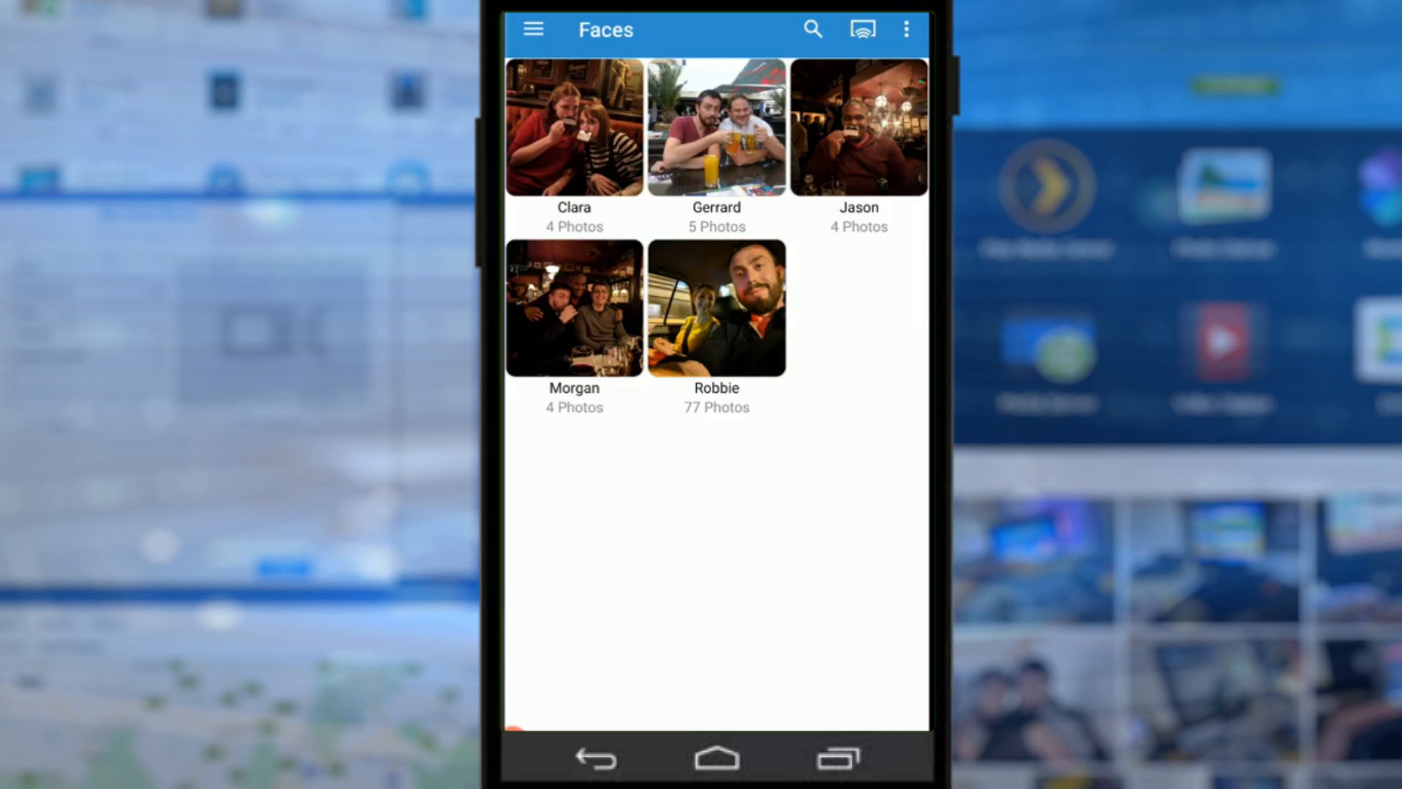
Step: Browse Robbie's face album, return to Faces and dismiss its overflow menu
click(715, 308)
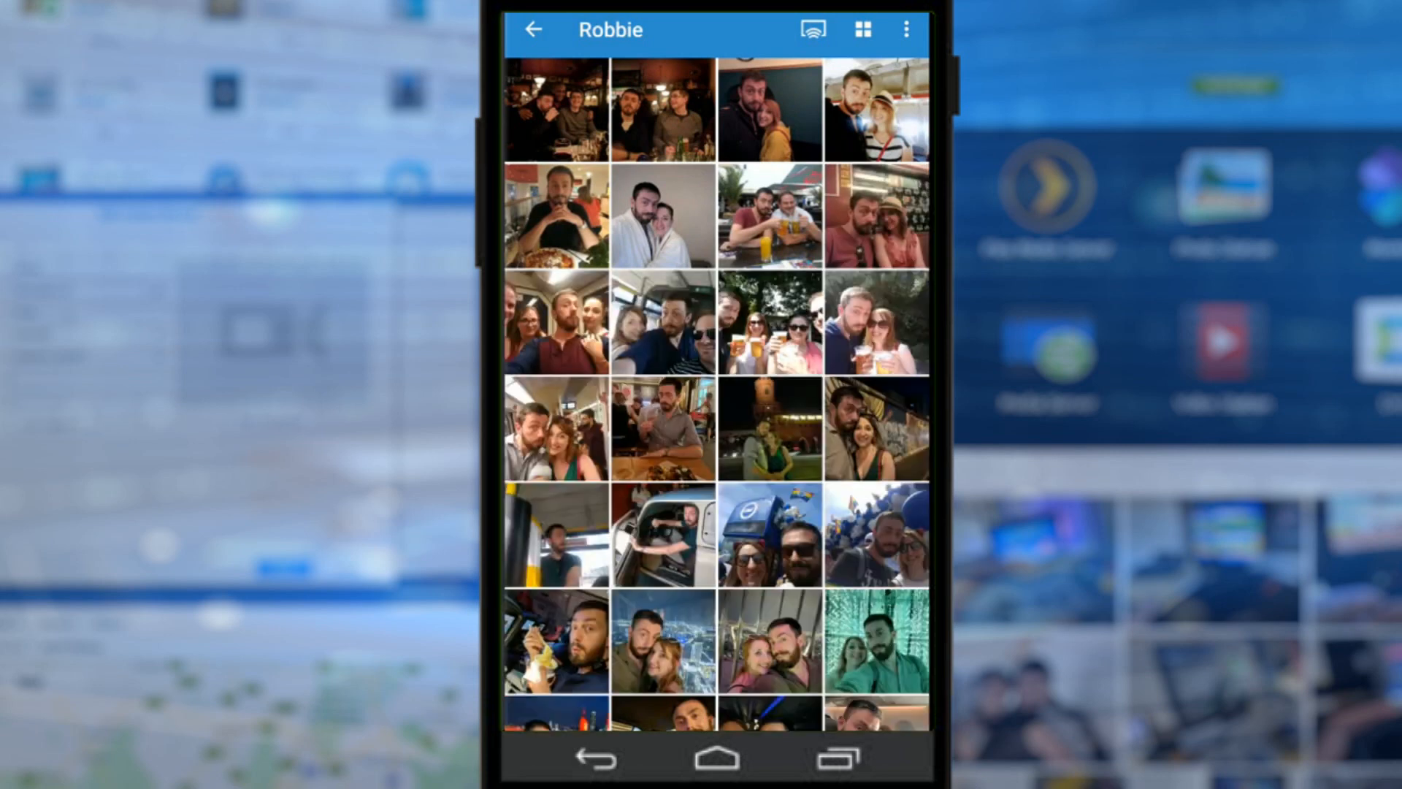
scroll(down, 3)
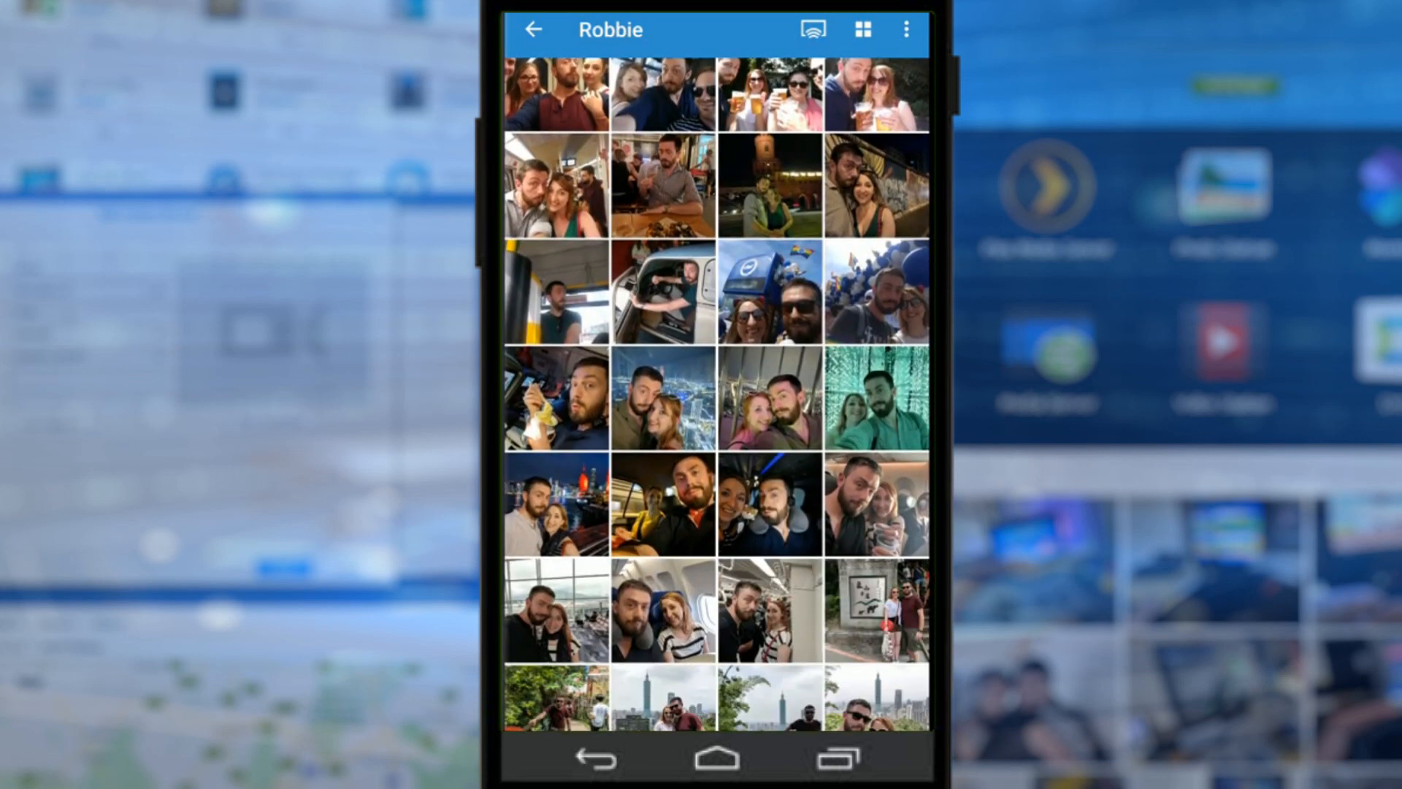
click(533, 30)
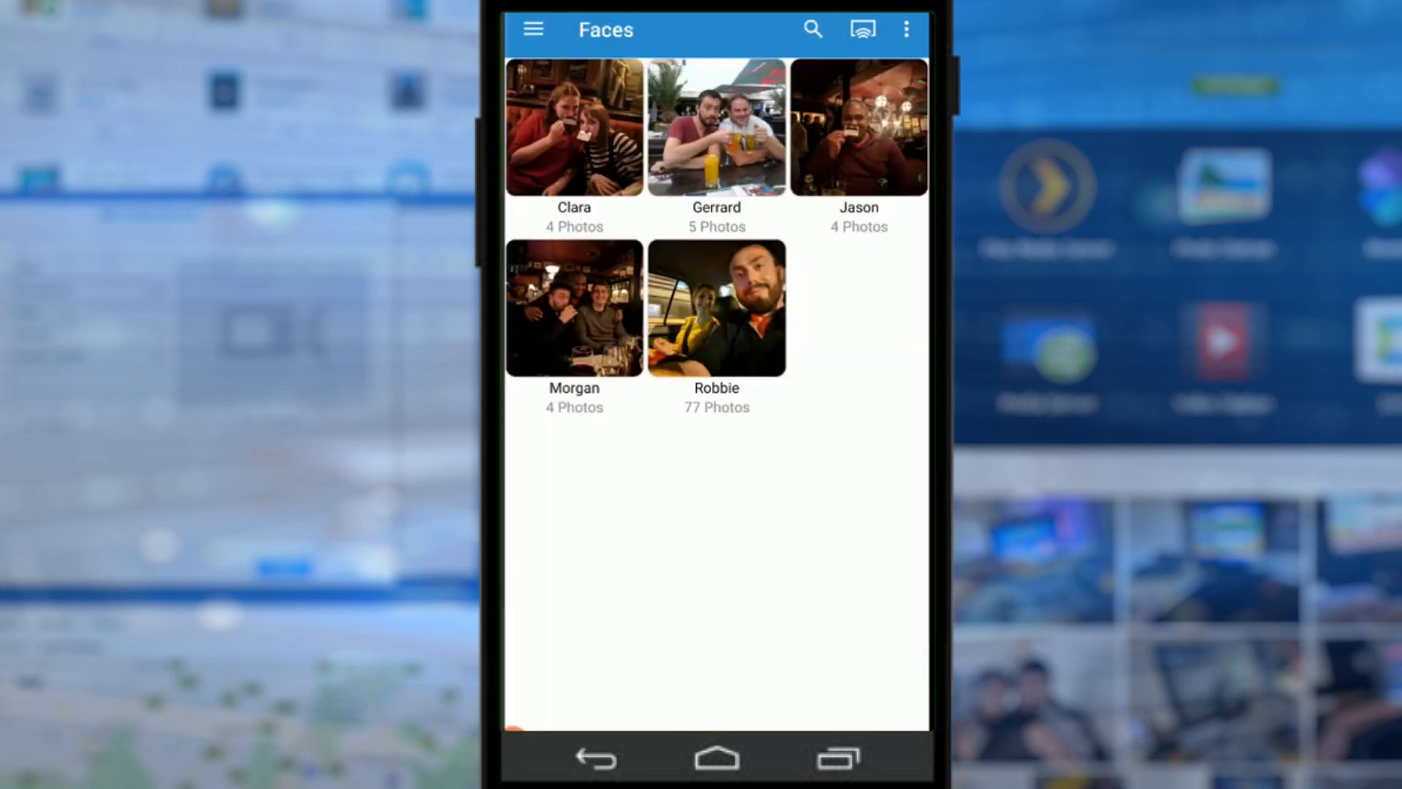
click(905, 29)
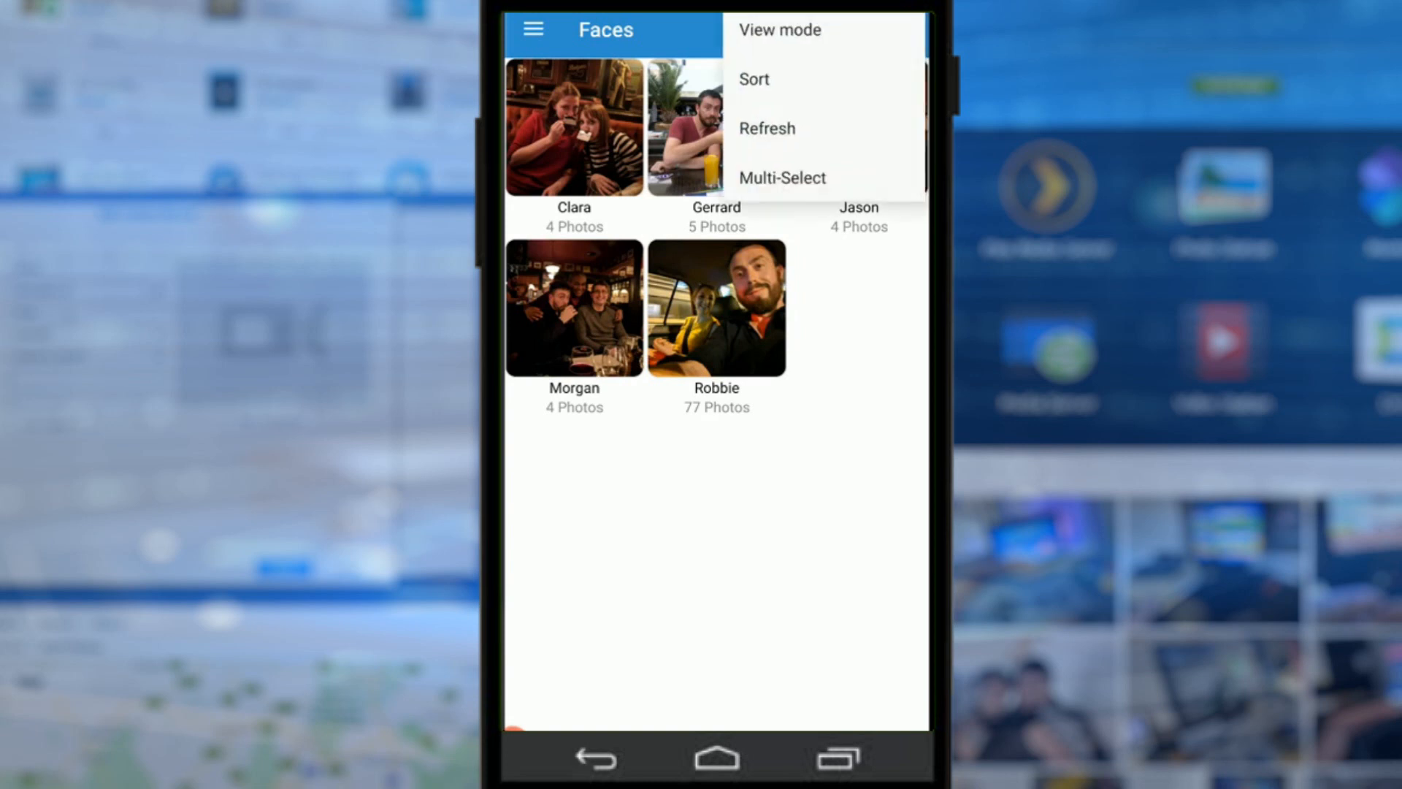
click(779, 29)
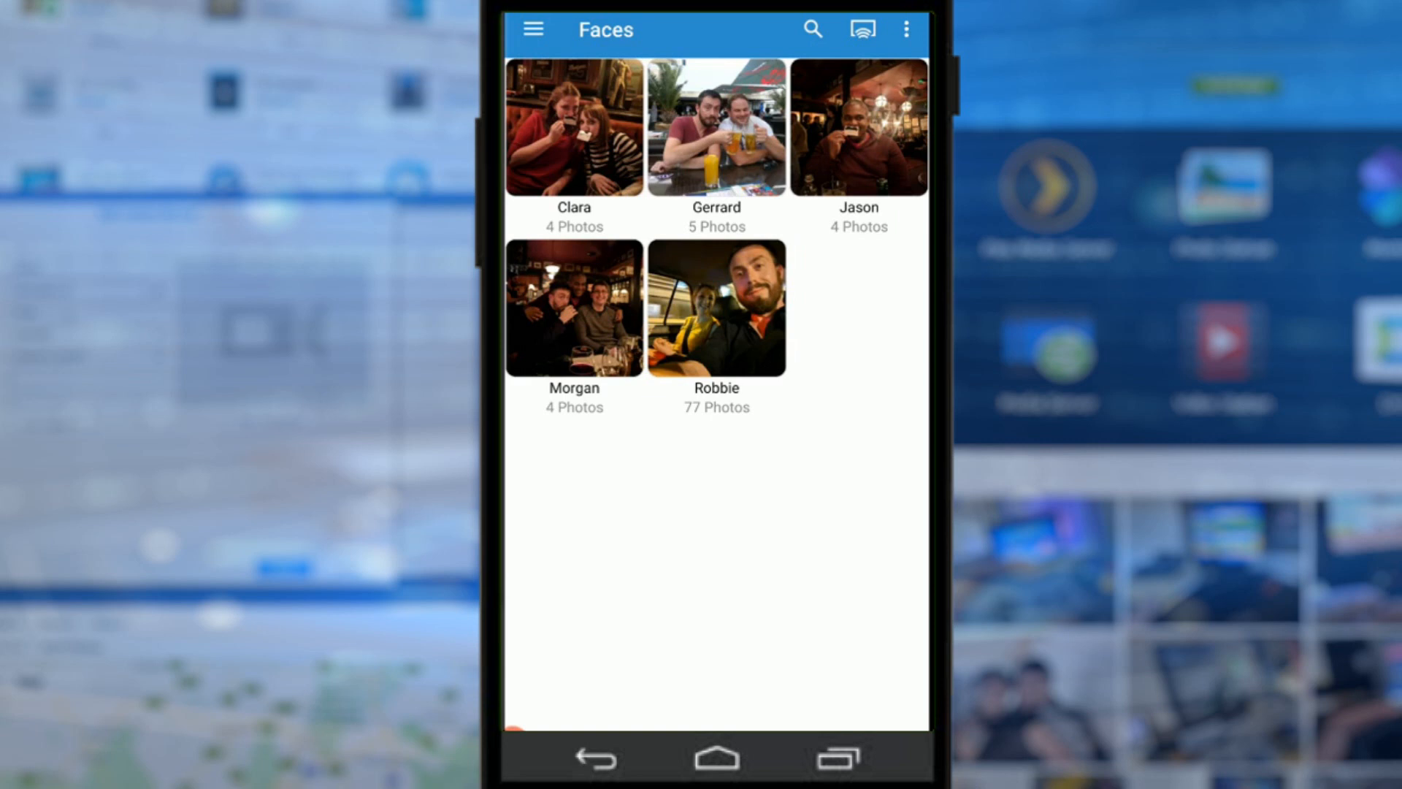
Step: Browse Robbie's 77 photos again to the end and reopen the side menu of sections
click(716, 308)
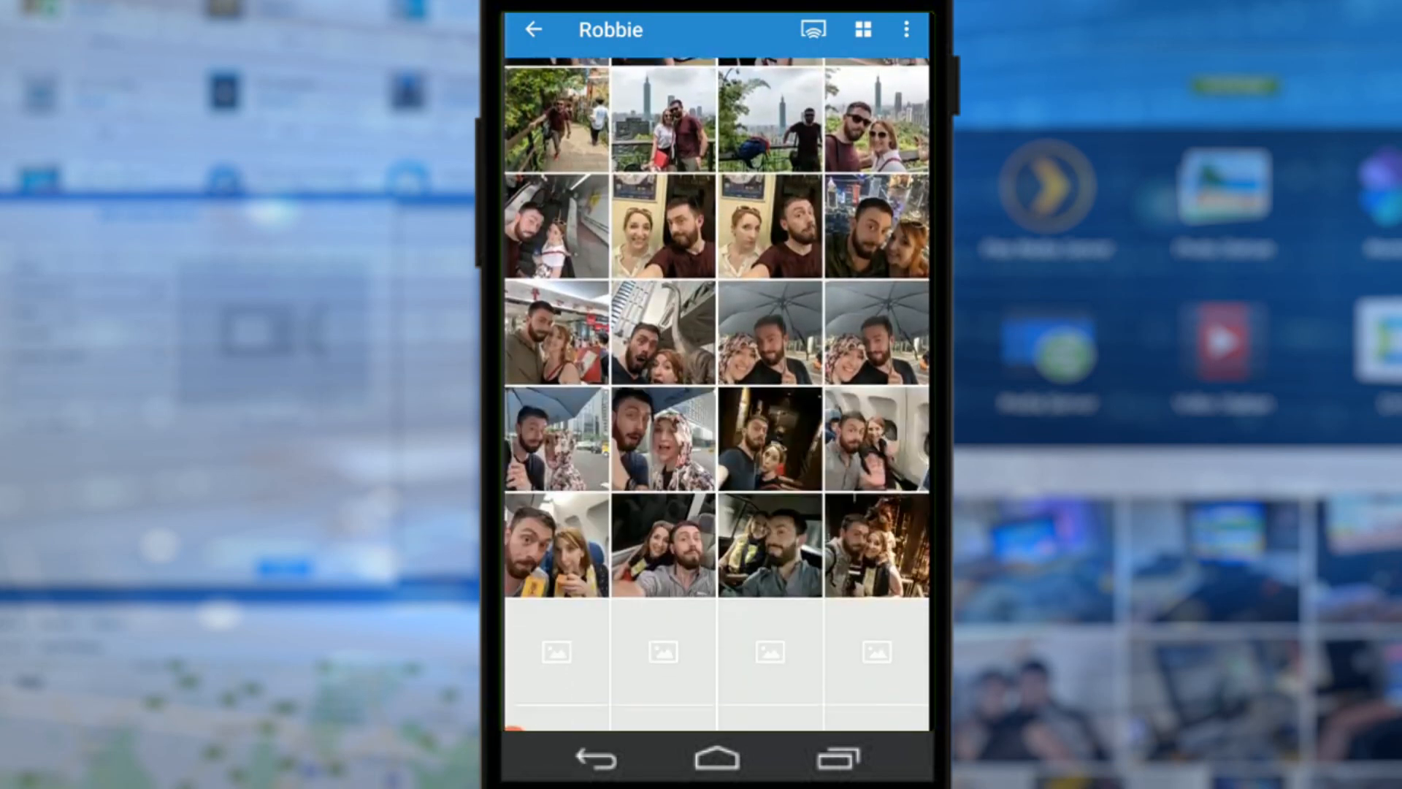
scroll(down, 3)
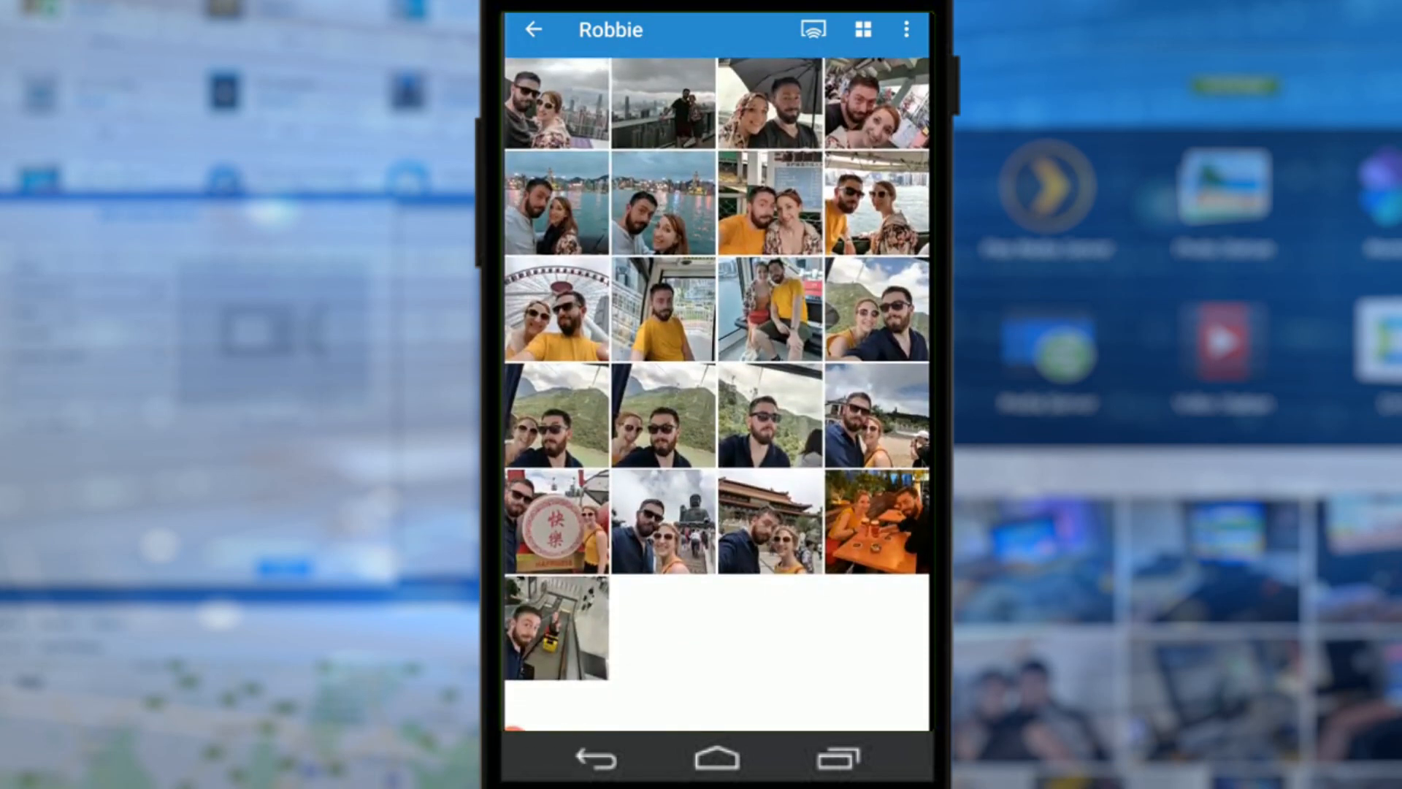
click(533, 29)
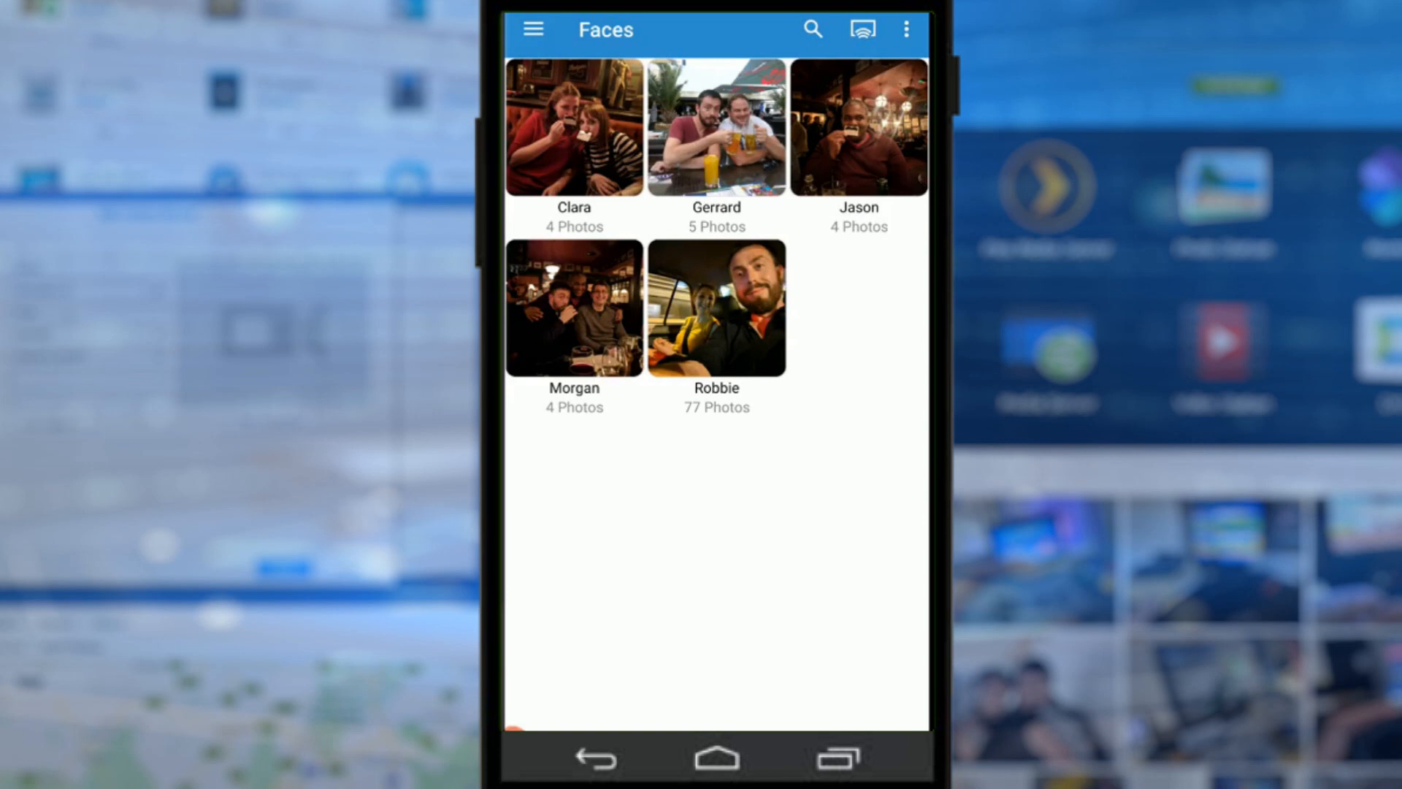
click(533, 29)
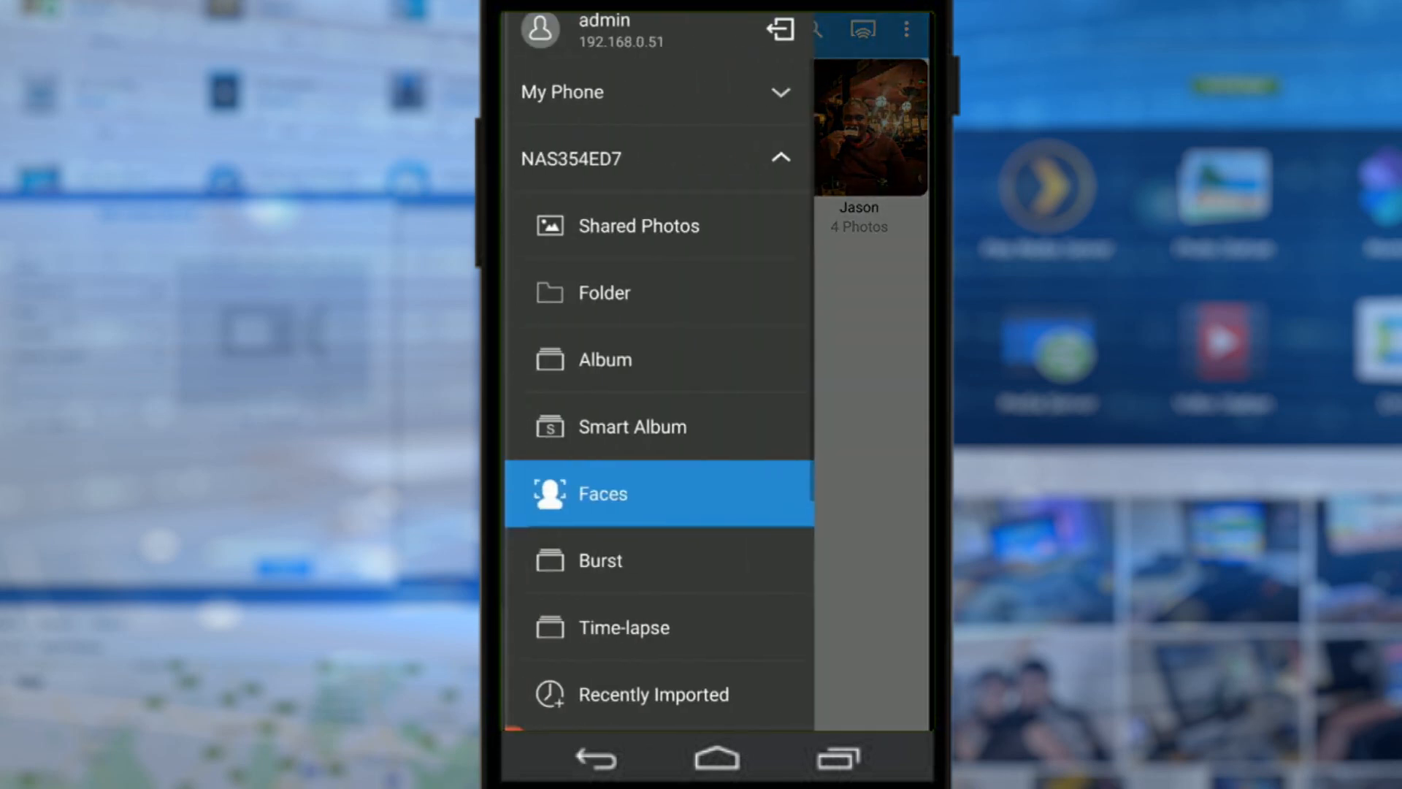
Step: View the 8-photo group in the Burst section, then leave the viewer
click(600, 561)
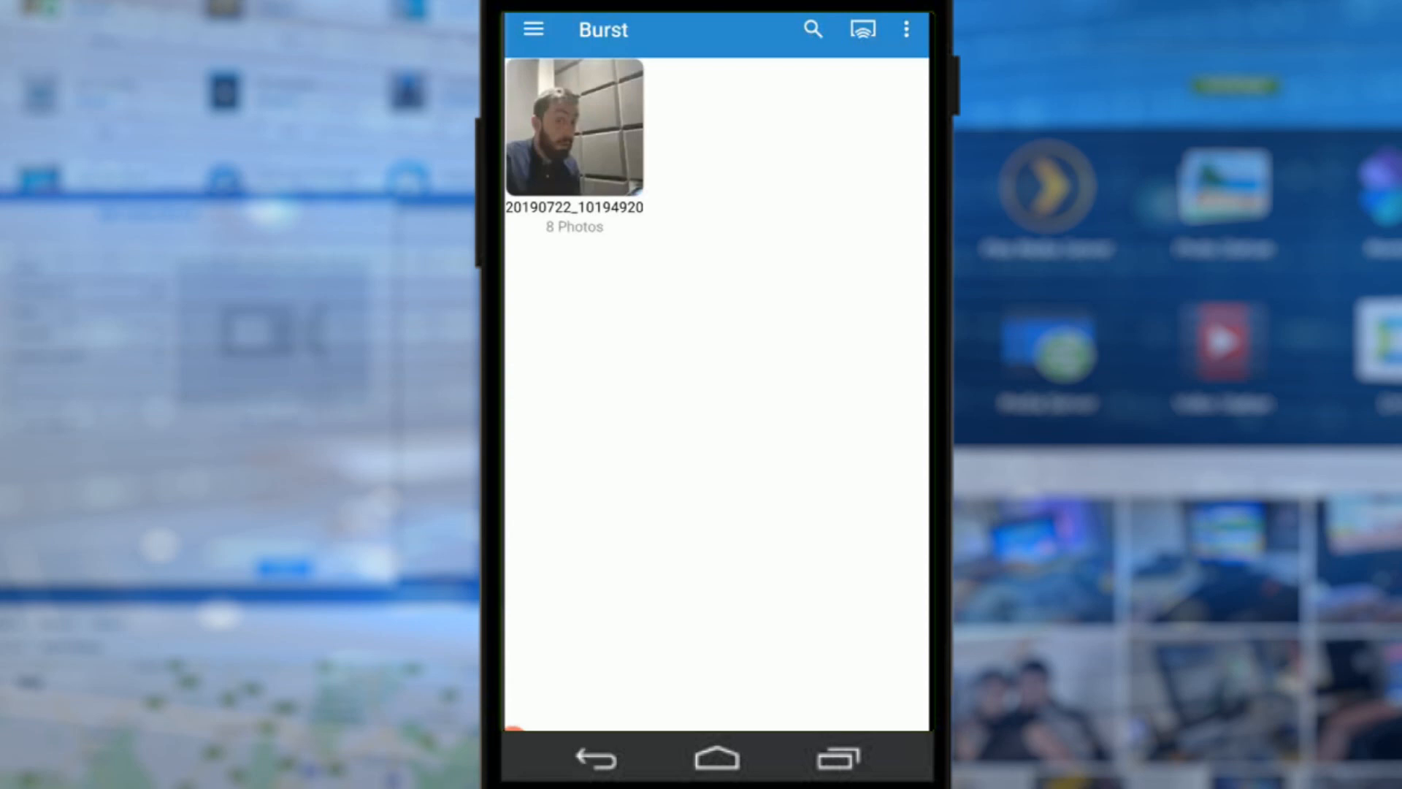
click(572, 125)
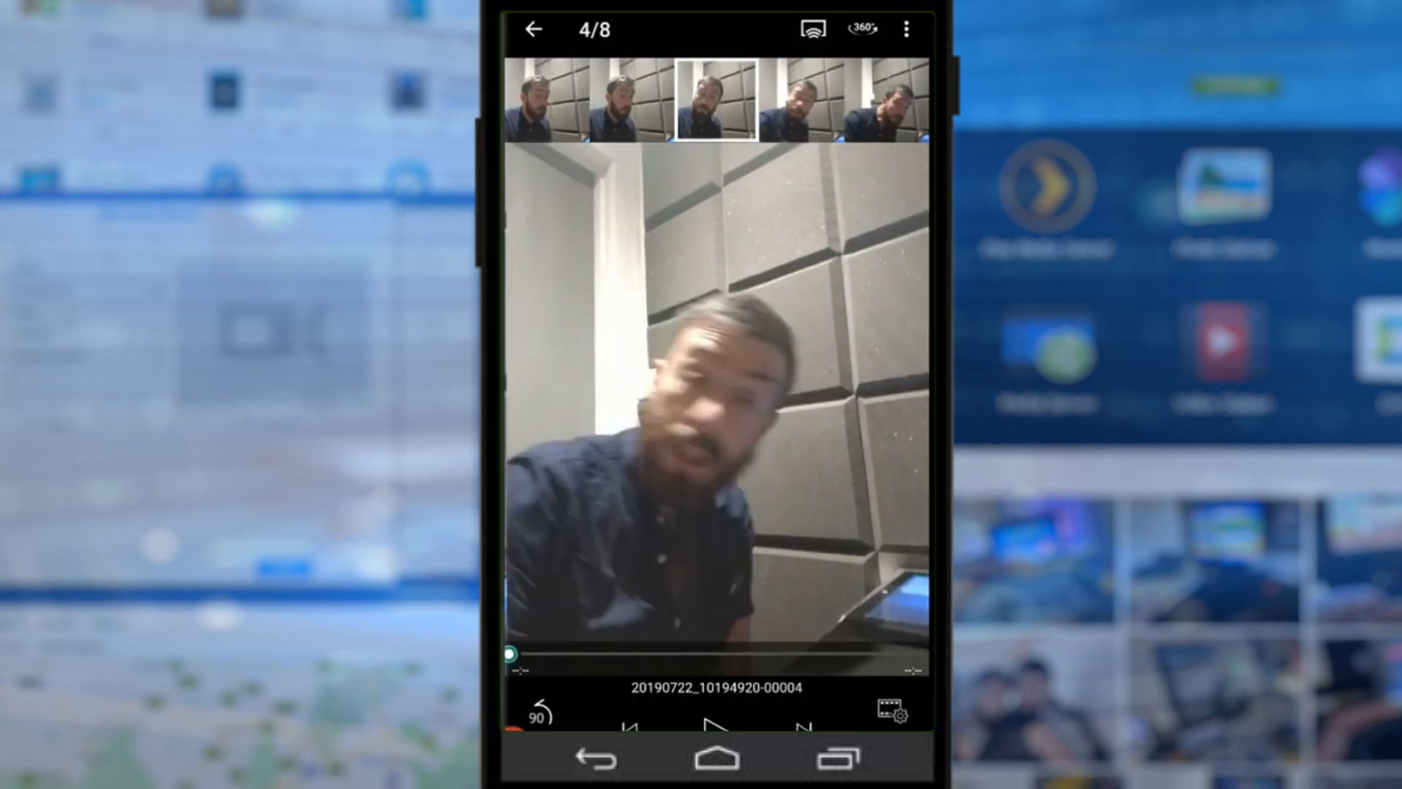
click(533, 30)
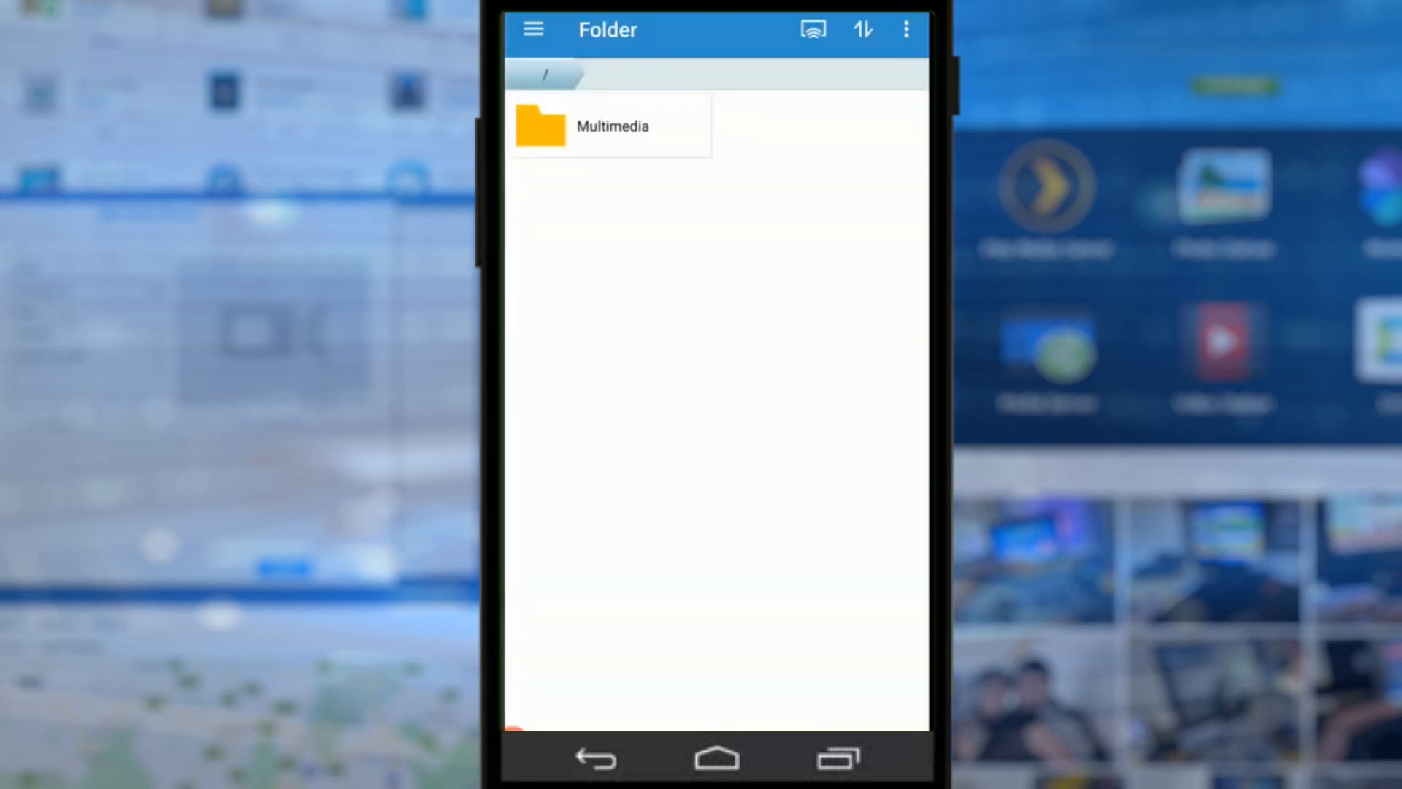
Step: Open IMG_20190524_173424 from the Multimedia > Taiwan & Hong Kong folder
click(612, 126)
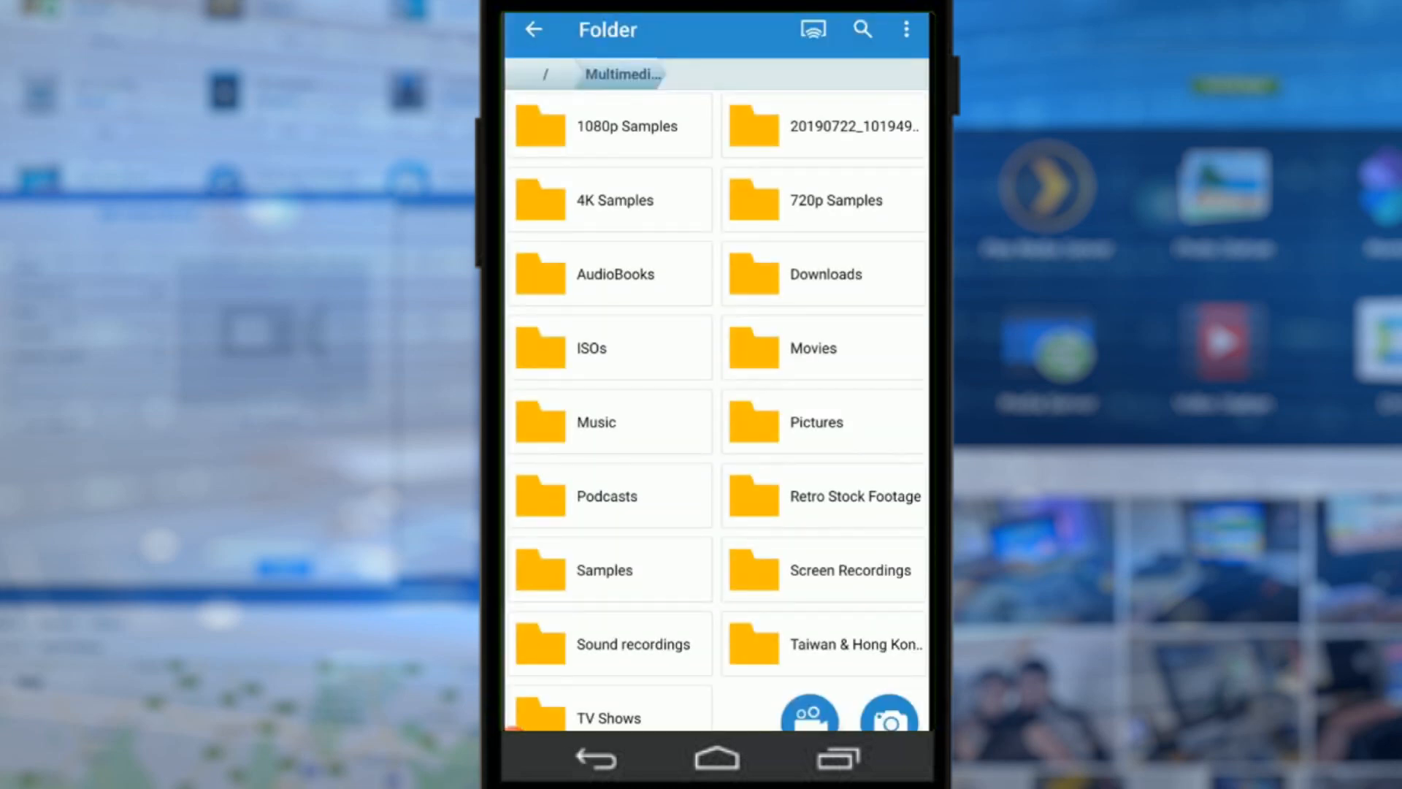
click(856, 644)
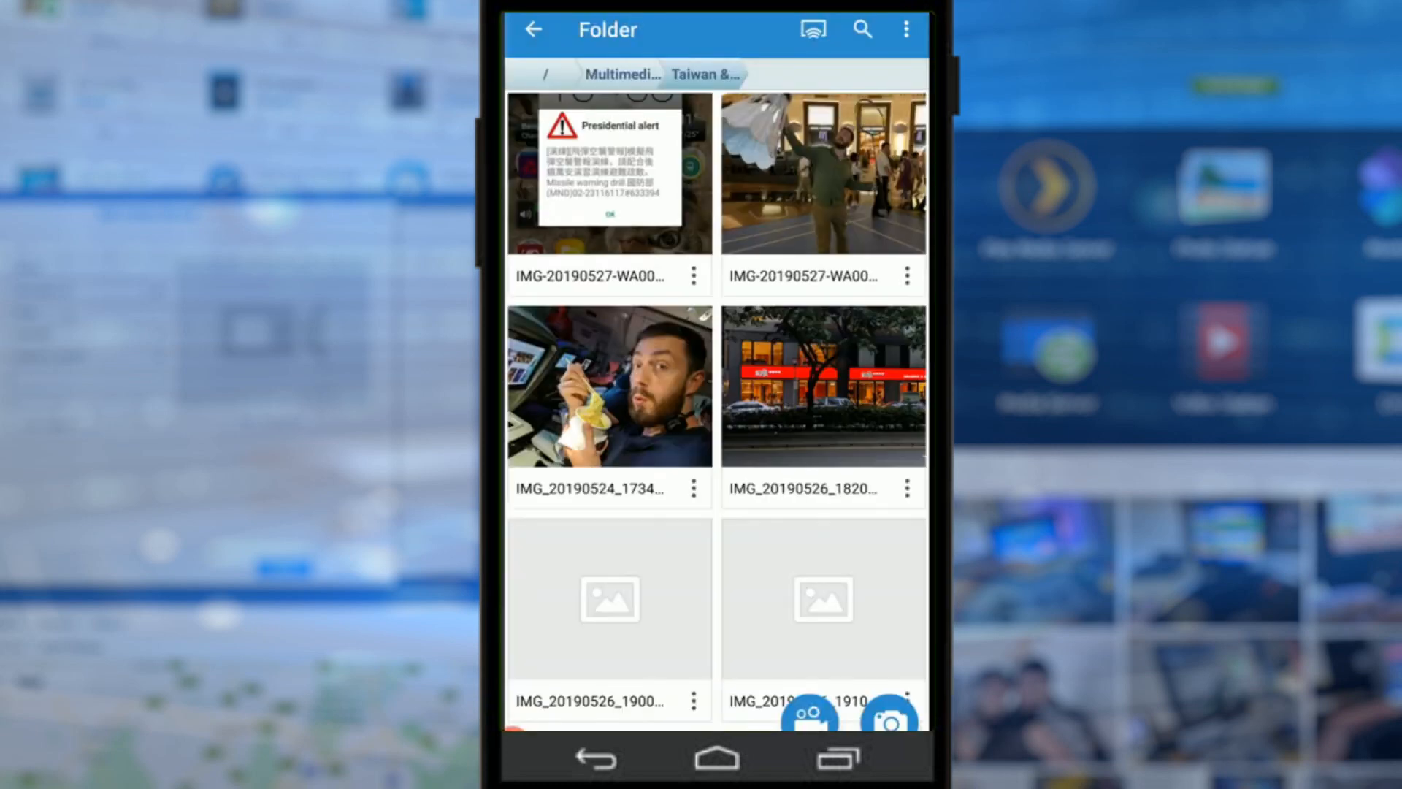
click(607, 386)
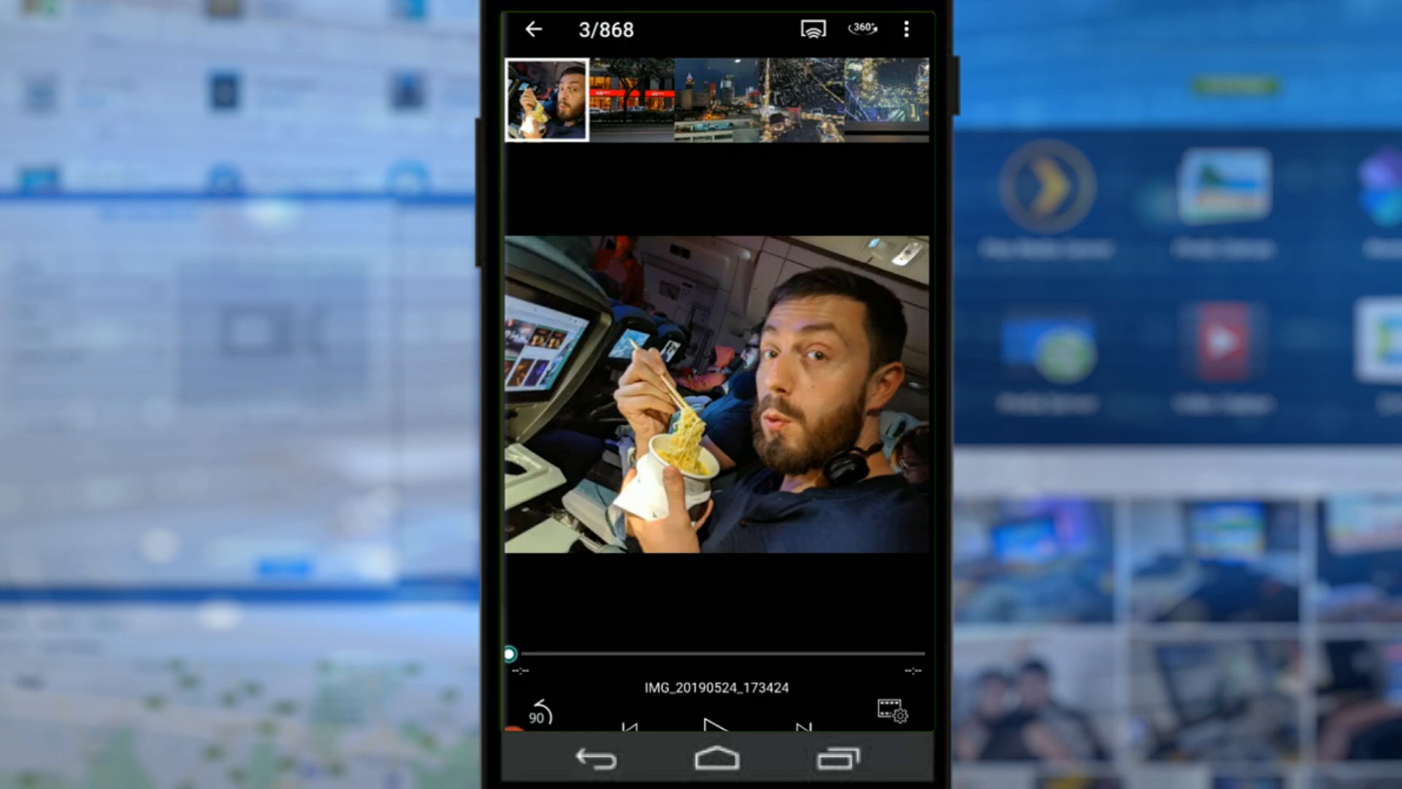
Step: Check the cast device list and try the photo in 360-degree view, then show its options
click(811, 29)
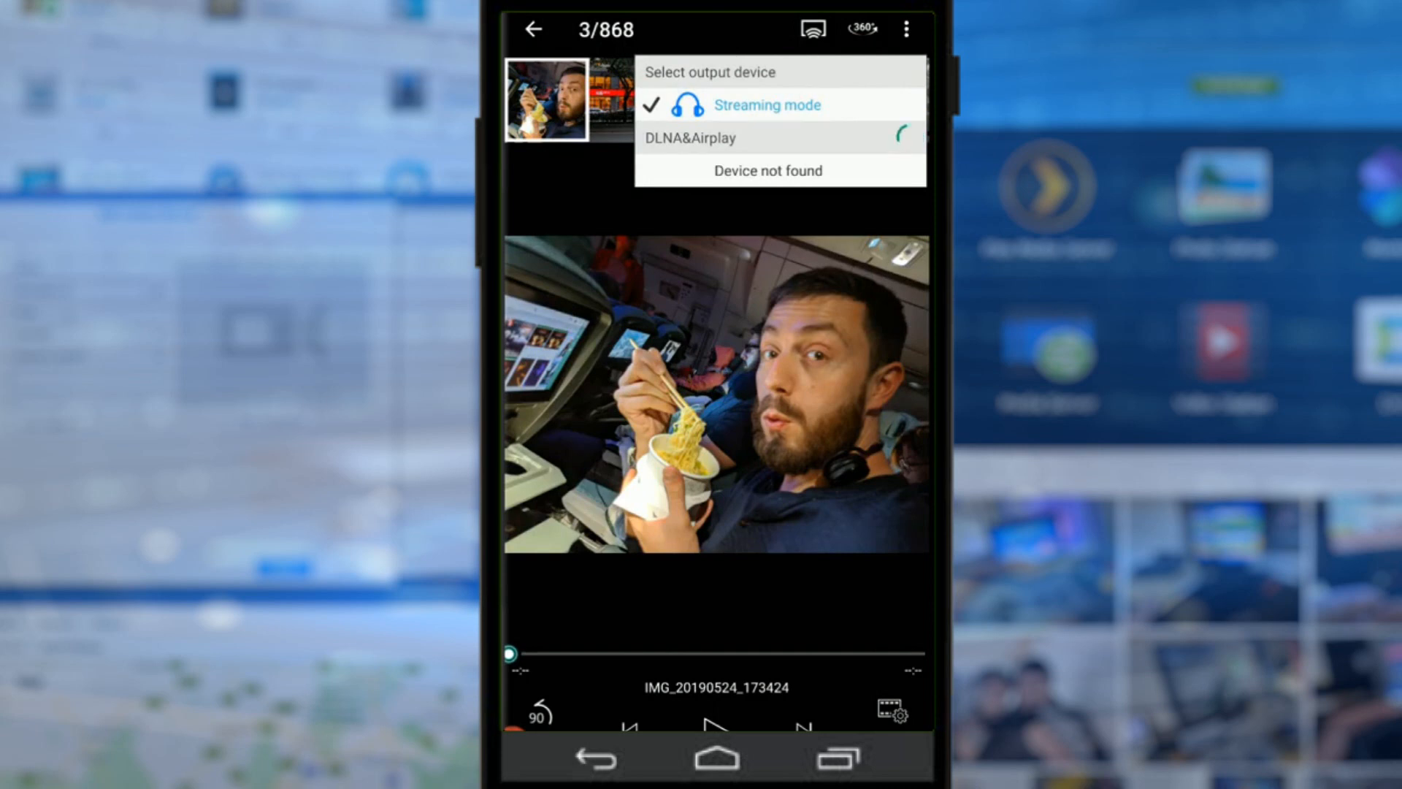
click(716, 393)
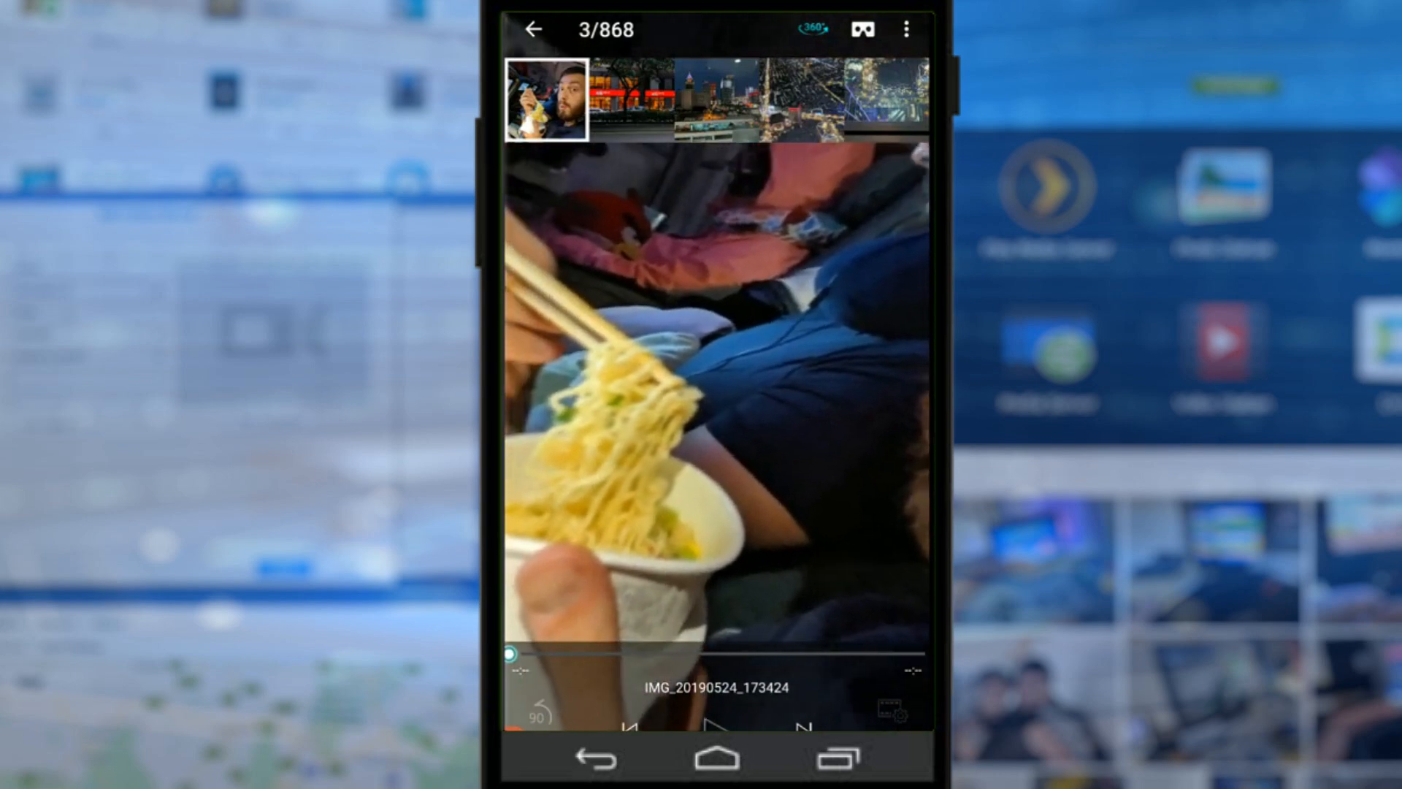
click(862, 29)
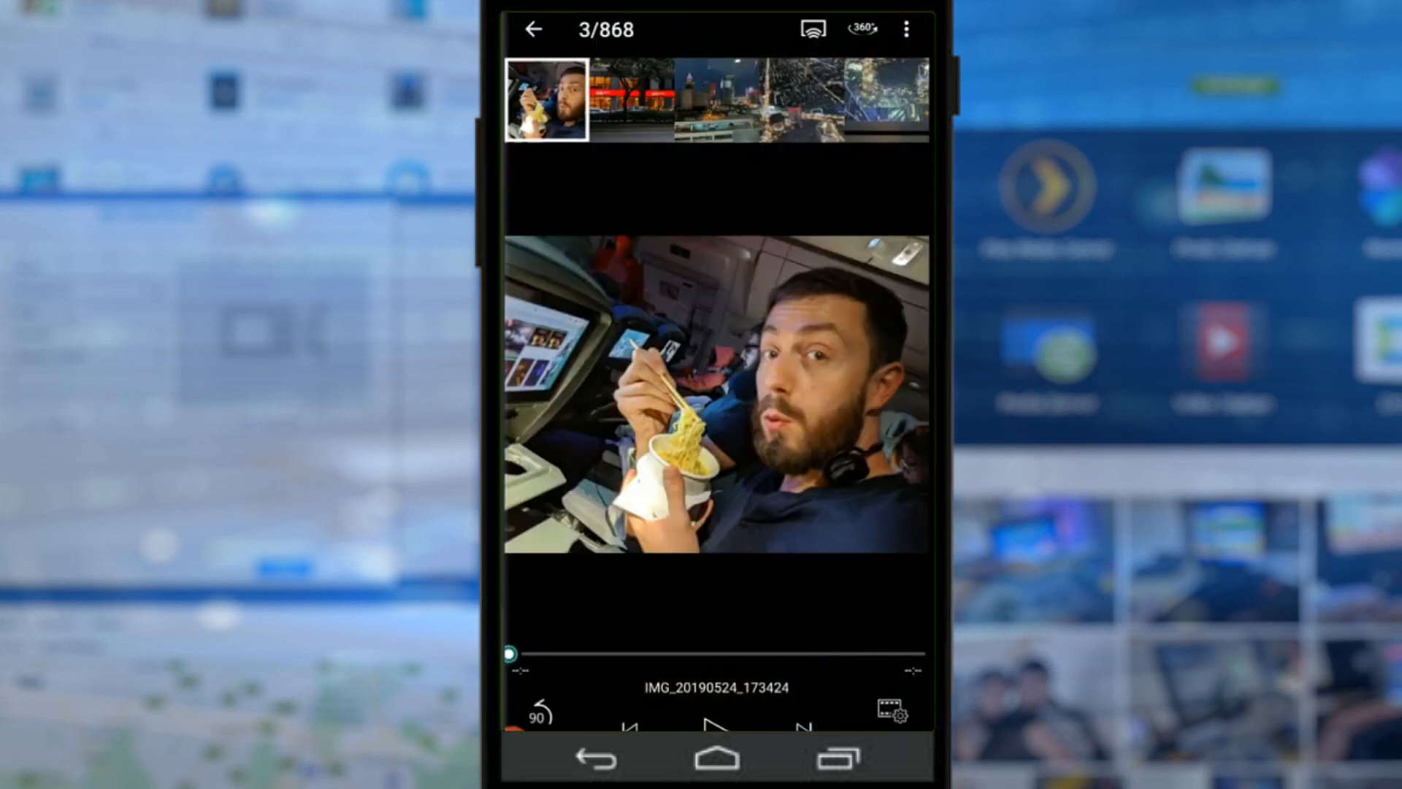
click(905, 29)
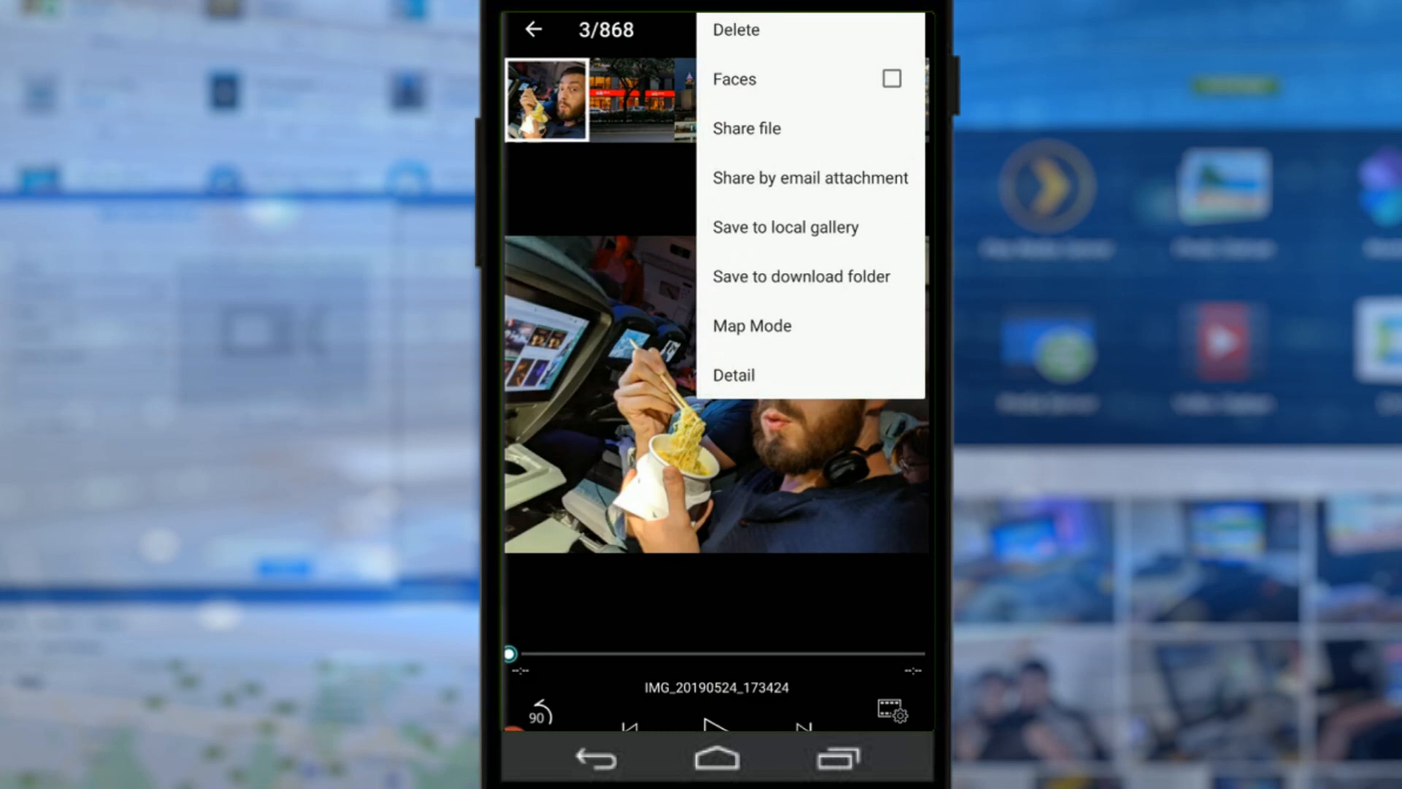
Step: Show the Robbie face tag, try Map Mode (no location info), and return to the folder grid
click(733, 79)
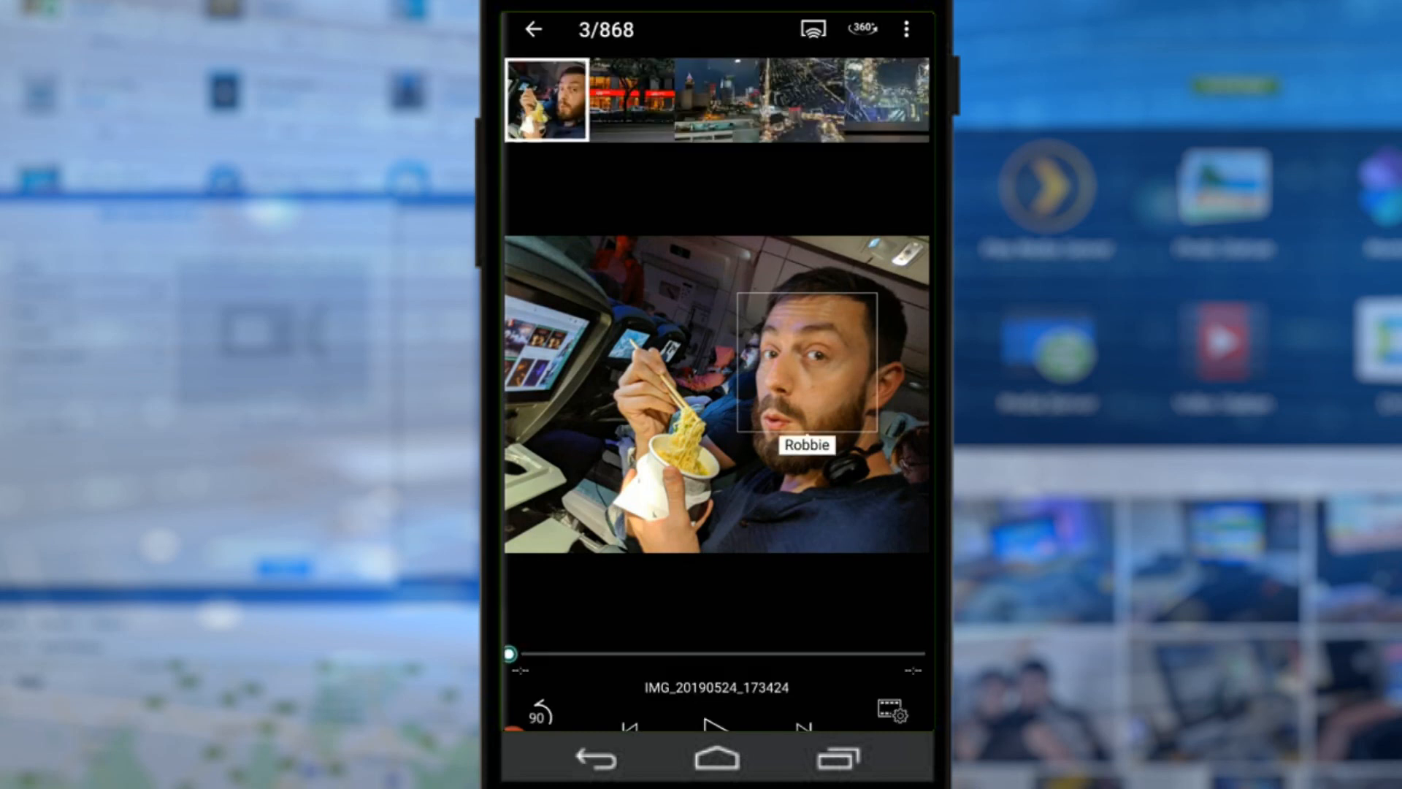
click(907, 29)
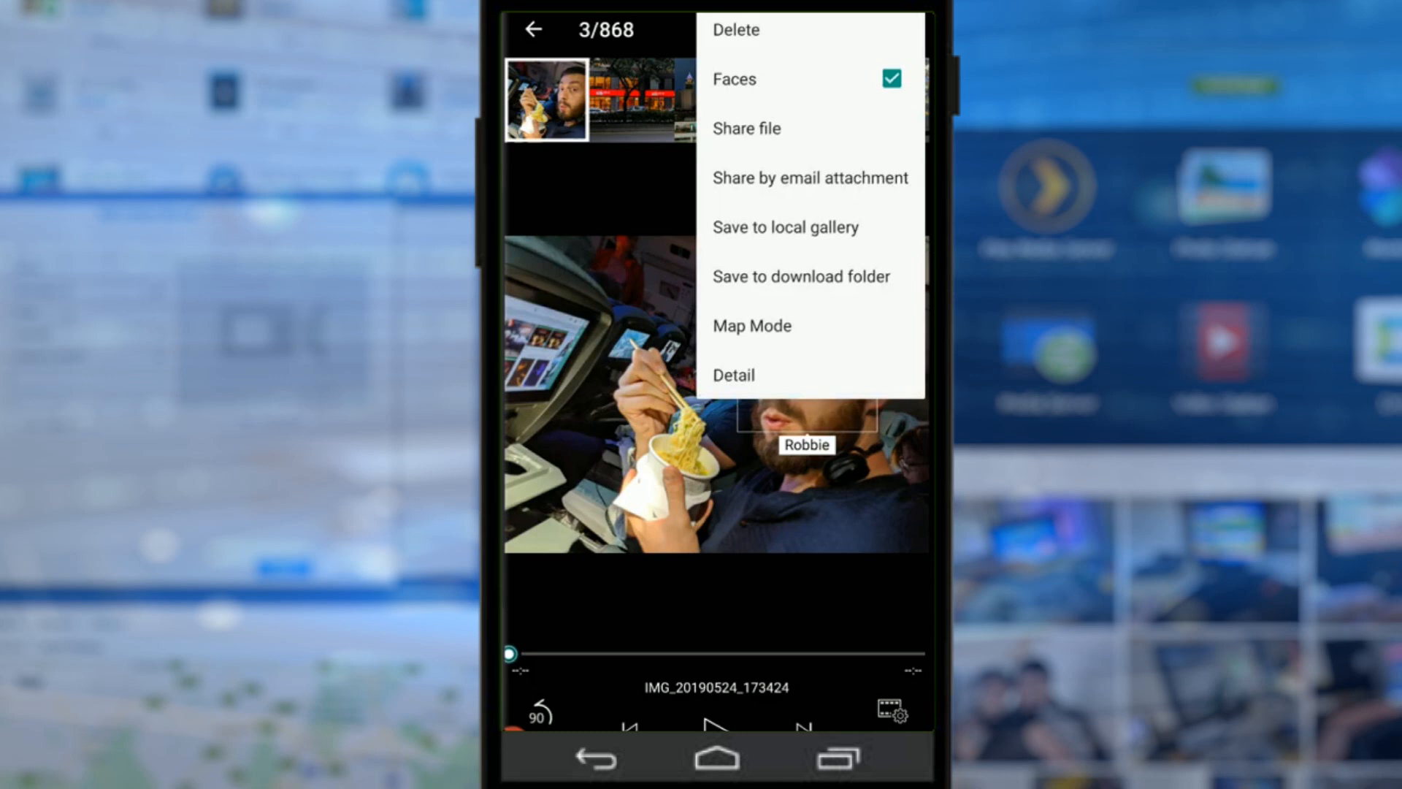
click(750, 325)
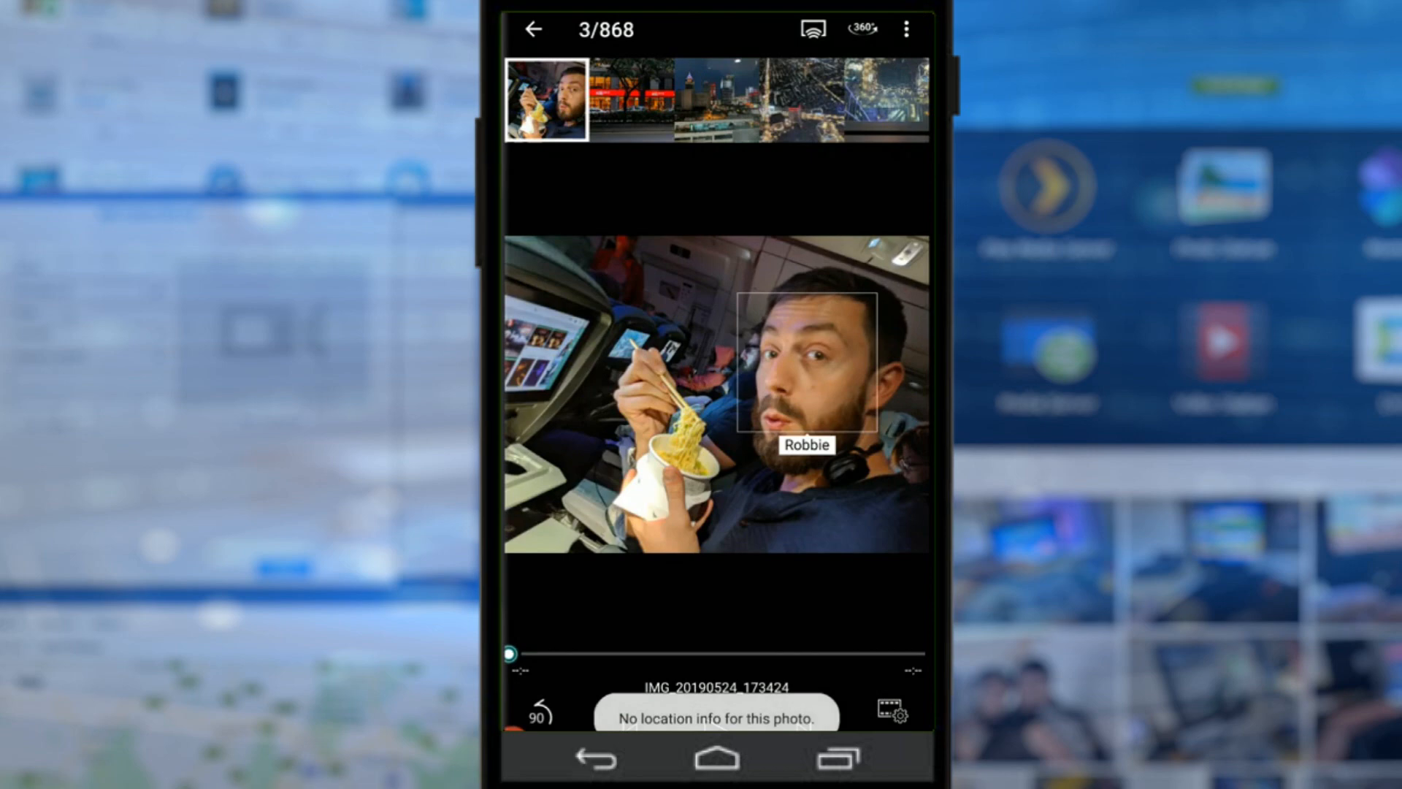
click(533, 29)
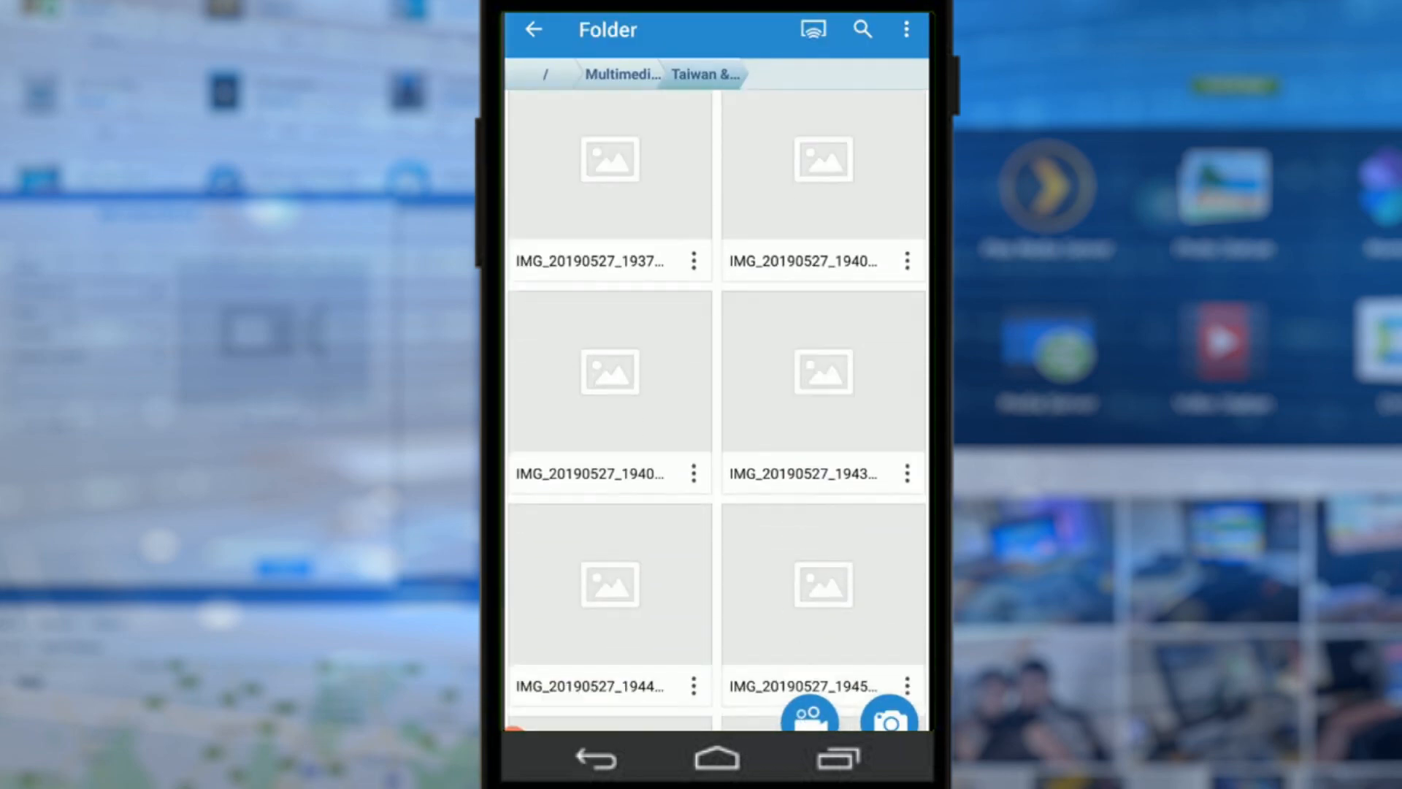
Step: View photo IMG_20190527_194520 (41 of 868) in the photo viewer
click(905, 29)
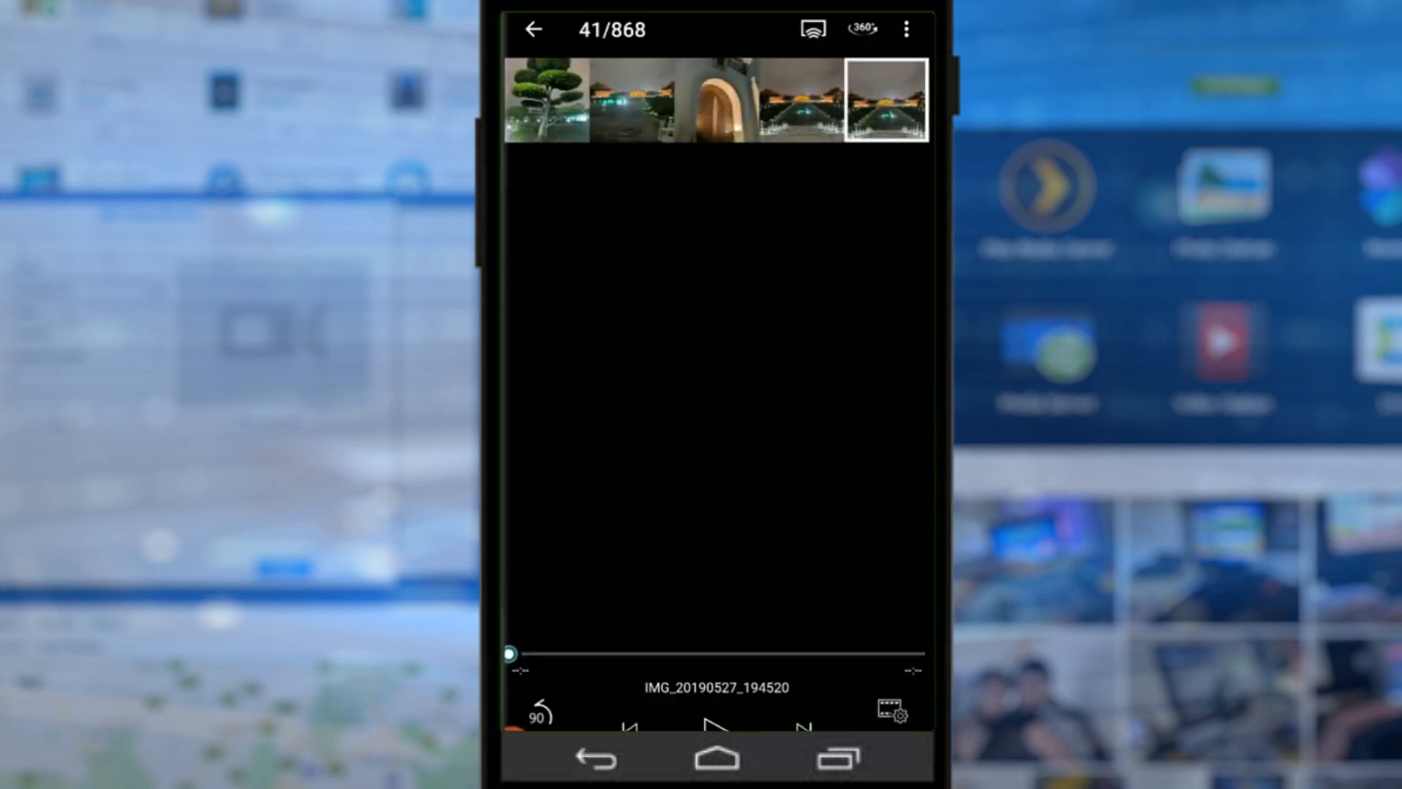
click(907, 30)
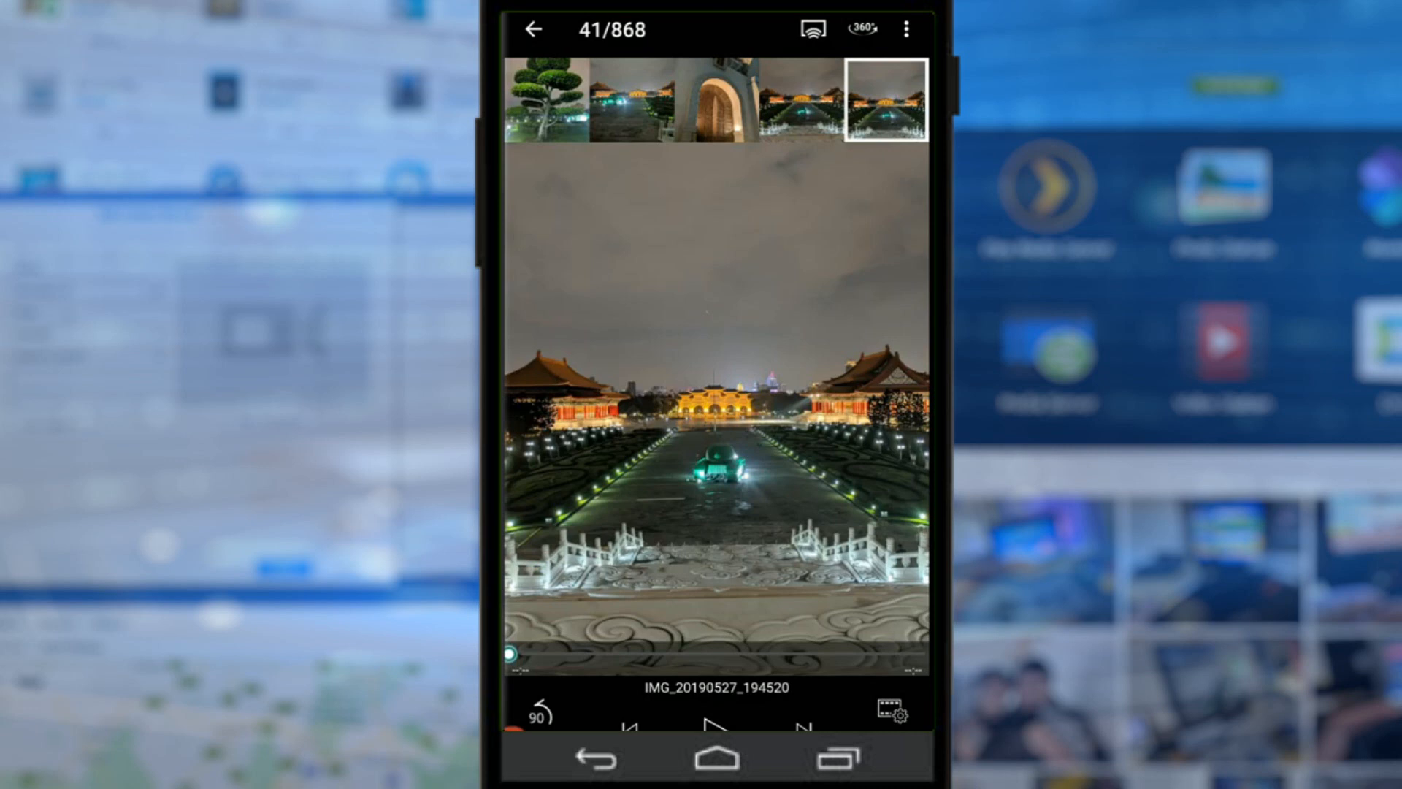
click(534, 29)
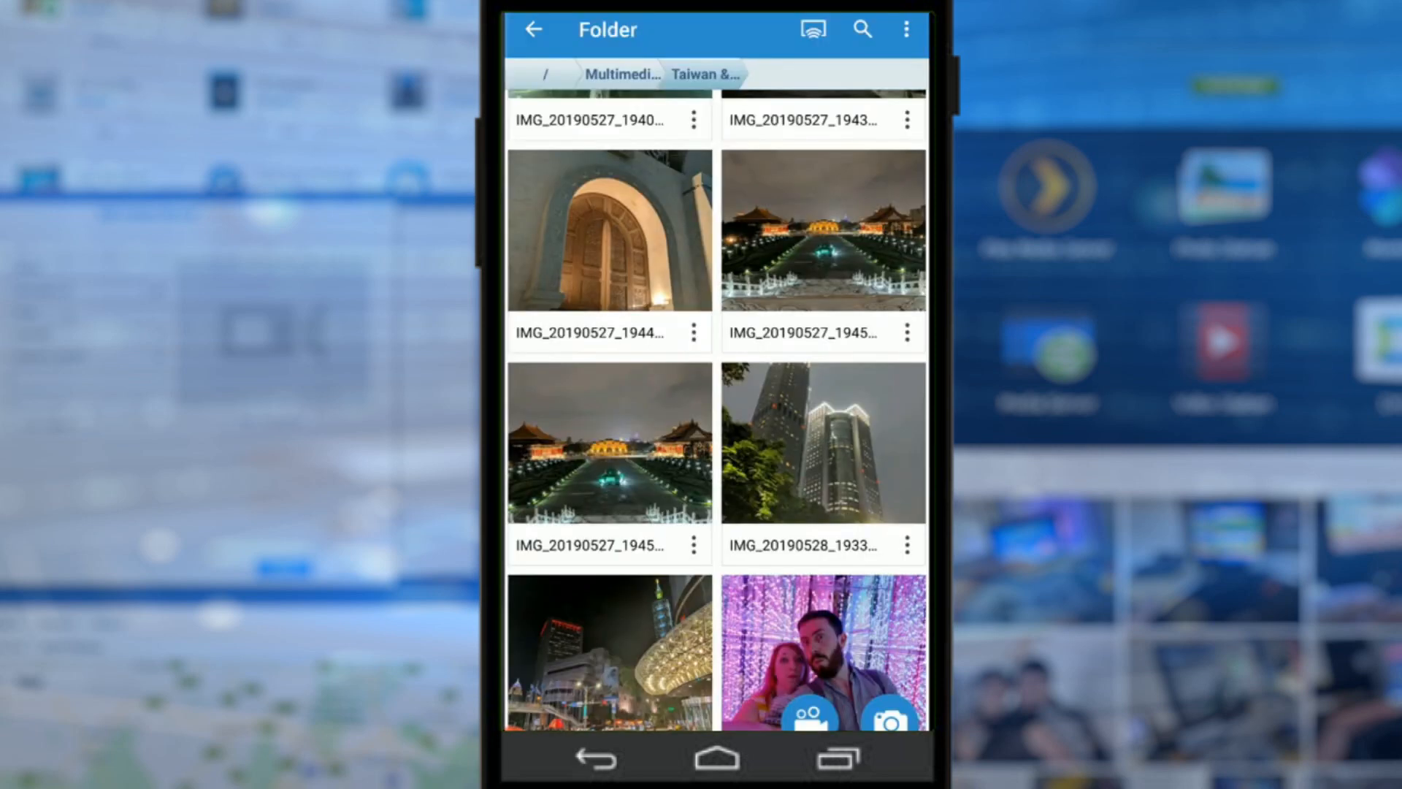
Step: Return to the Multimedia folder and bring up the navigation panel of browsing sections
click(621, 74)
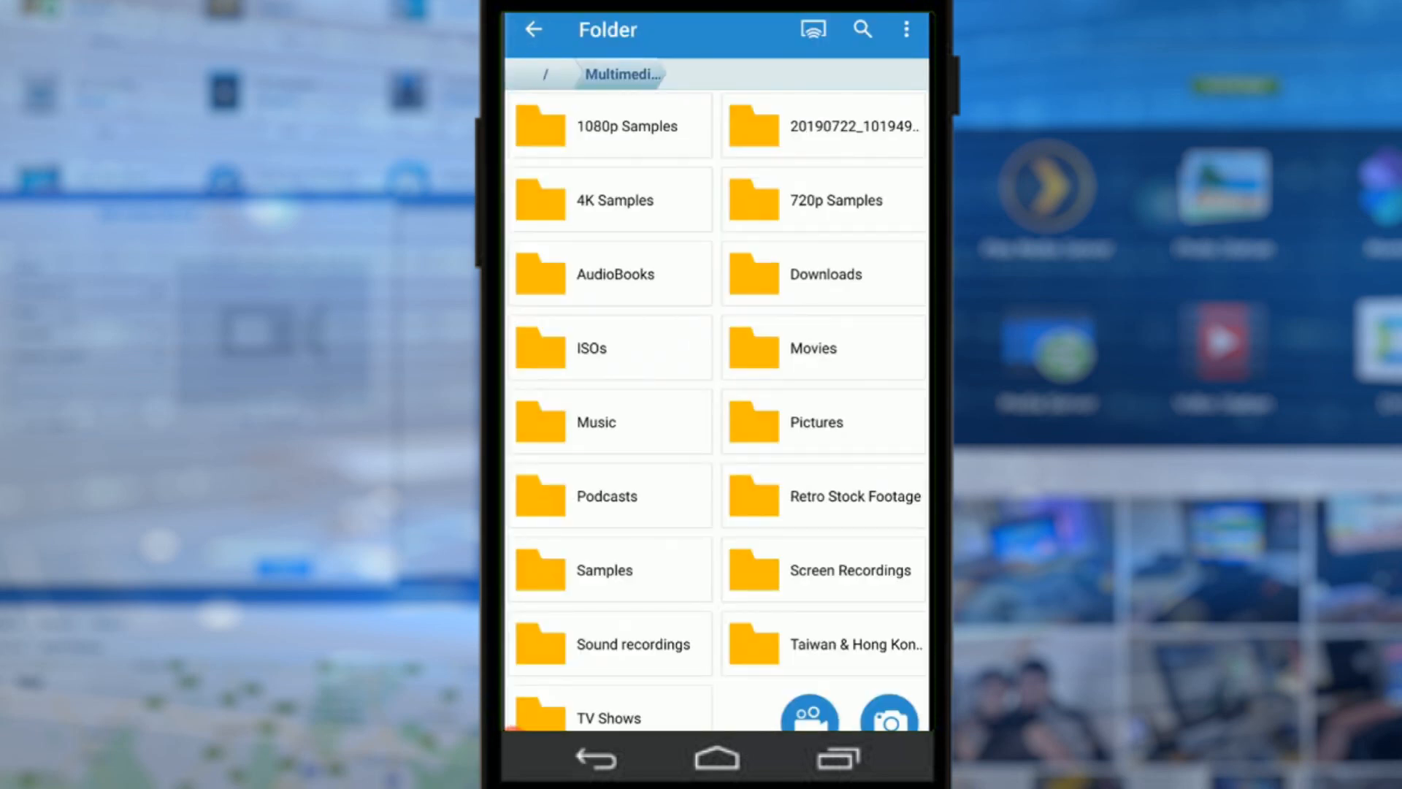
click(535, 29)
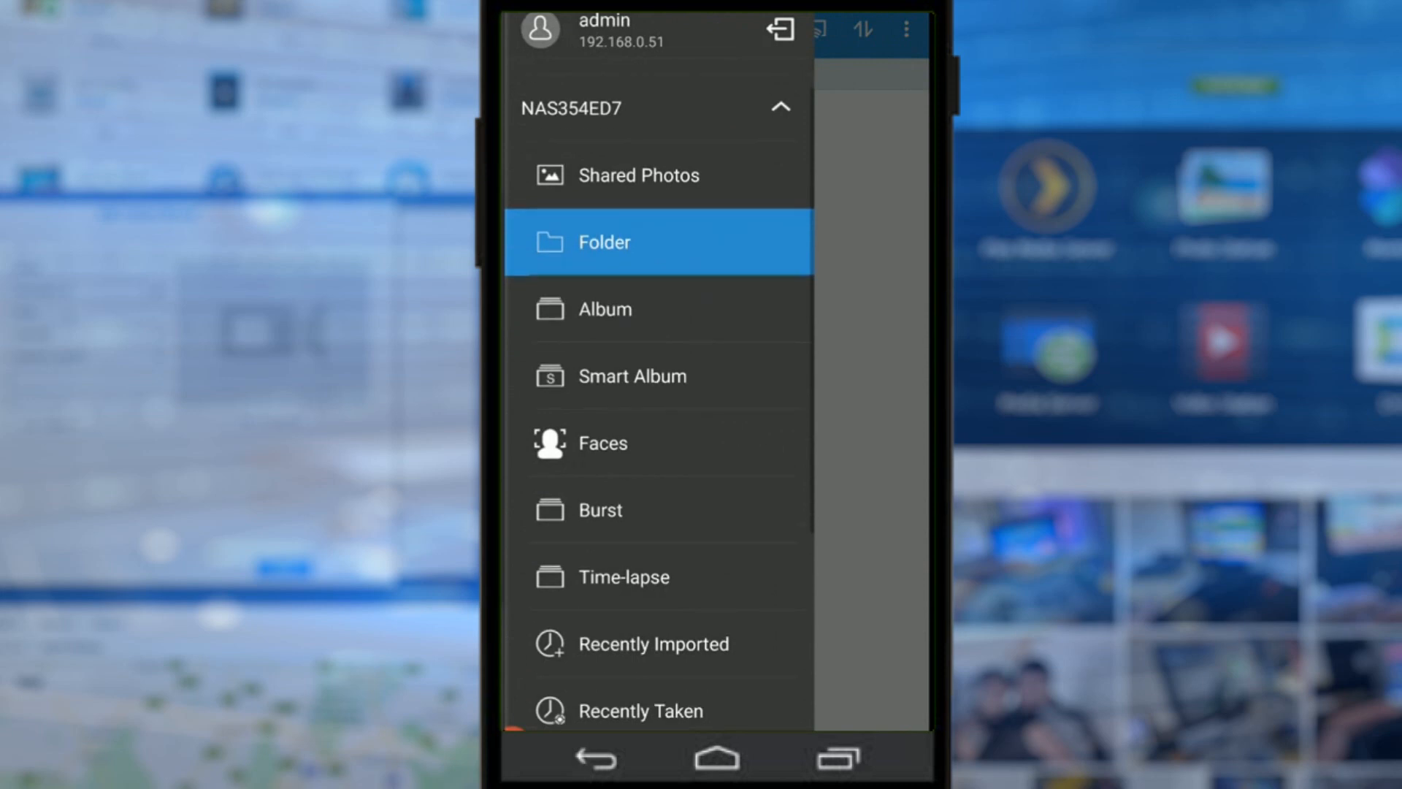
Step: Visit the empty Time-lapse section, then switch to the Shared Photos thumbnail grid
click(624, 577)
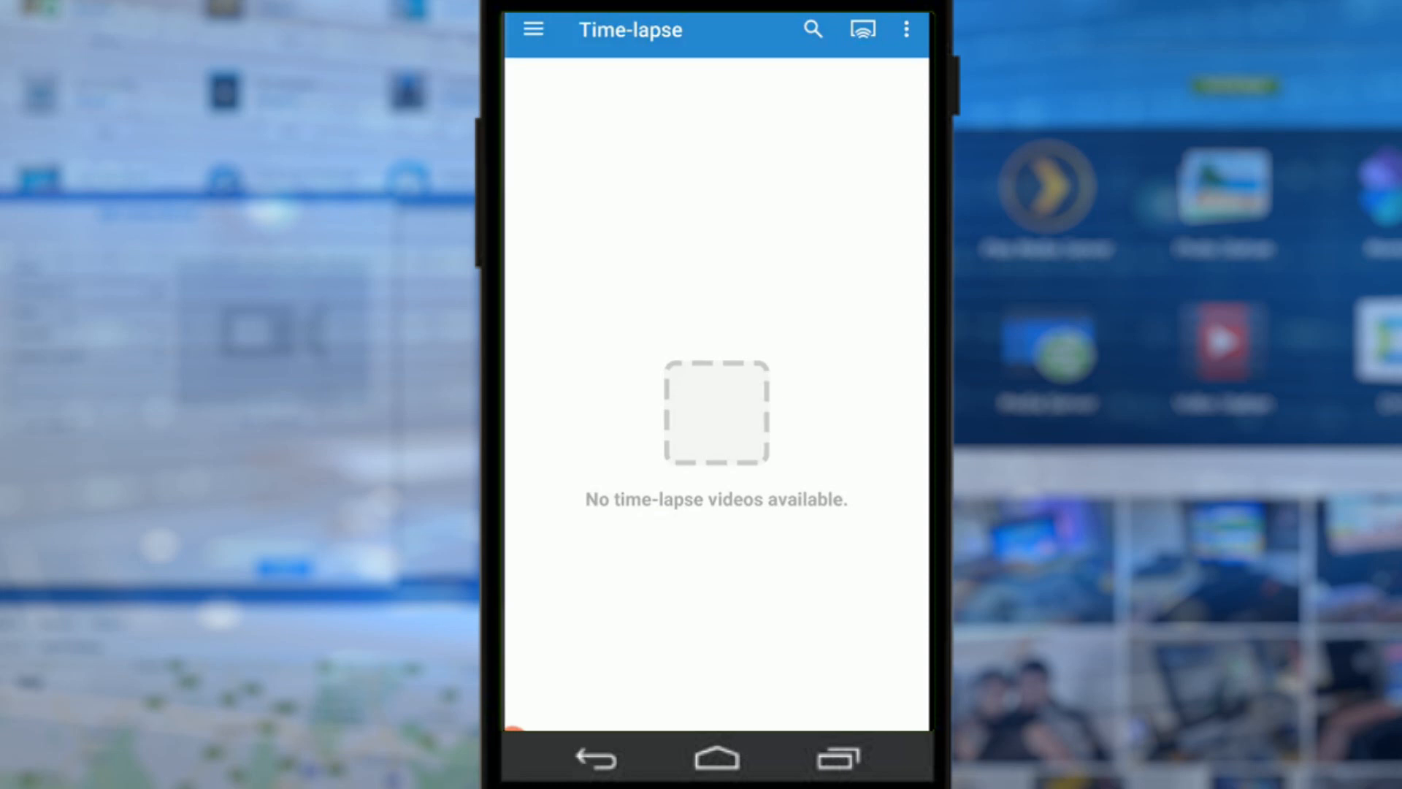
click(533, 29)
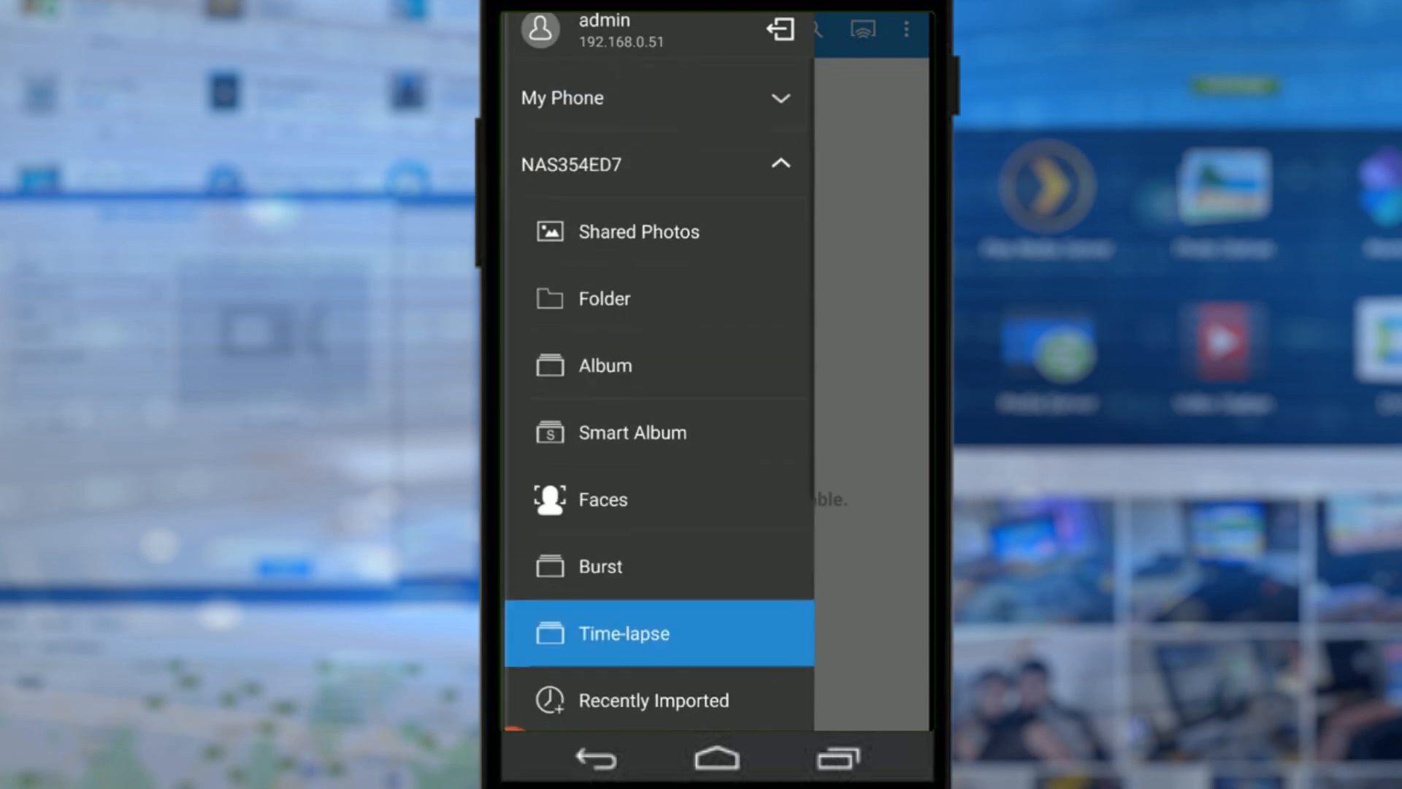
click(638, 232)
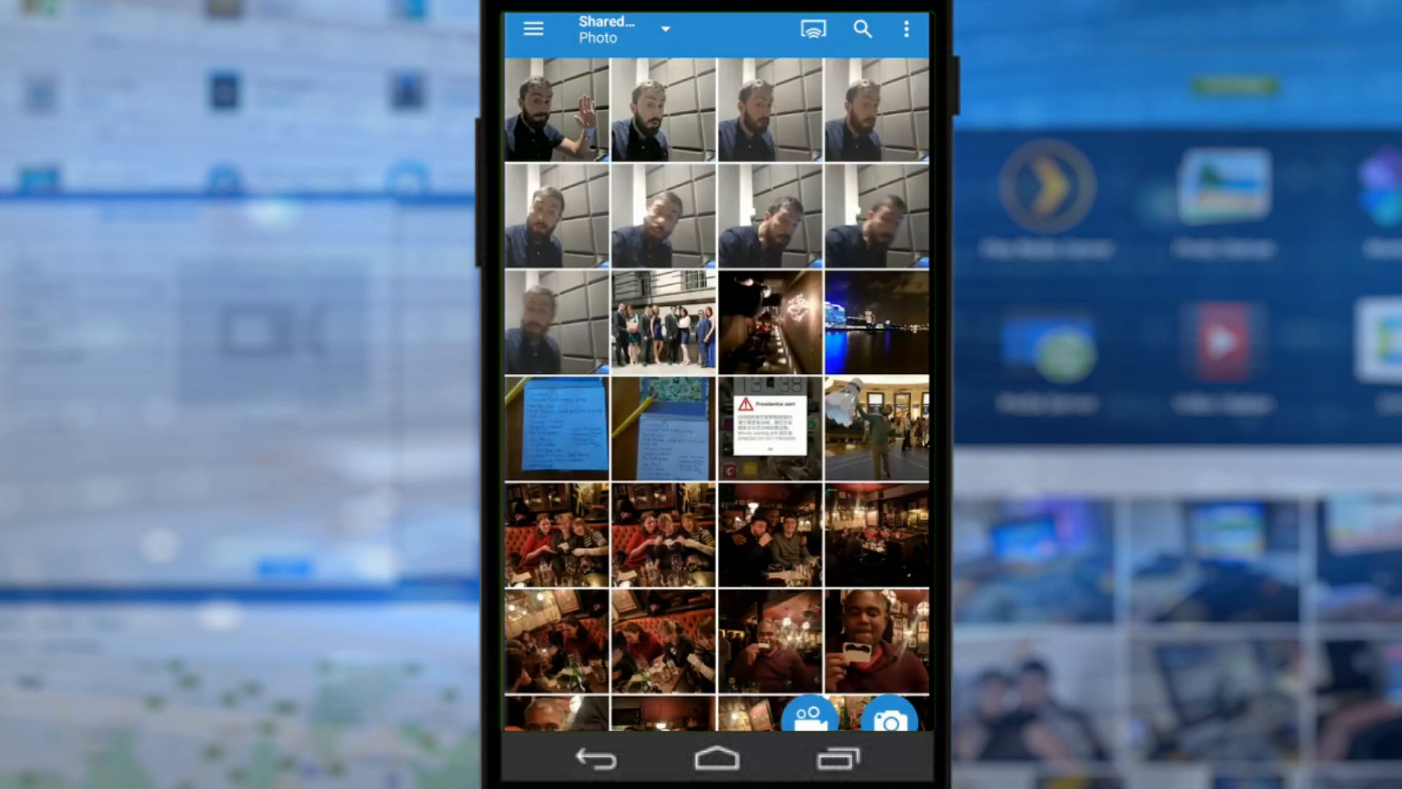
Step: View the fruit bowl hotel photo IMG_20180529_201904 and check Slideshow Transition Time without changing it
scroll(down, 3)
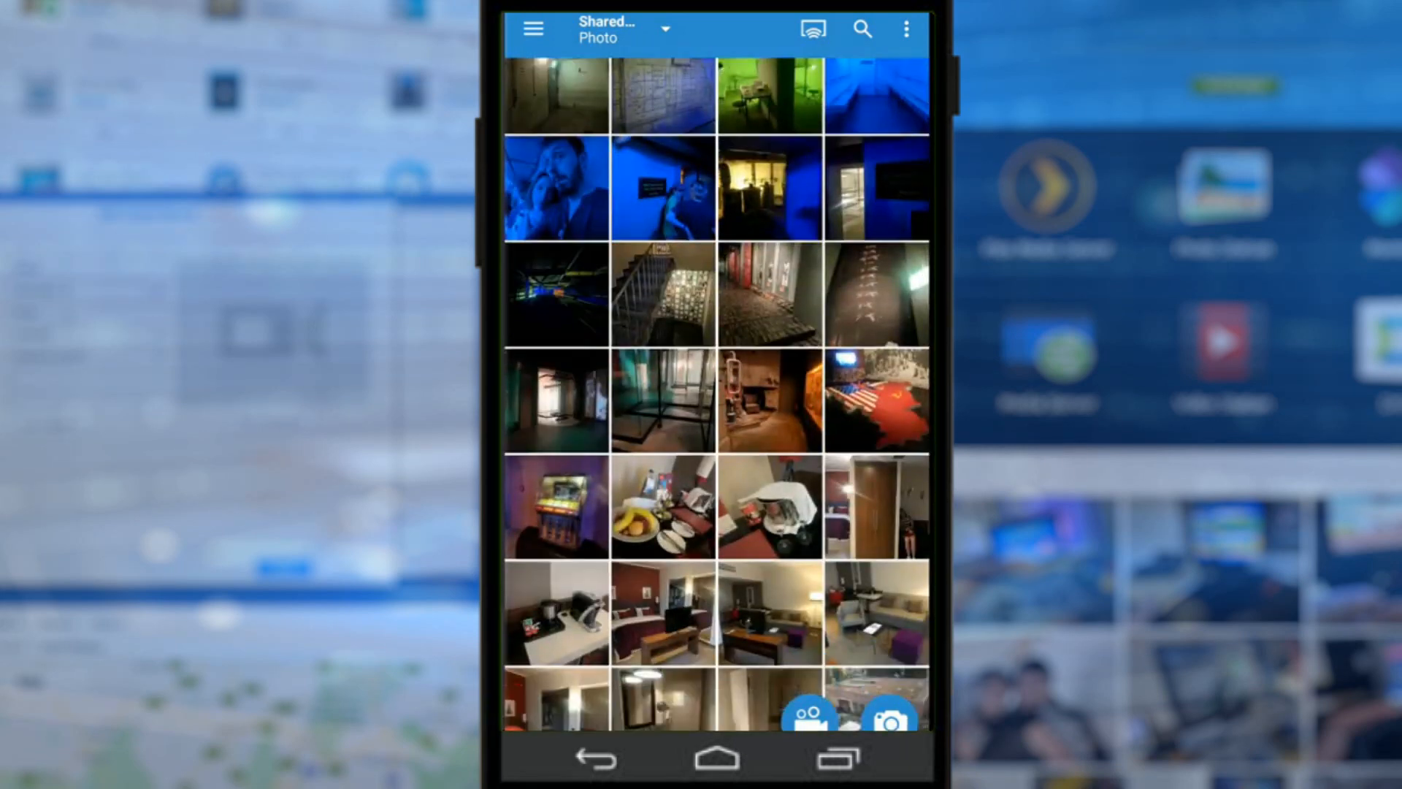
click(661, 503)
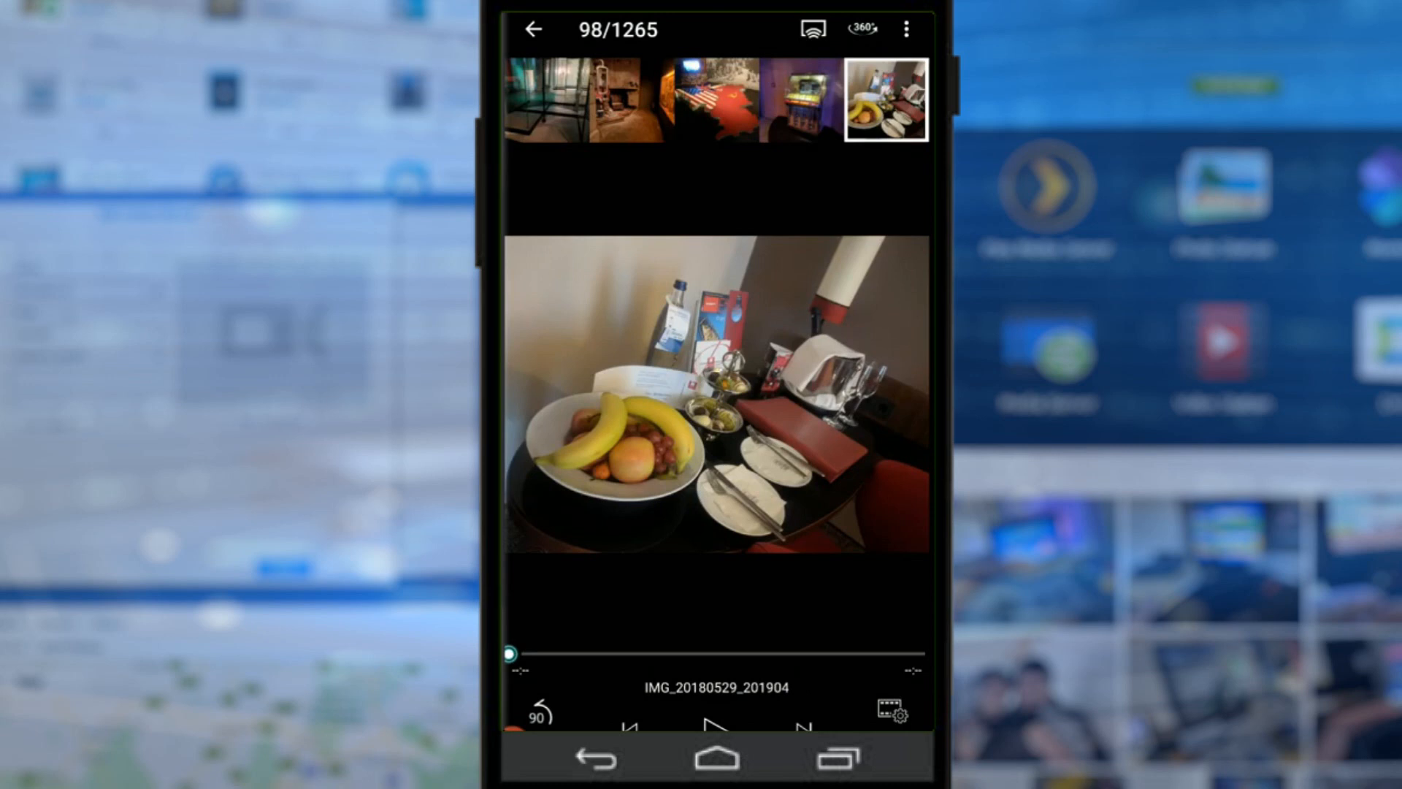
click(889, 710)
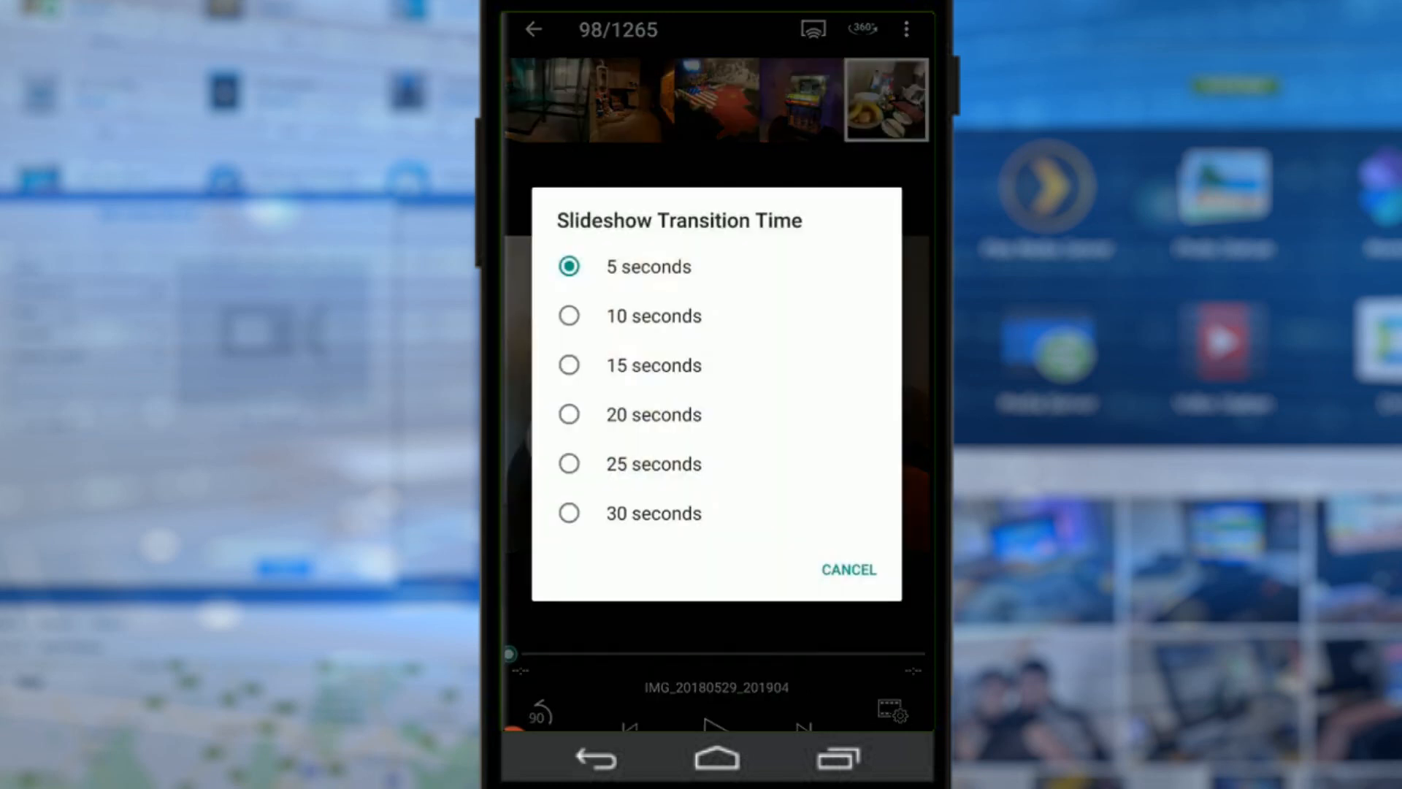
click(847, 570)
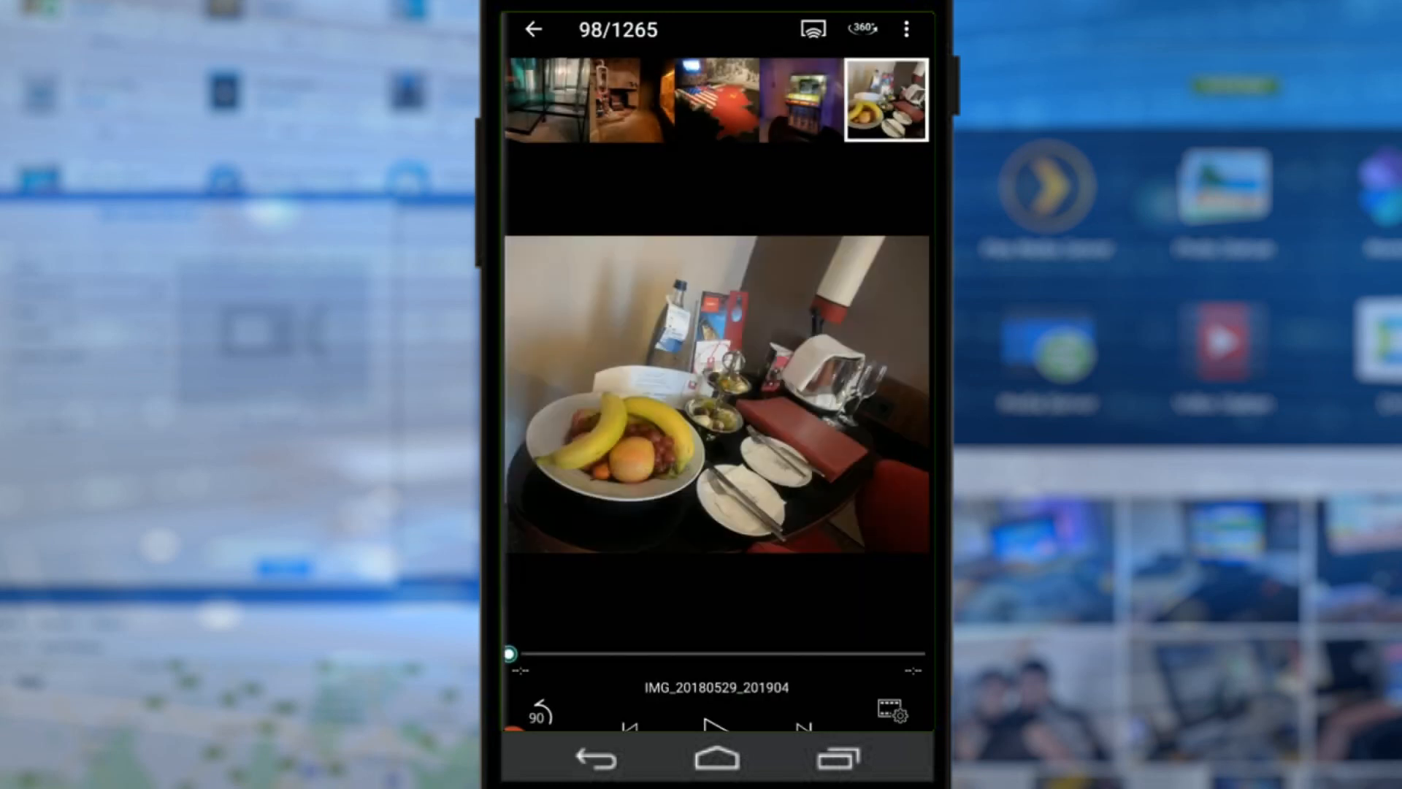
Step: Bring up and look through the share sheet for this photo, leaving it unsent
click(907, 29)
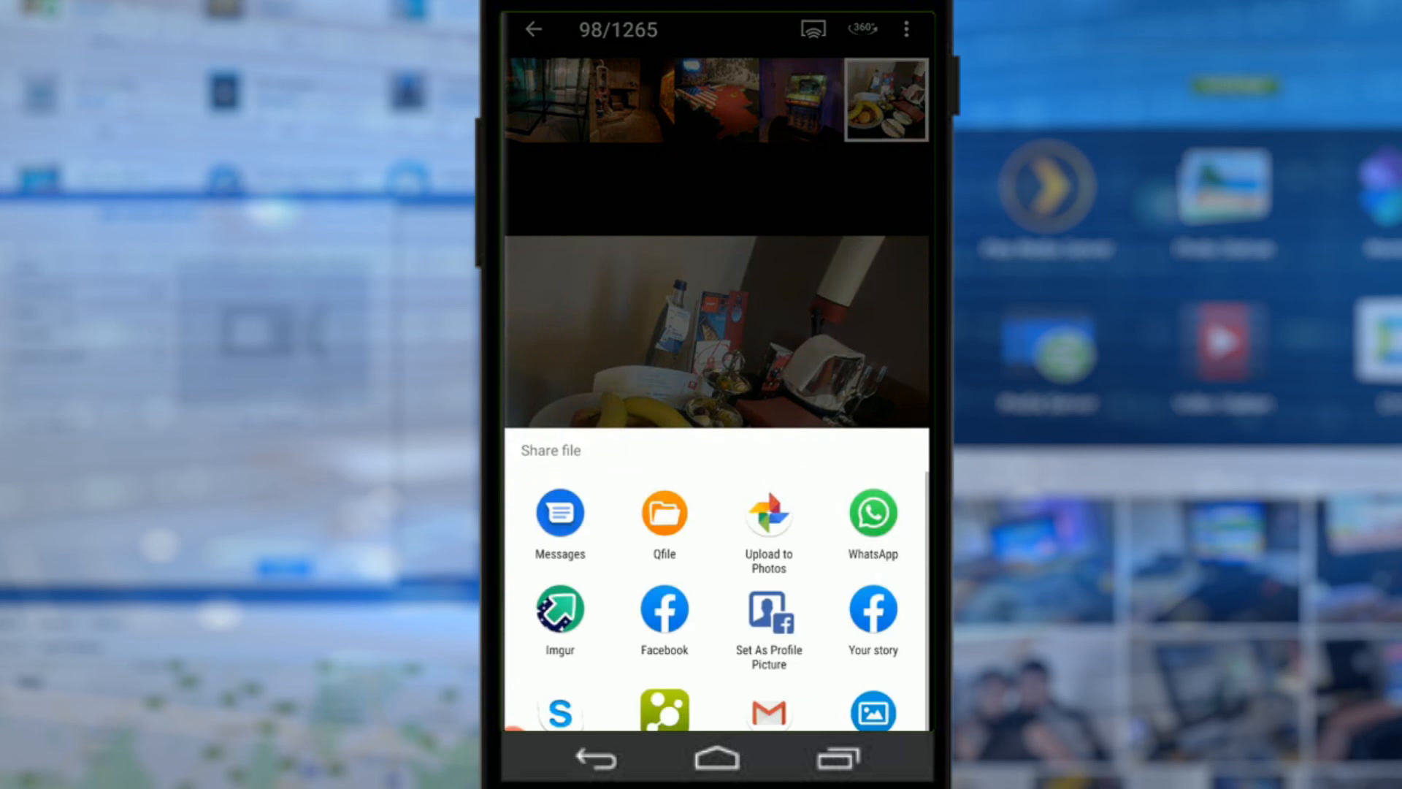
scroll(up, 3)
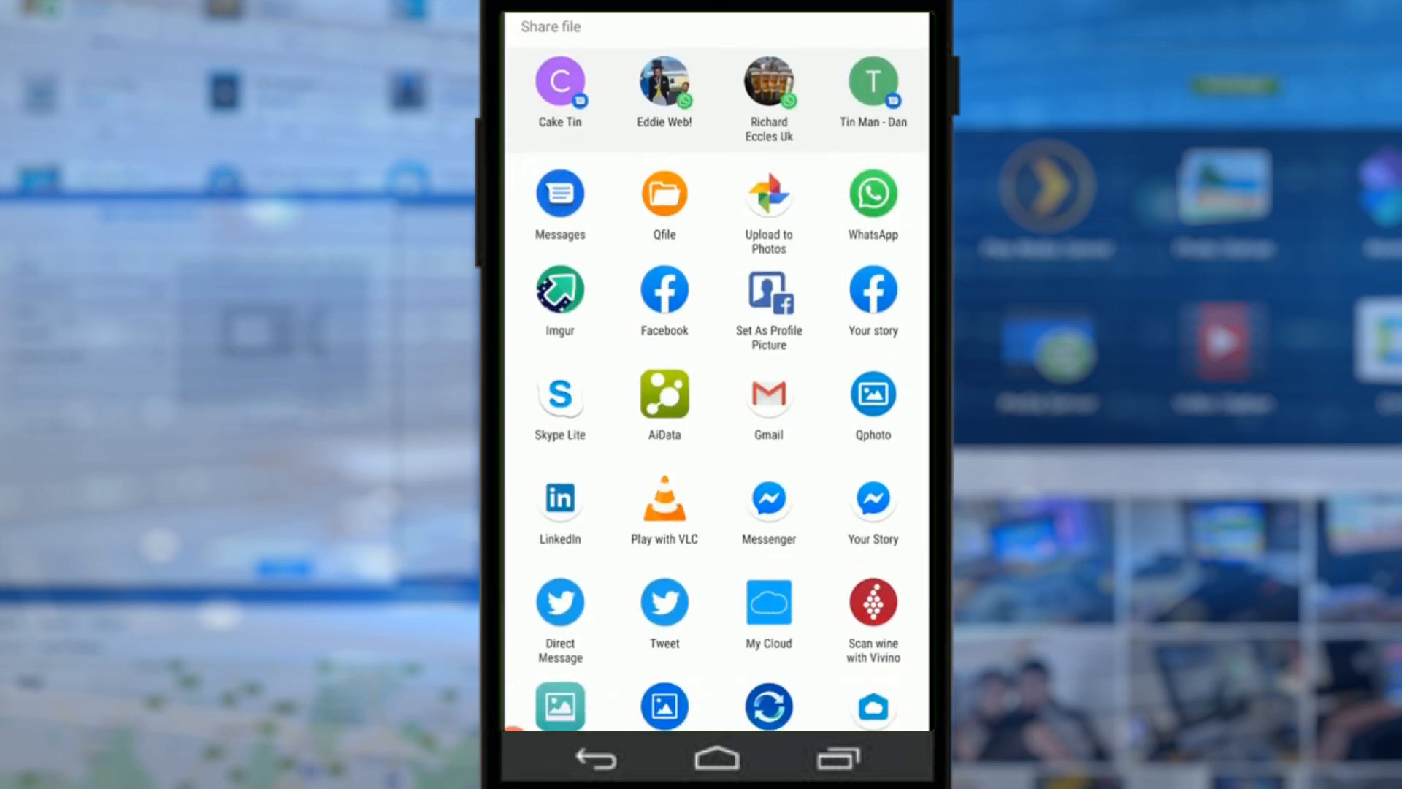
scroll(down, 3)
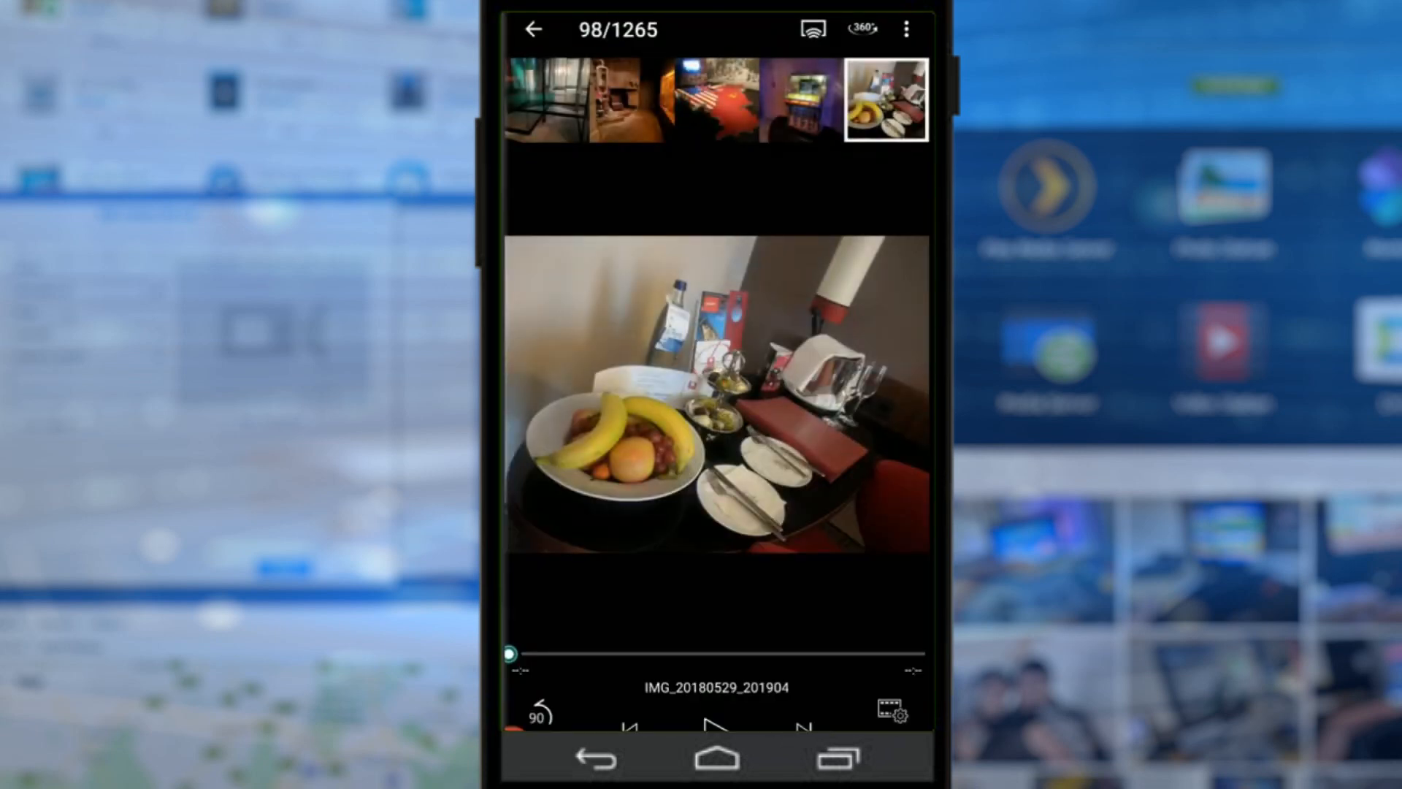
Step: View the photo's Detail info (3.0 MB JPEG, taken 2018-05-29) and return to the Shared Photos grid
click(906, 30)
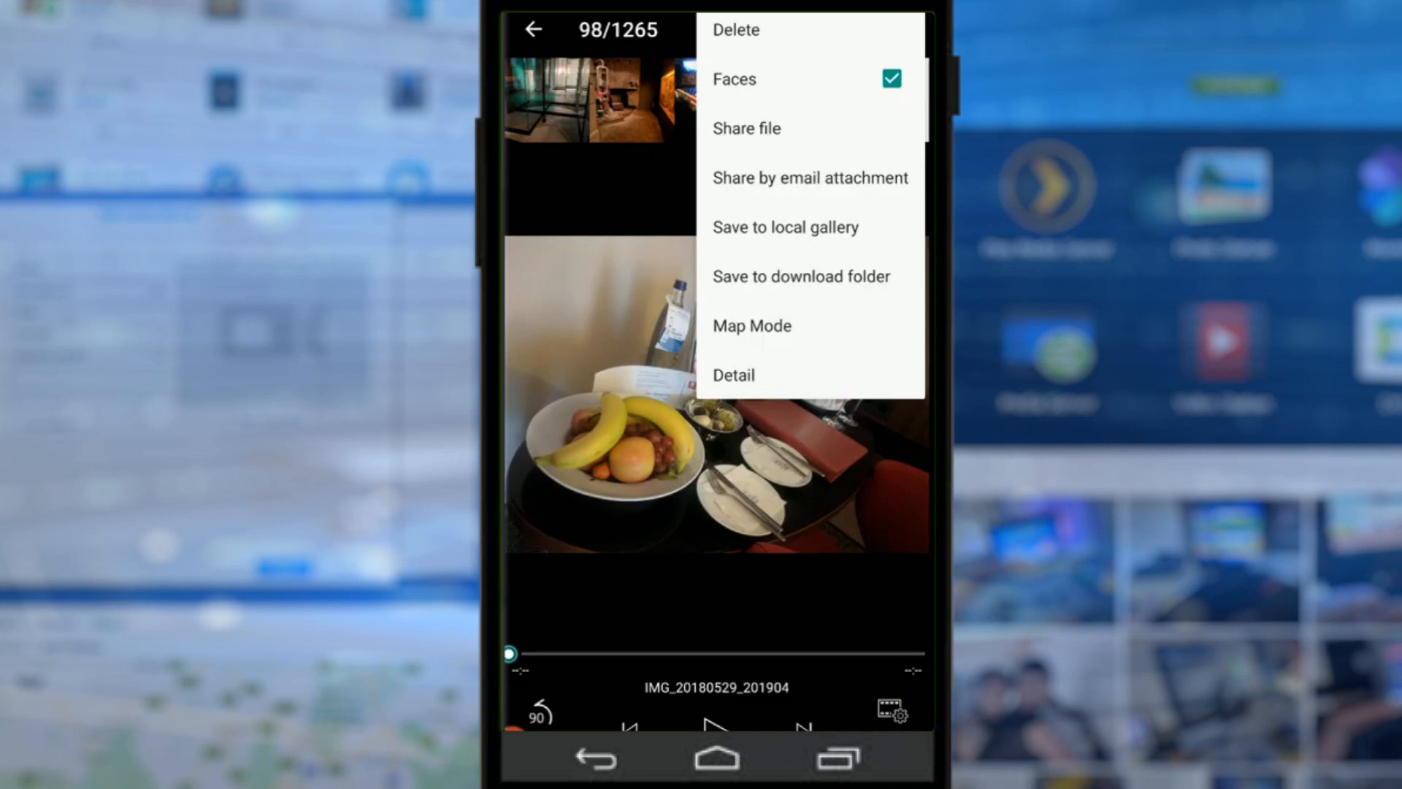
click(735, 376)
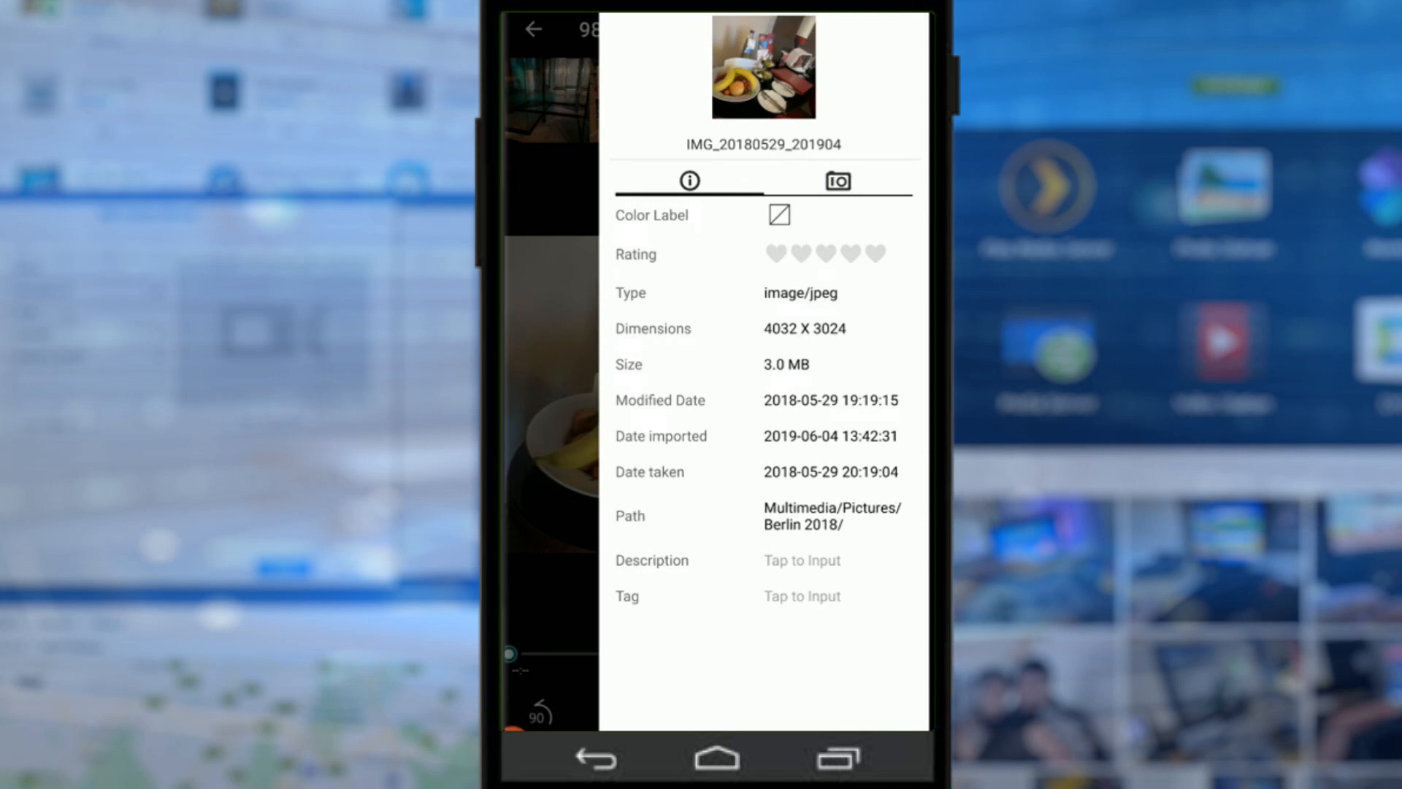
click(837, 181)
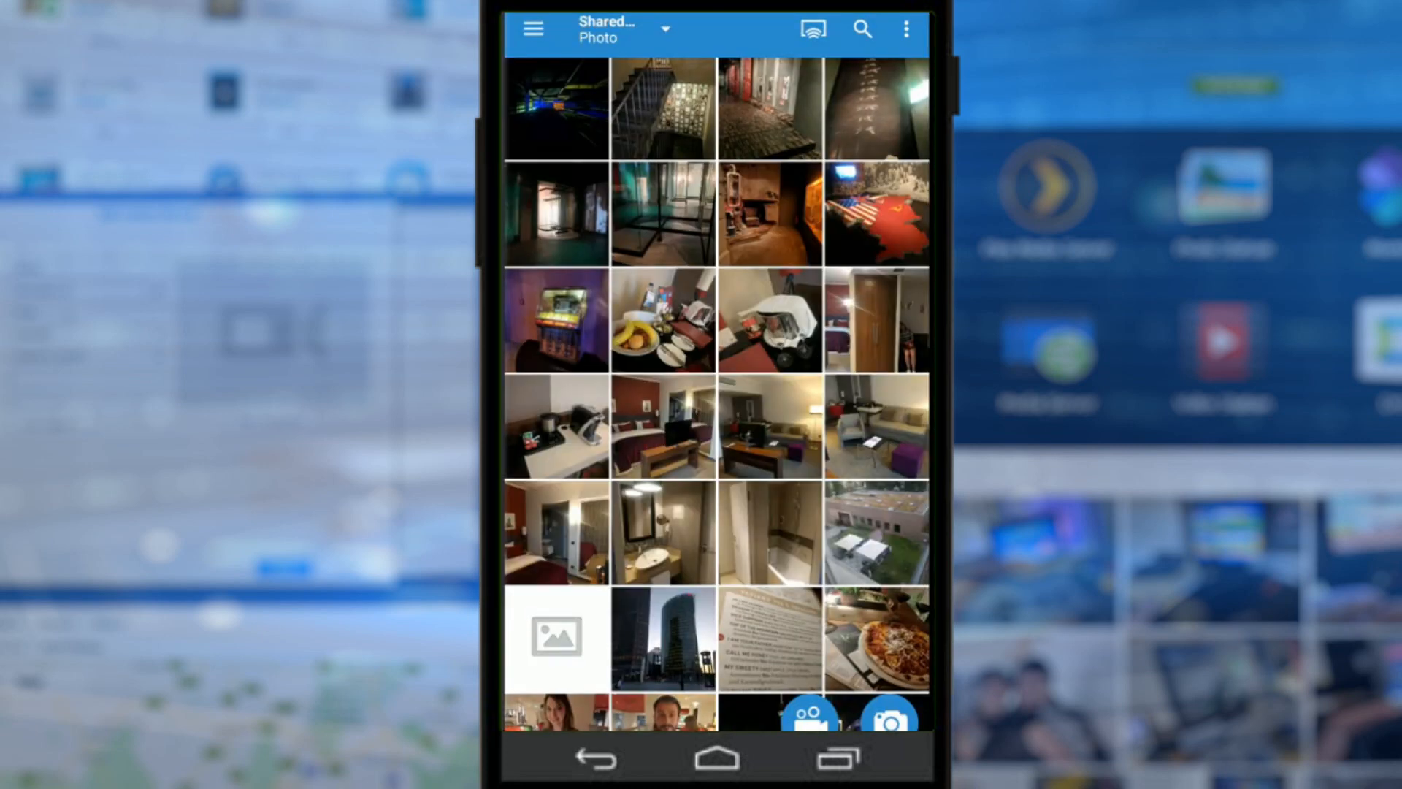
Step: Check Background task (zero incomplete uploads and downloads) and reopen the navigation panel
click(532, 29)
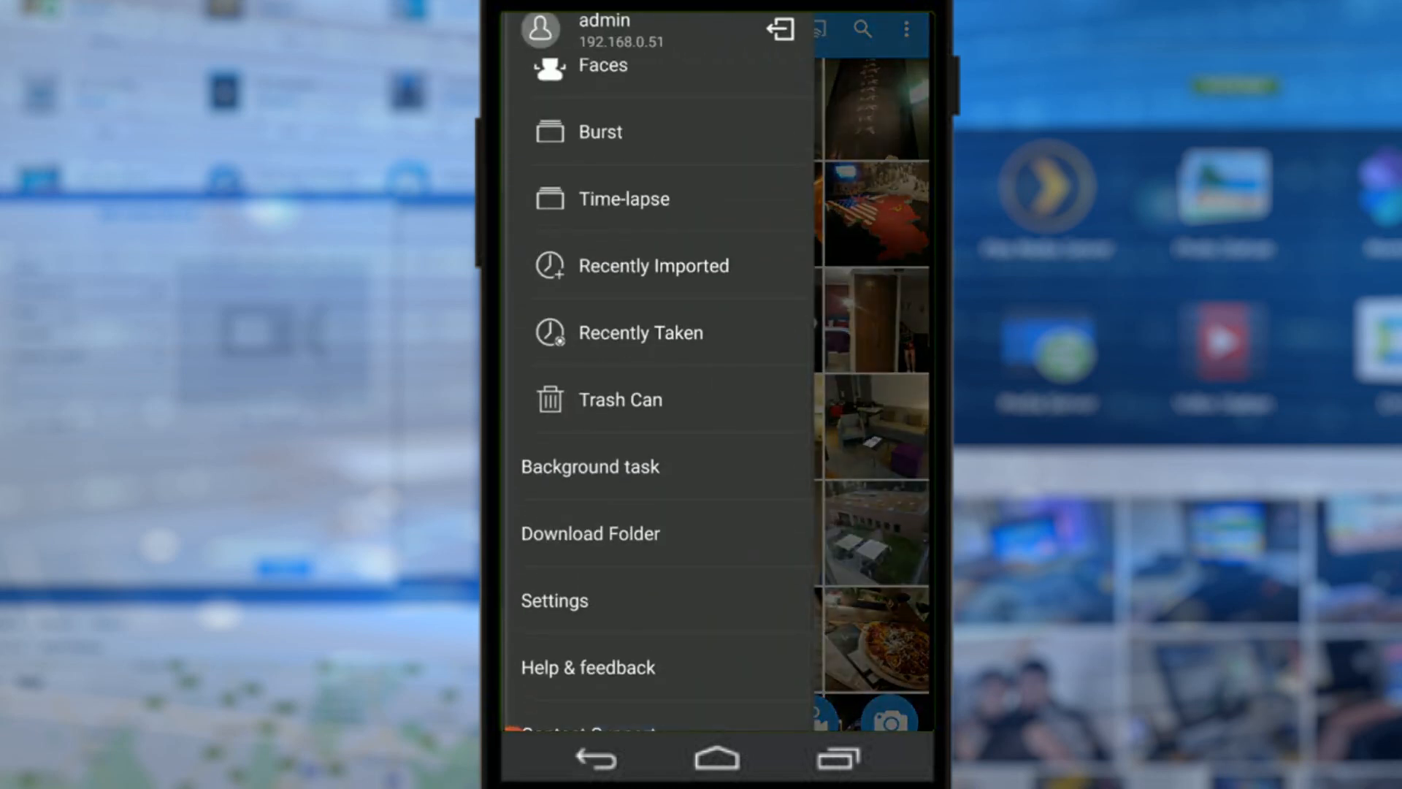
click(591, 466)
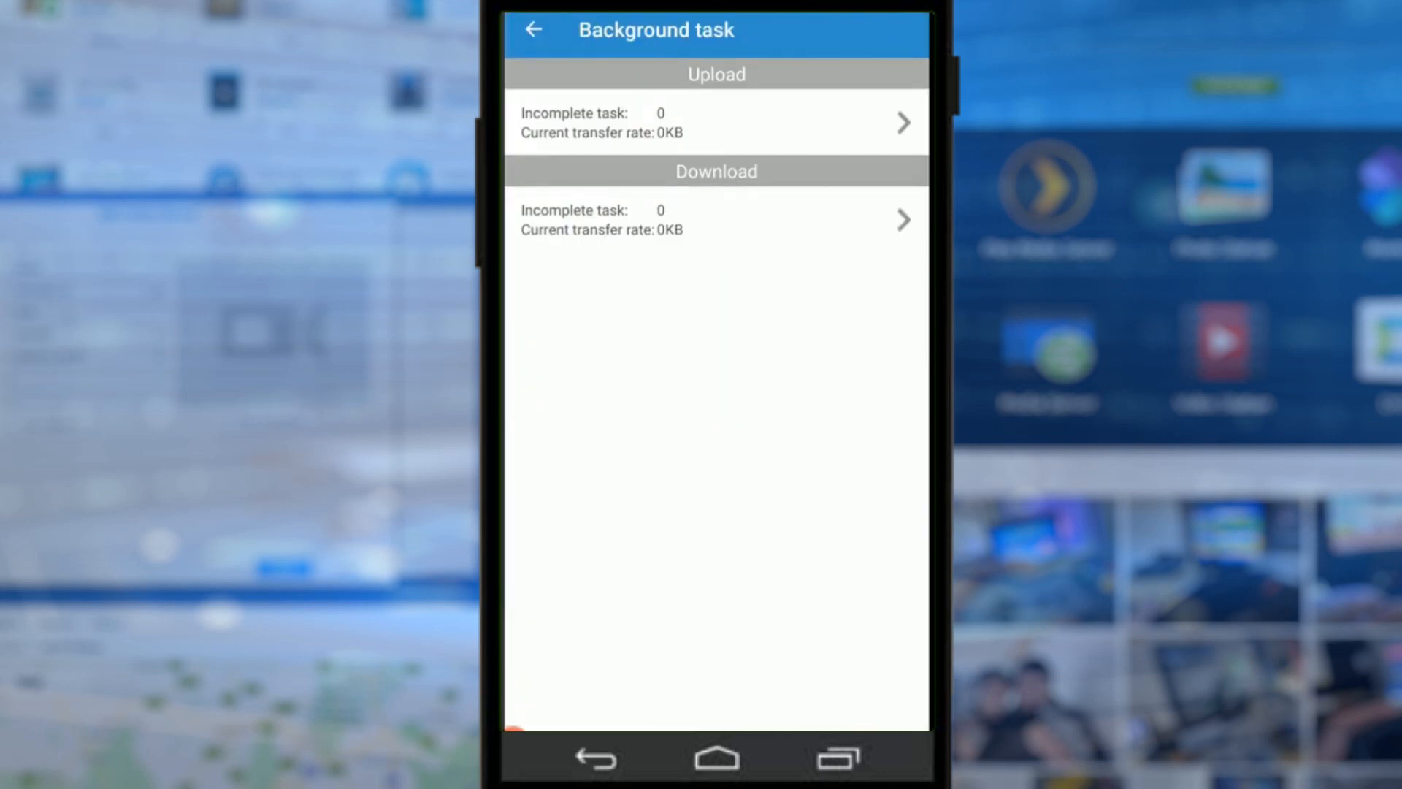
click(532, 29)
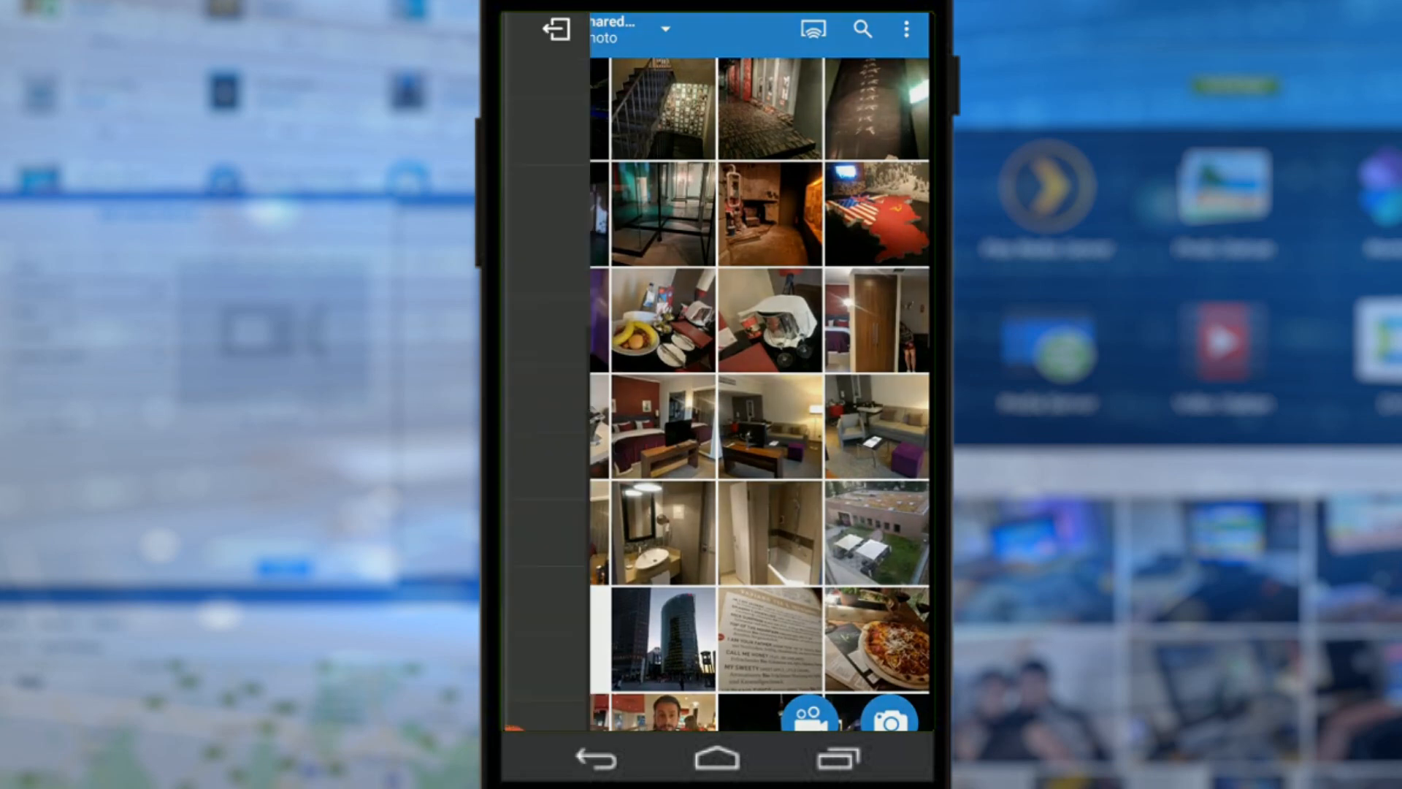
click(559, 29)
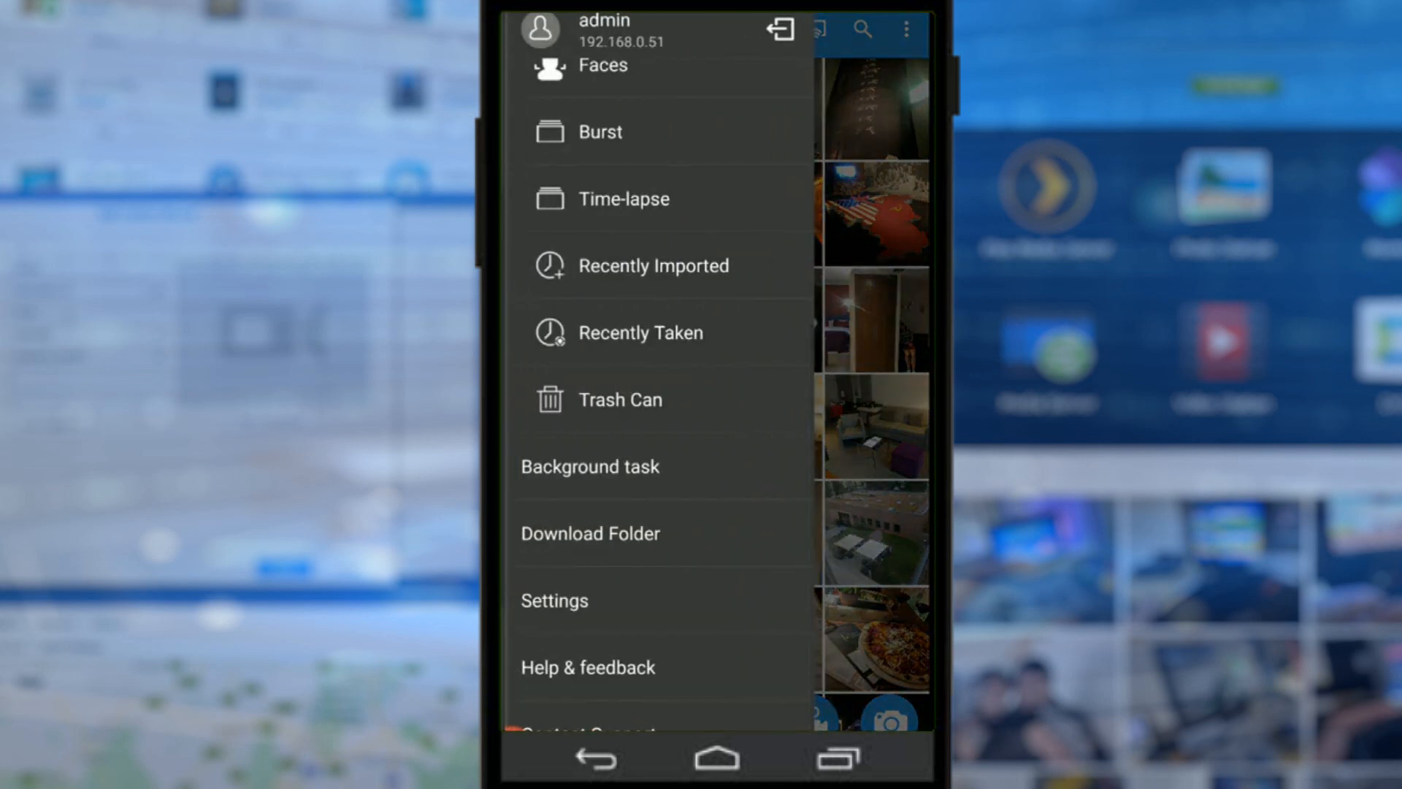
Step: Go to Qphoto Settings showing slideshow, resolution, download folder, cache 41.0 MB and general options
click(554, 600)
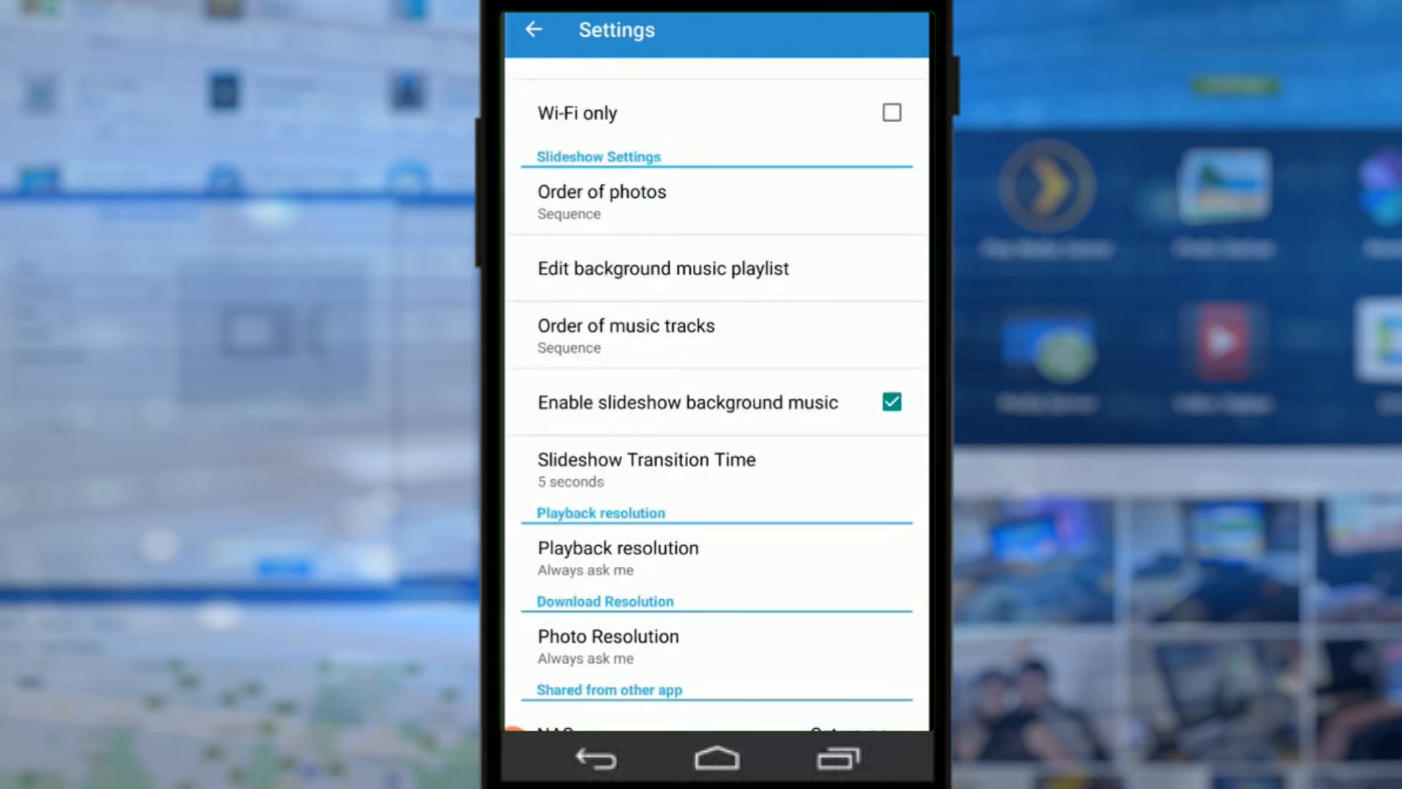
scroll(down, 3)
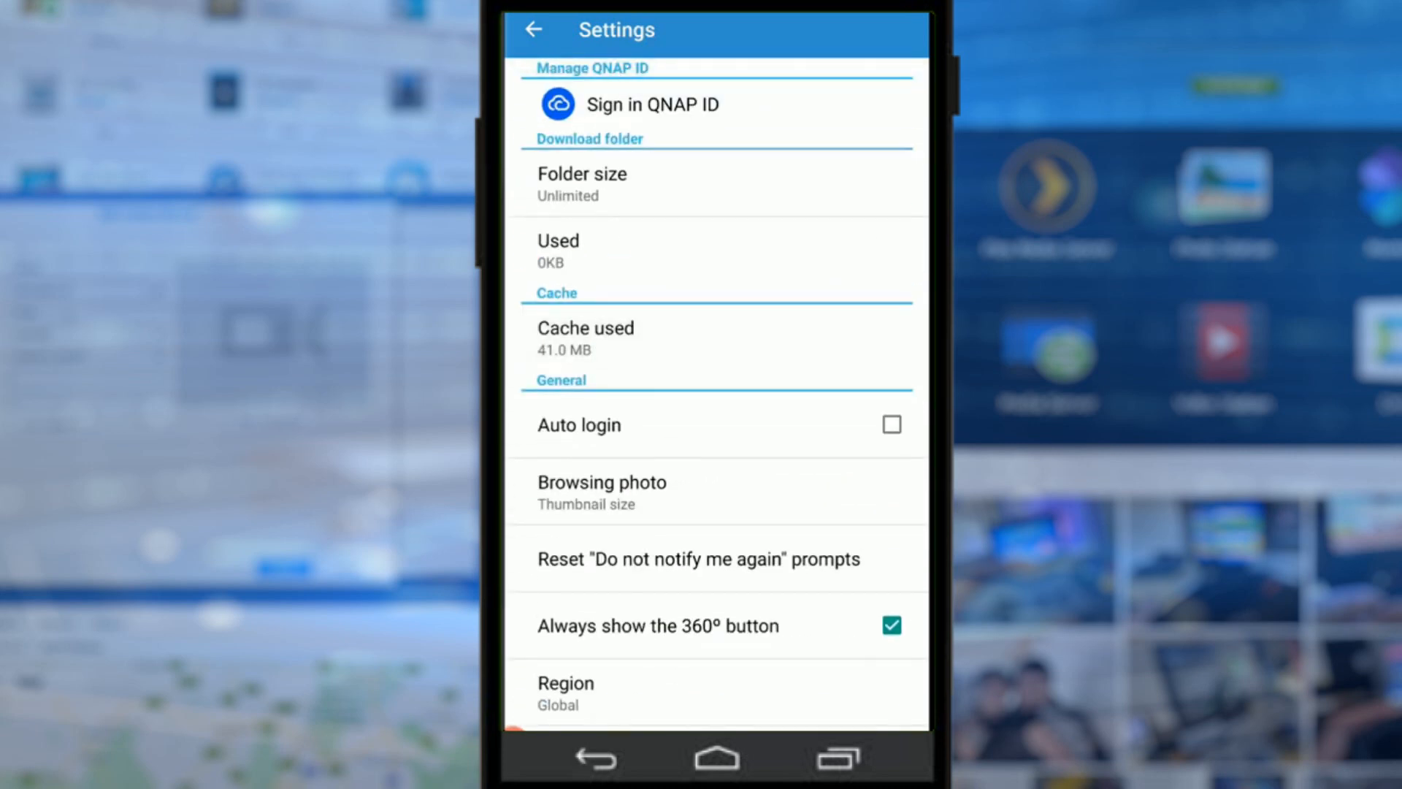
Step: Scroll through the Settings list, then back on Shared Photos scroll the thumbnail grid
scroll(down, 3)
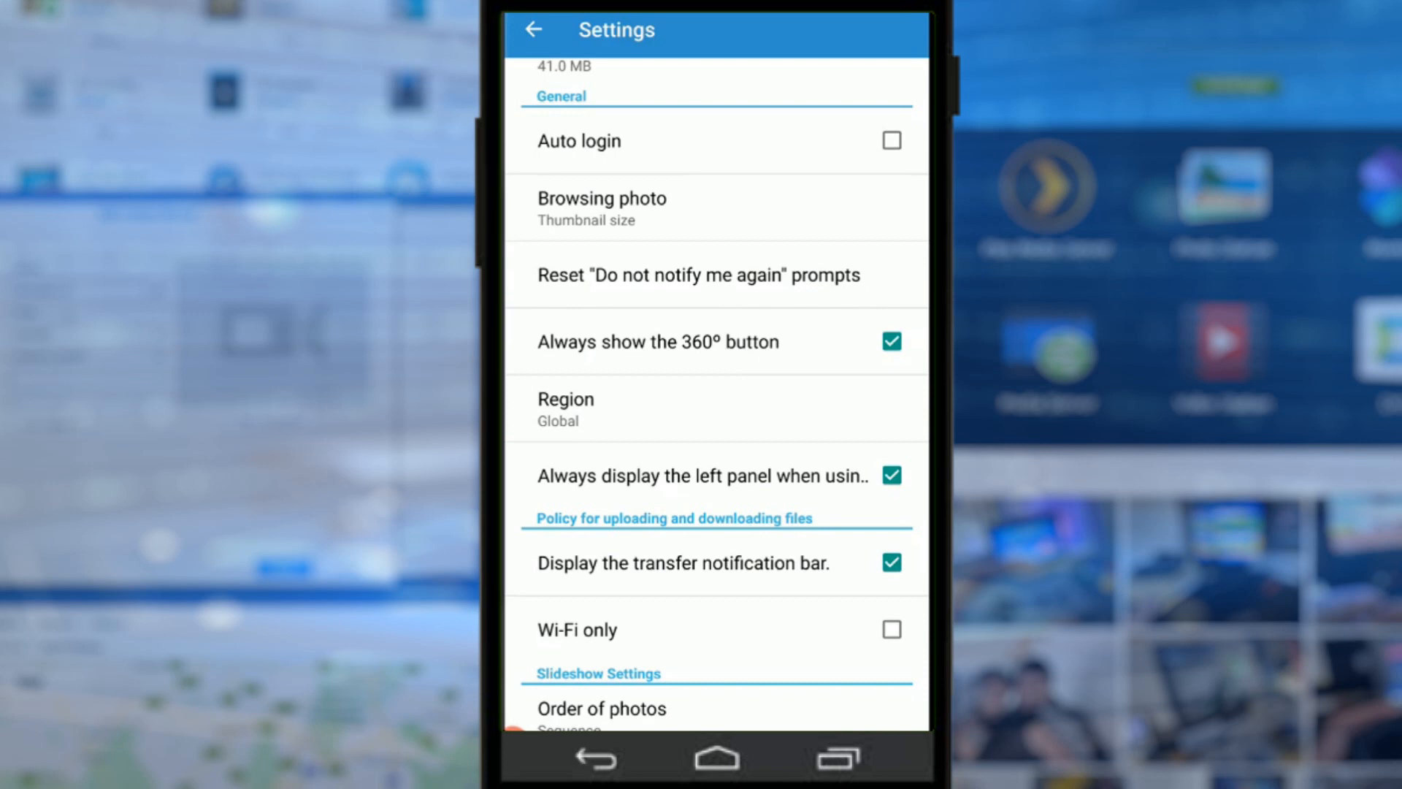
scroll(up, 3)
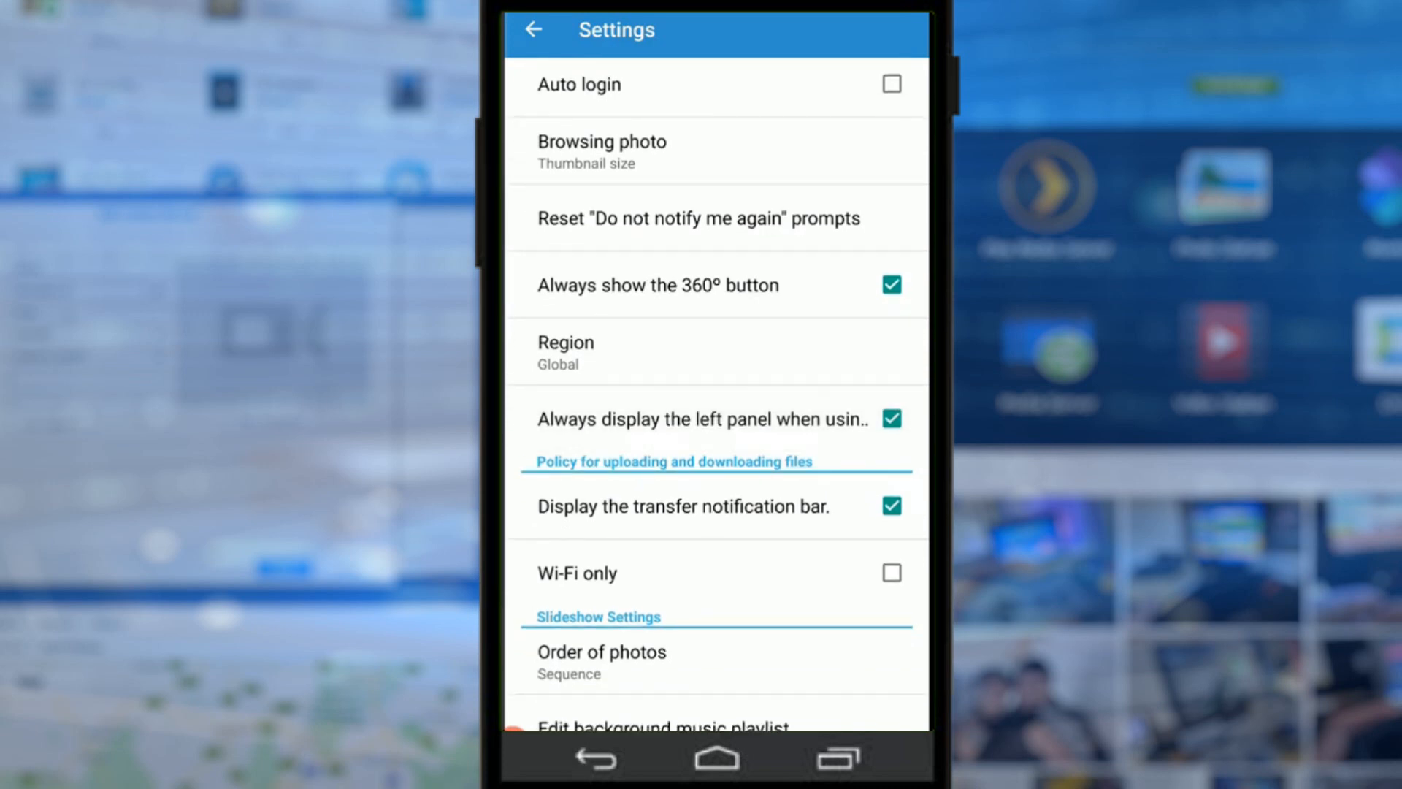
scroll(down, 3)
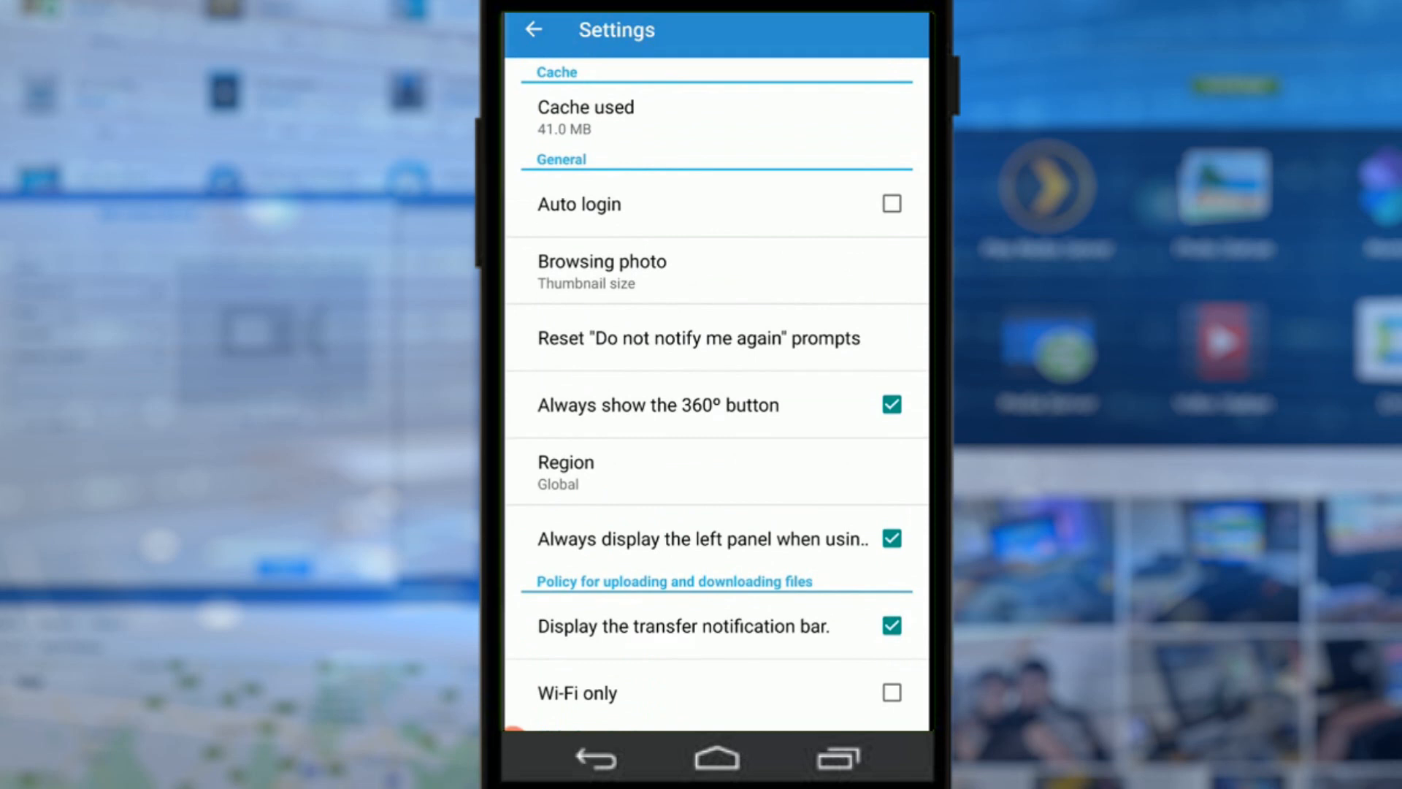
scroll(down, 3)
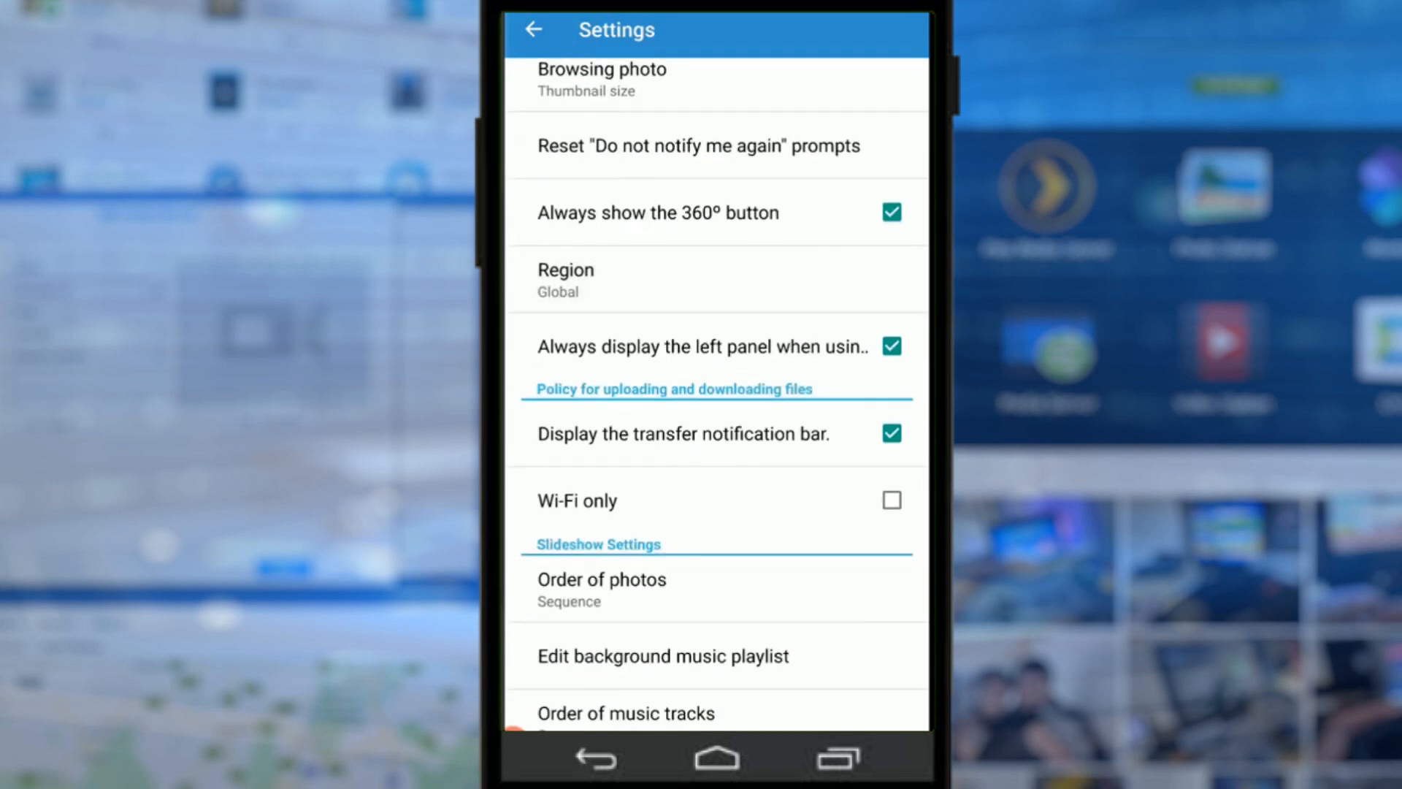
scroll(down, 3)
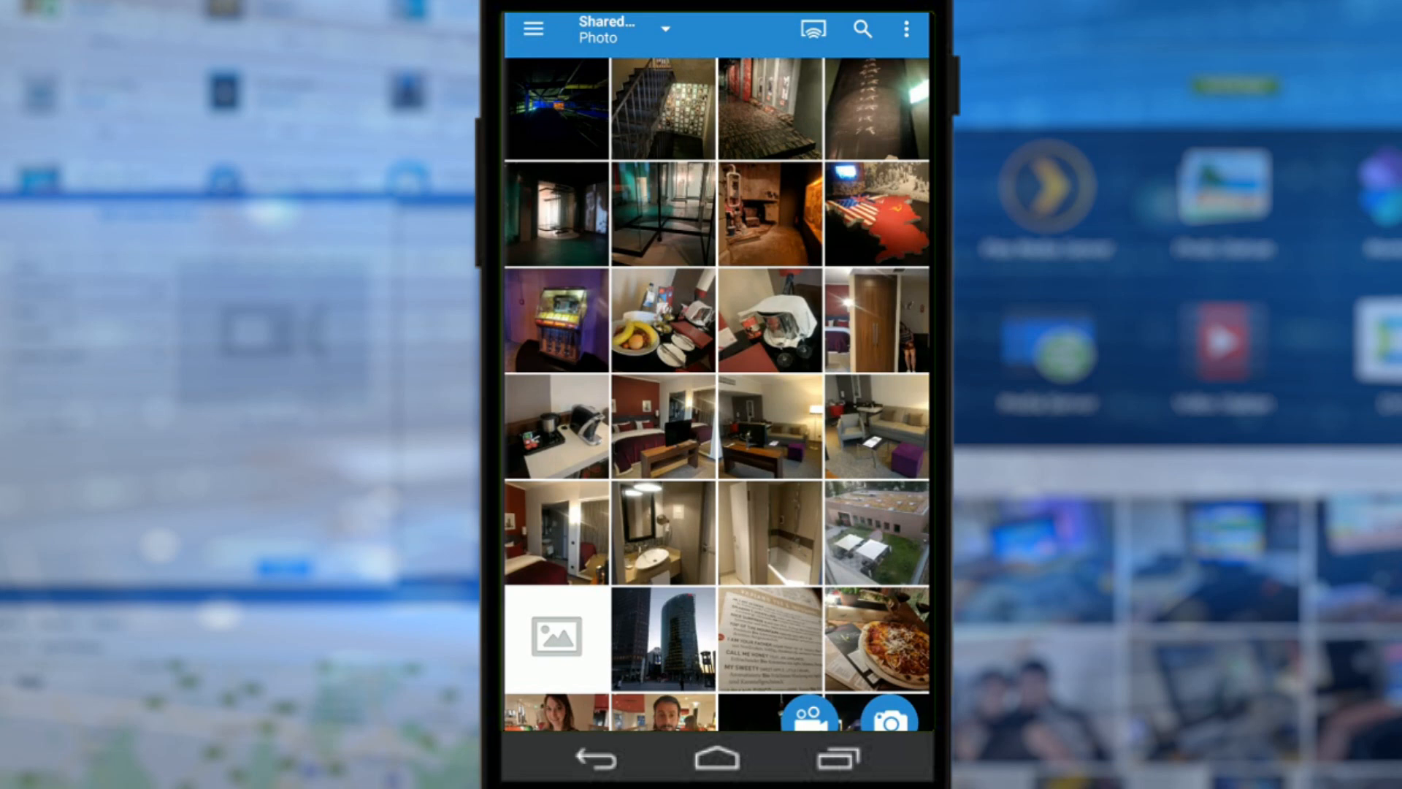
scroll(down, 3)
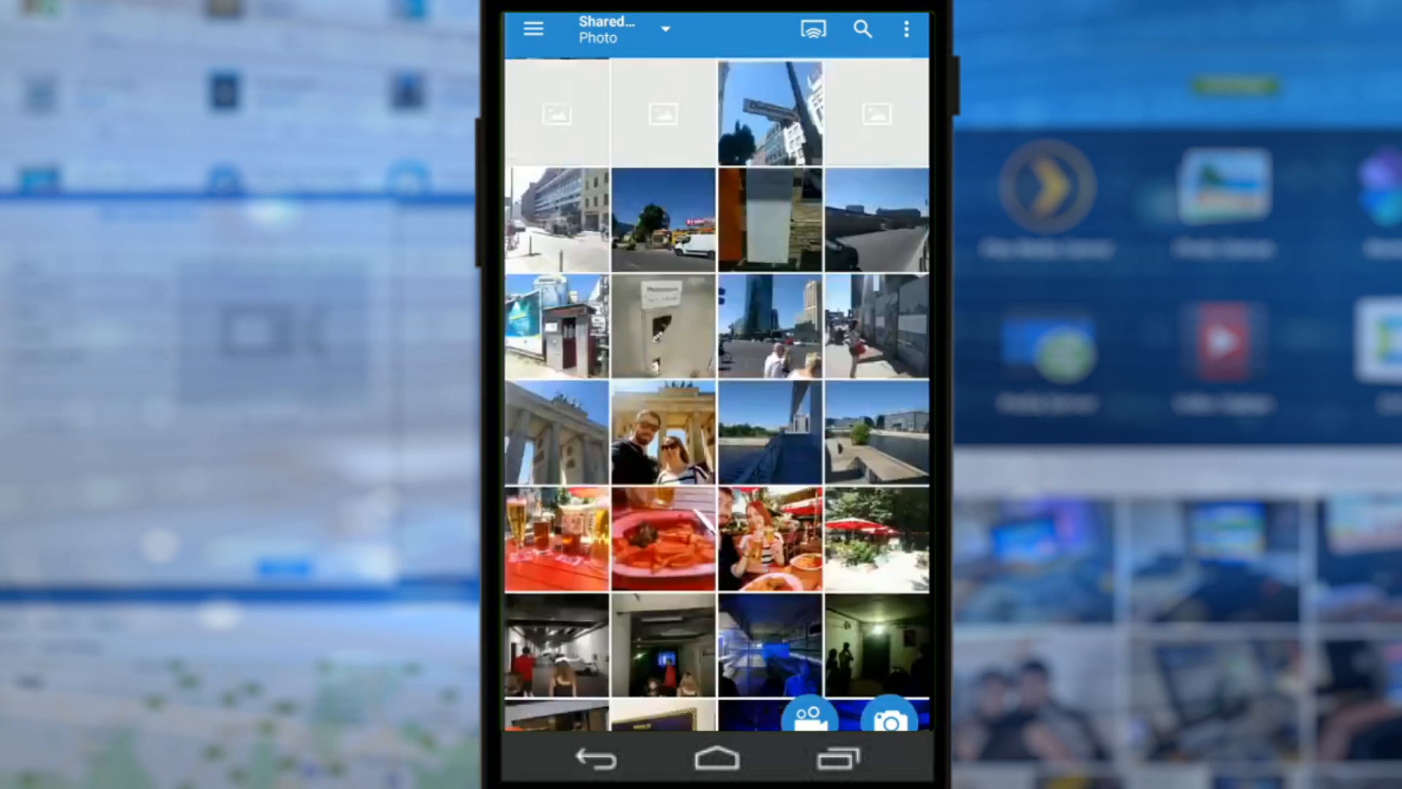